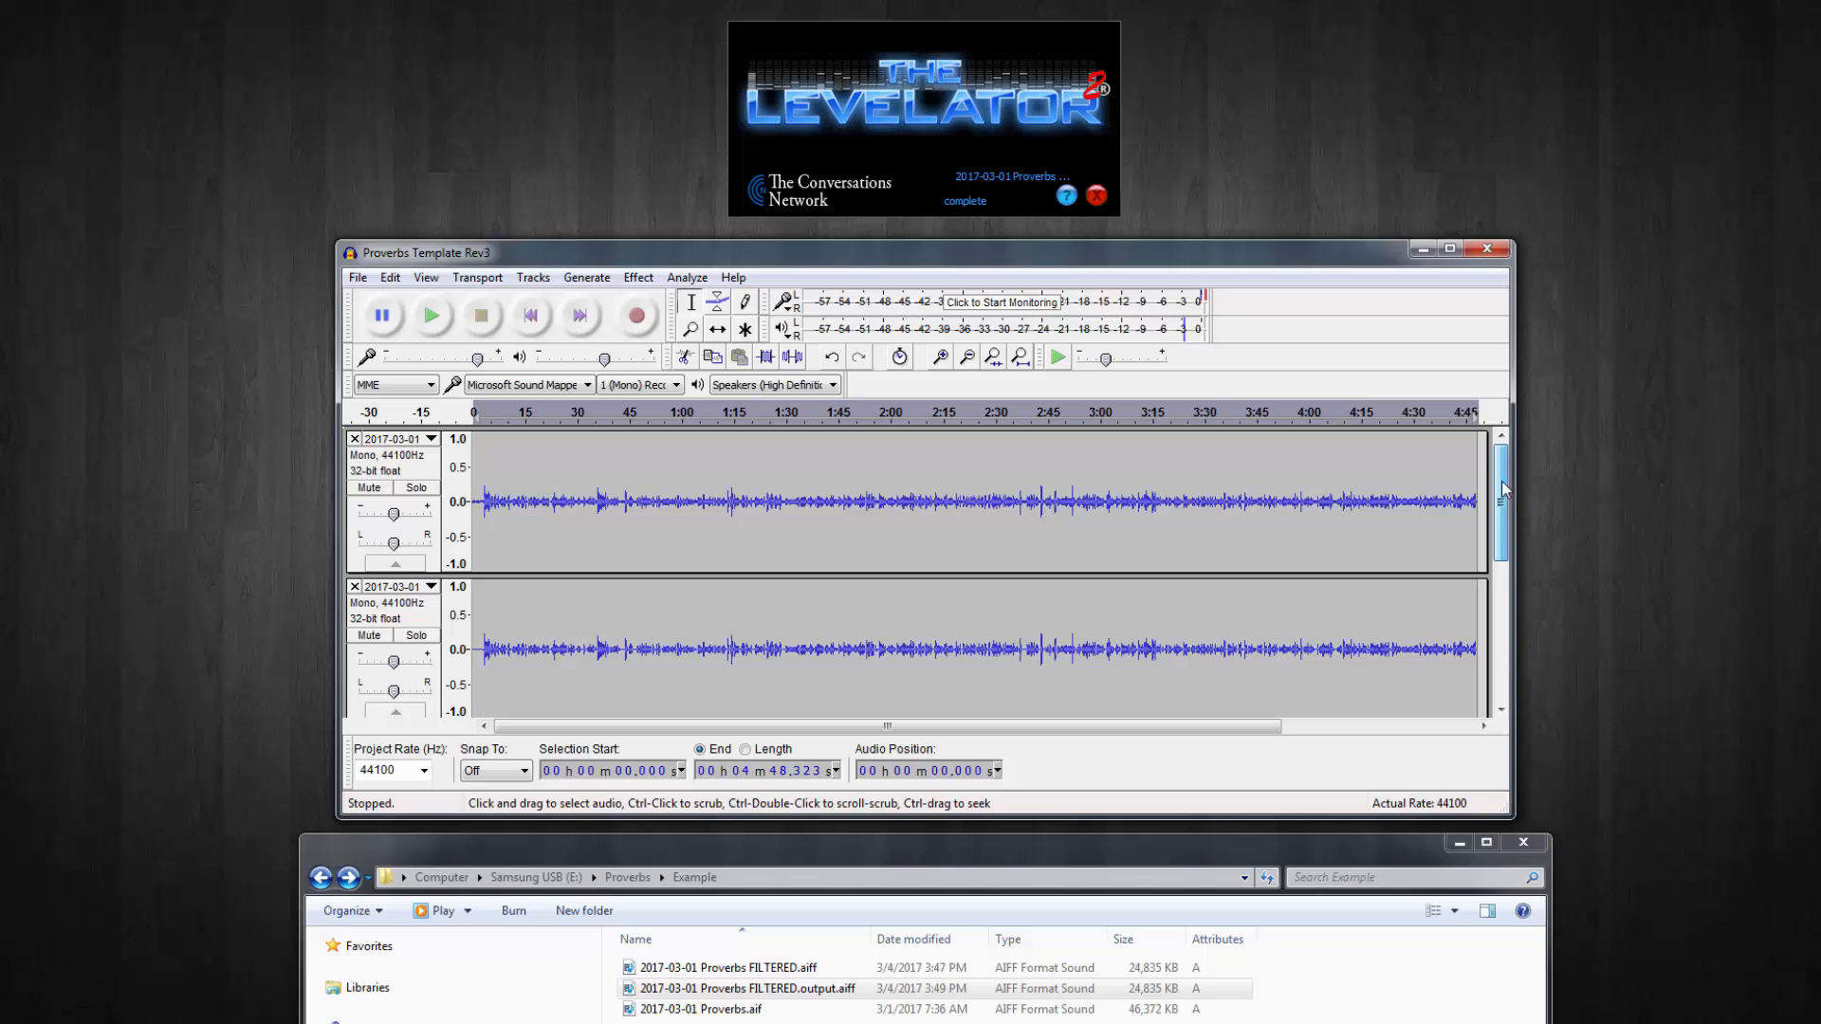
- Mute the second speech track and zoom in on the opening seconds
click(369, 635)
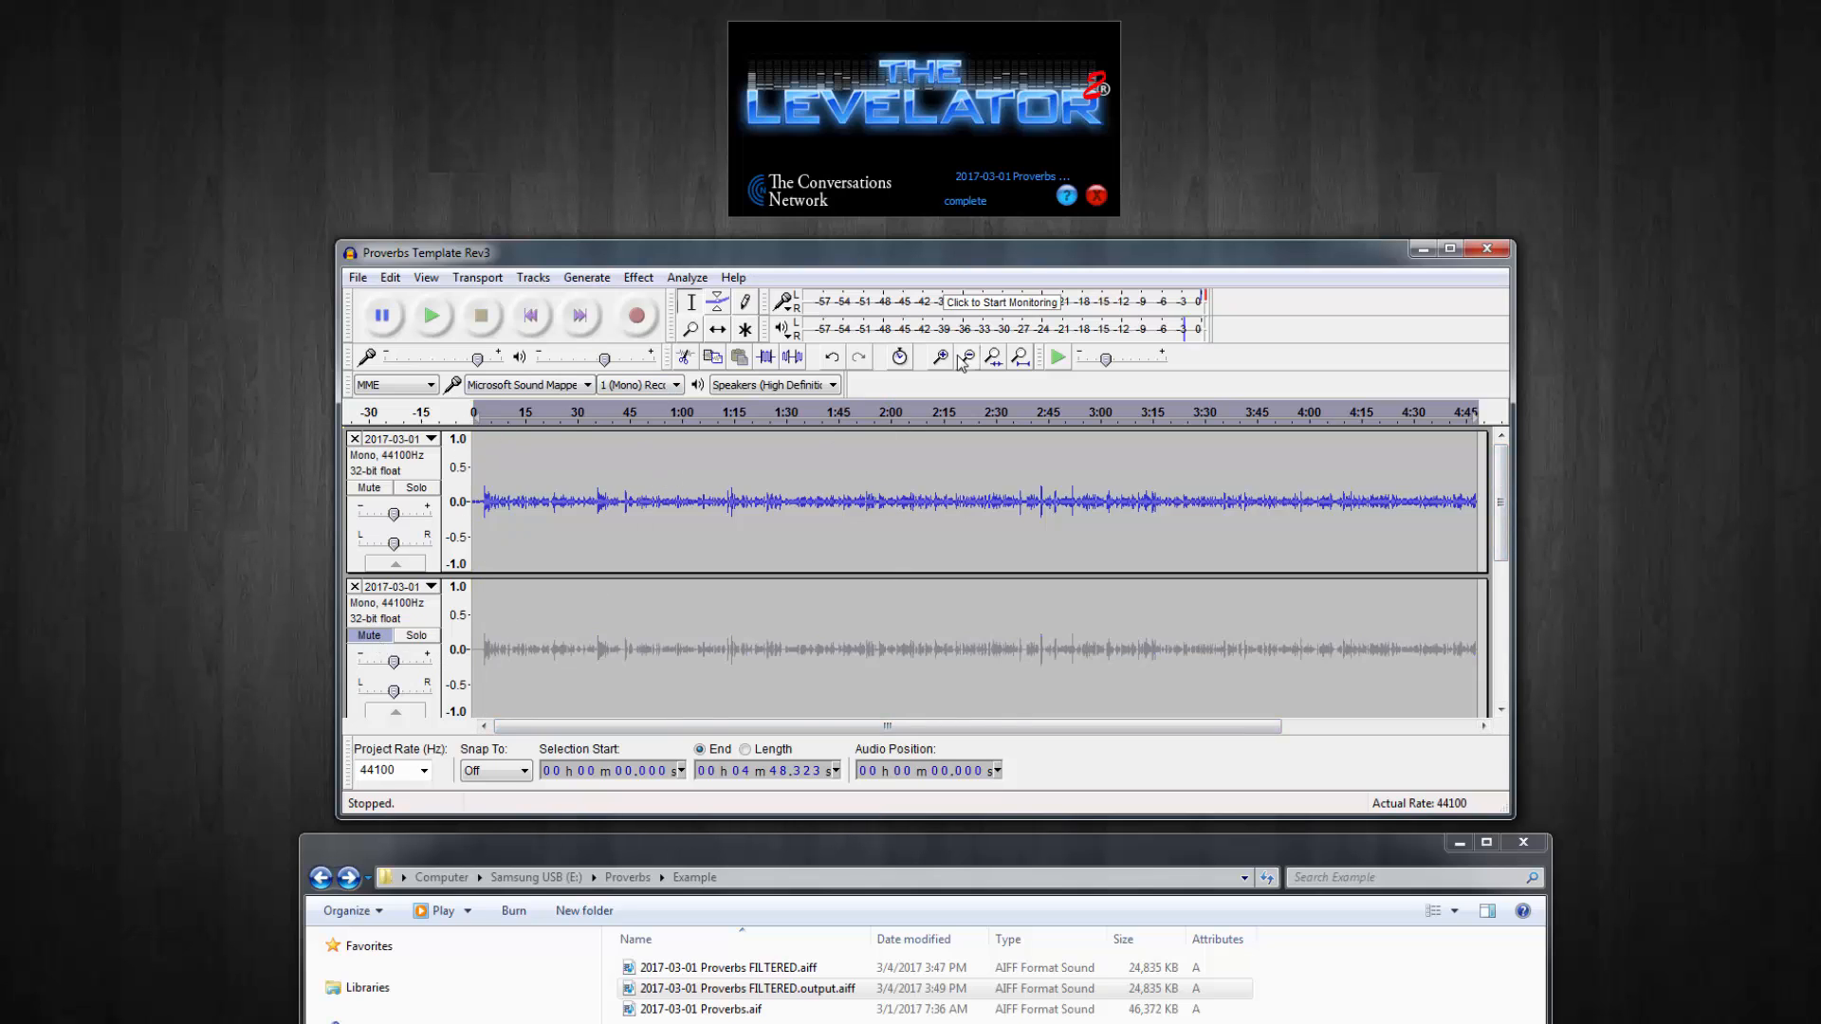
drag(885, 725, 969, 726)
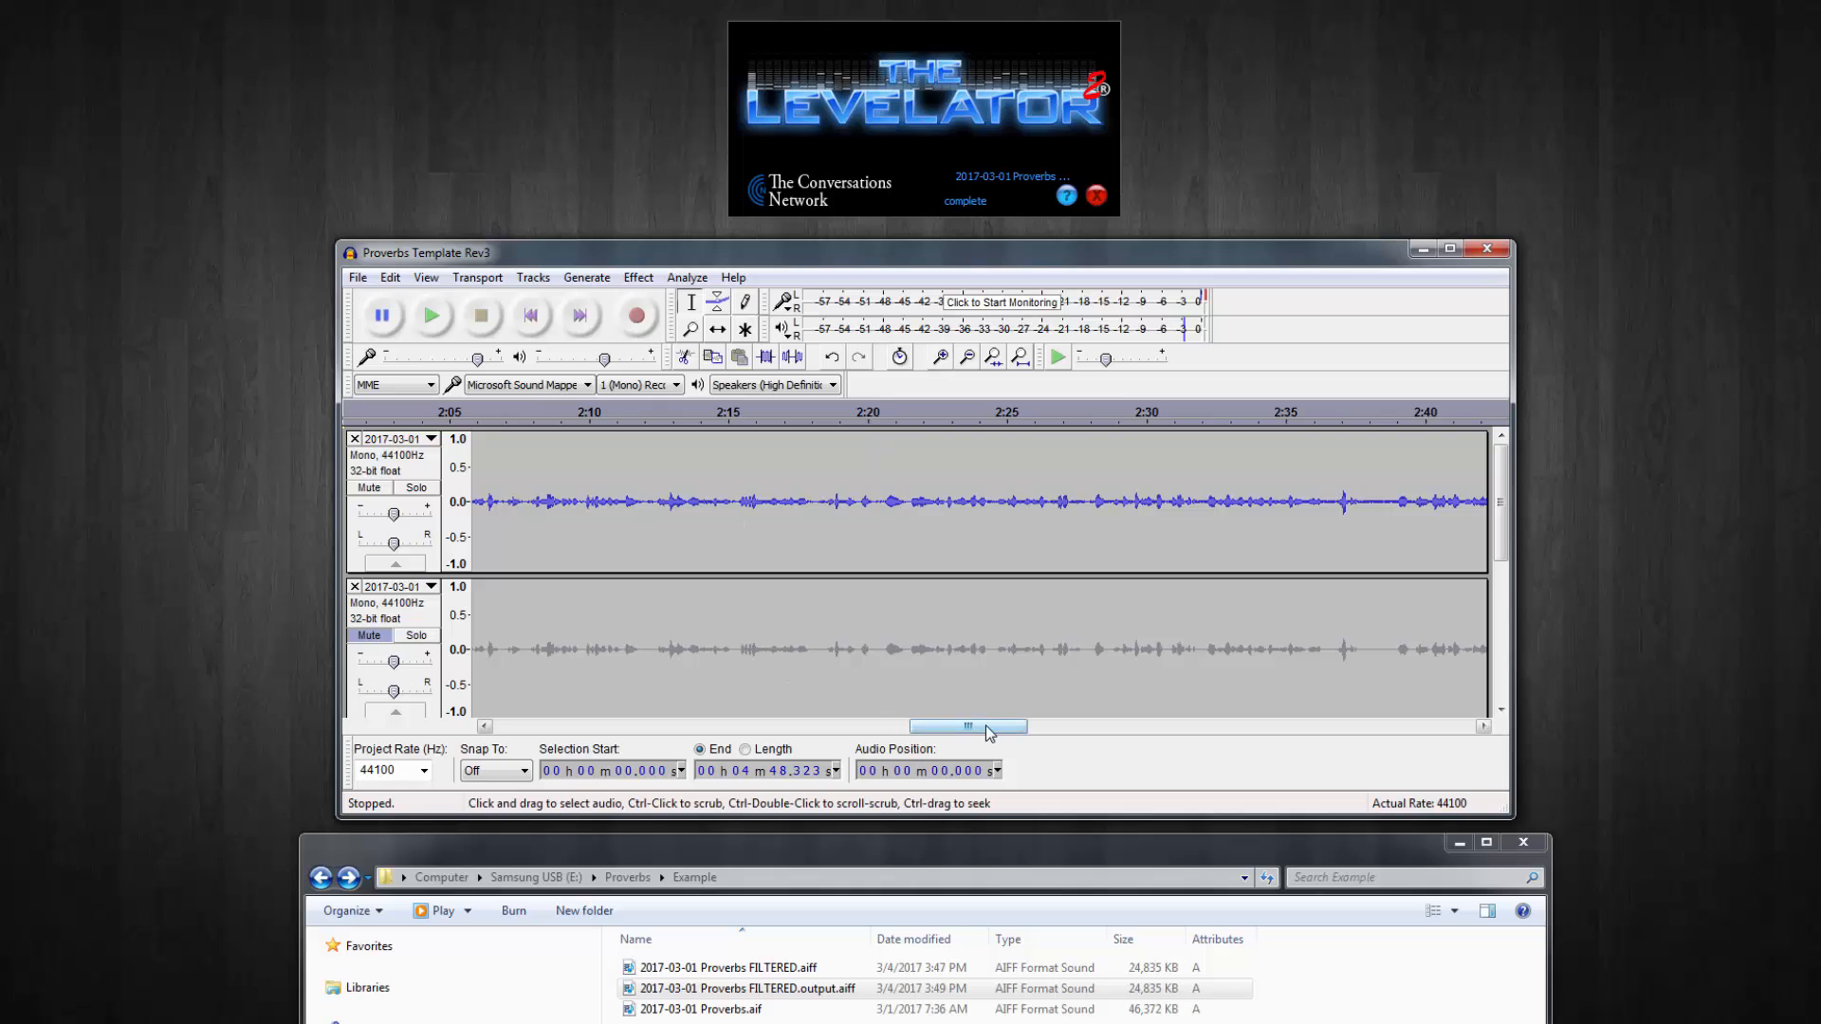
drag(970, 725, 555, 726)
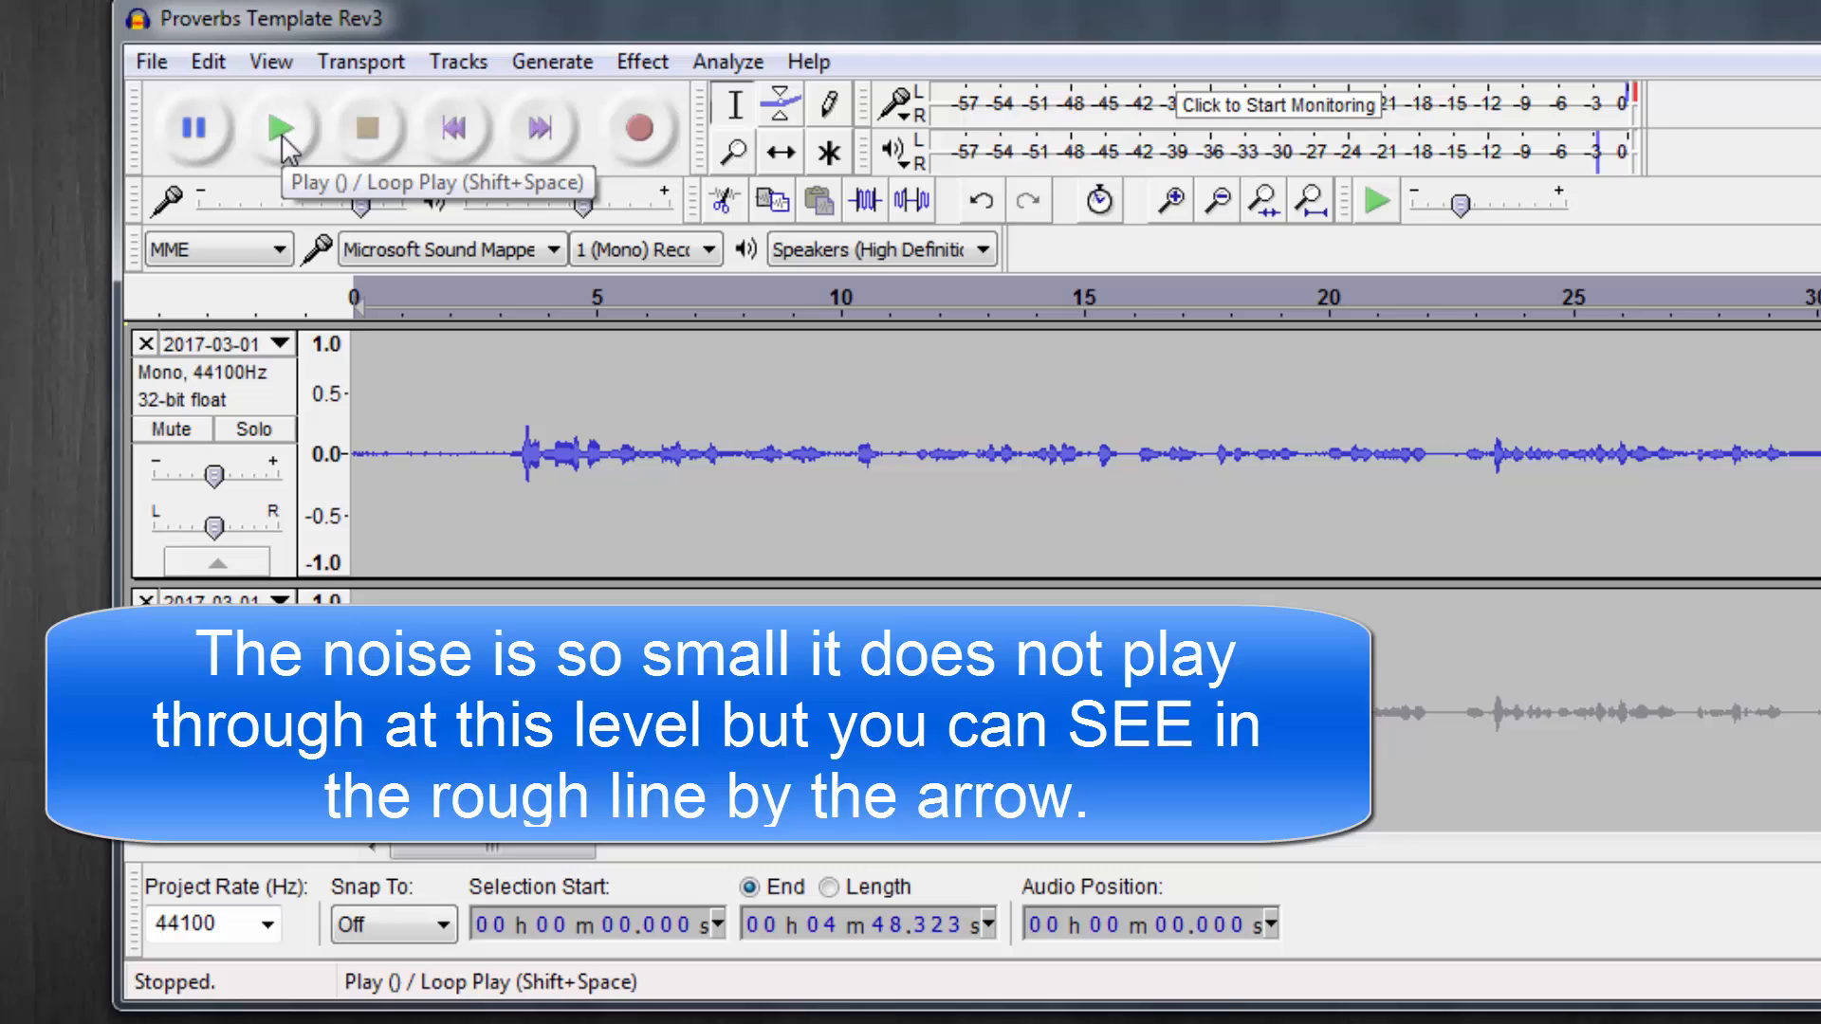
- Play the first track alone twice, stopping after a few seconds each time
click(277, 128)
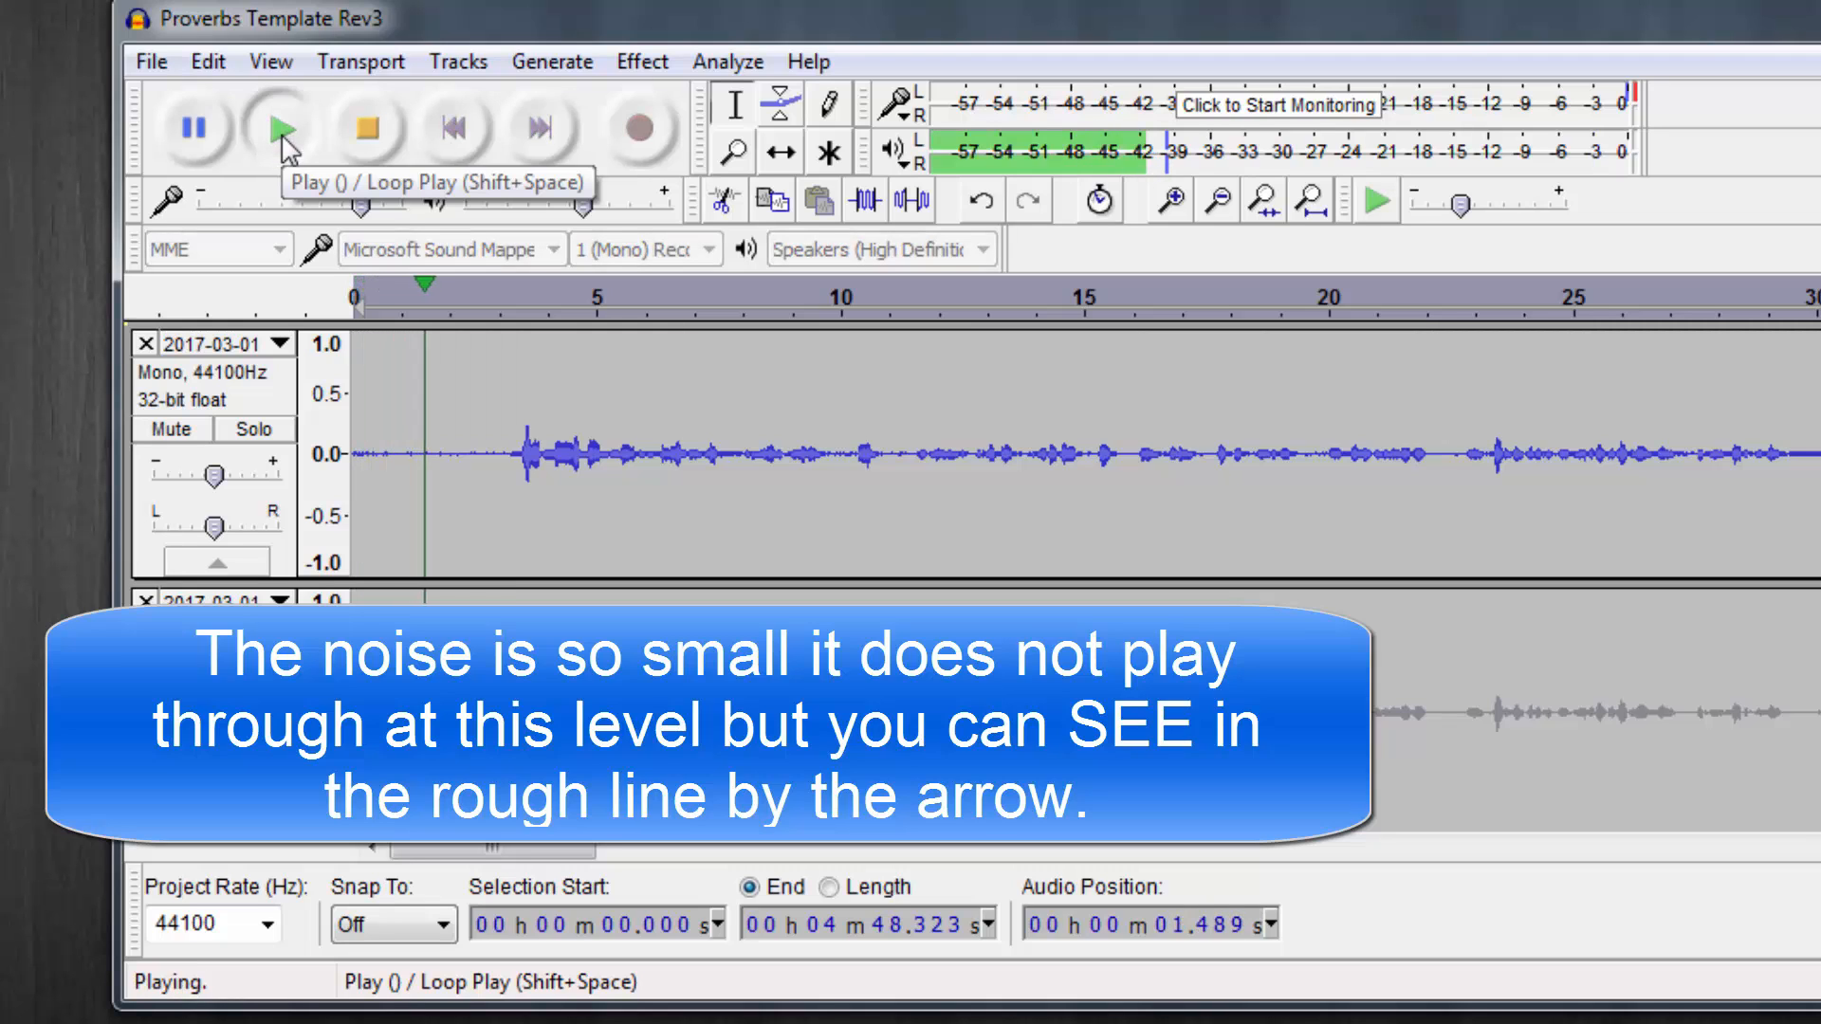
click(362, 127)
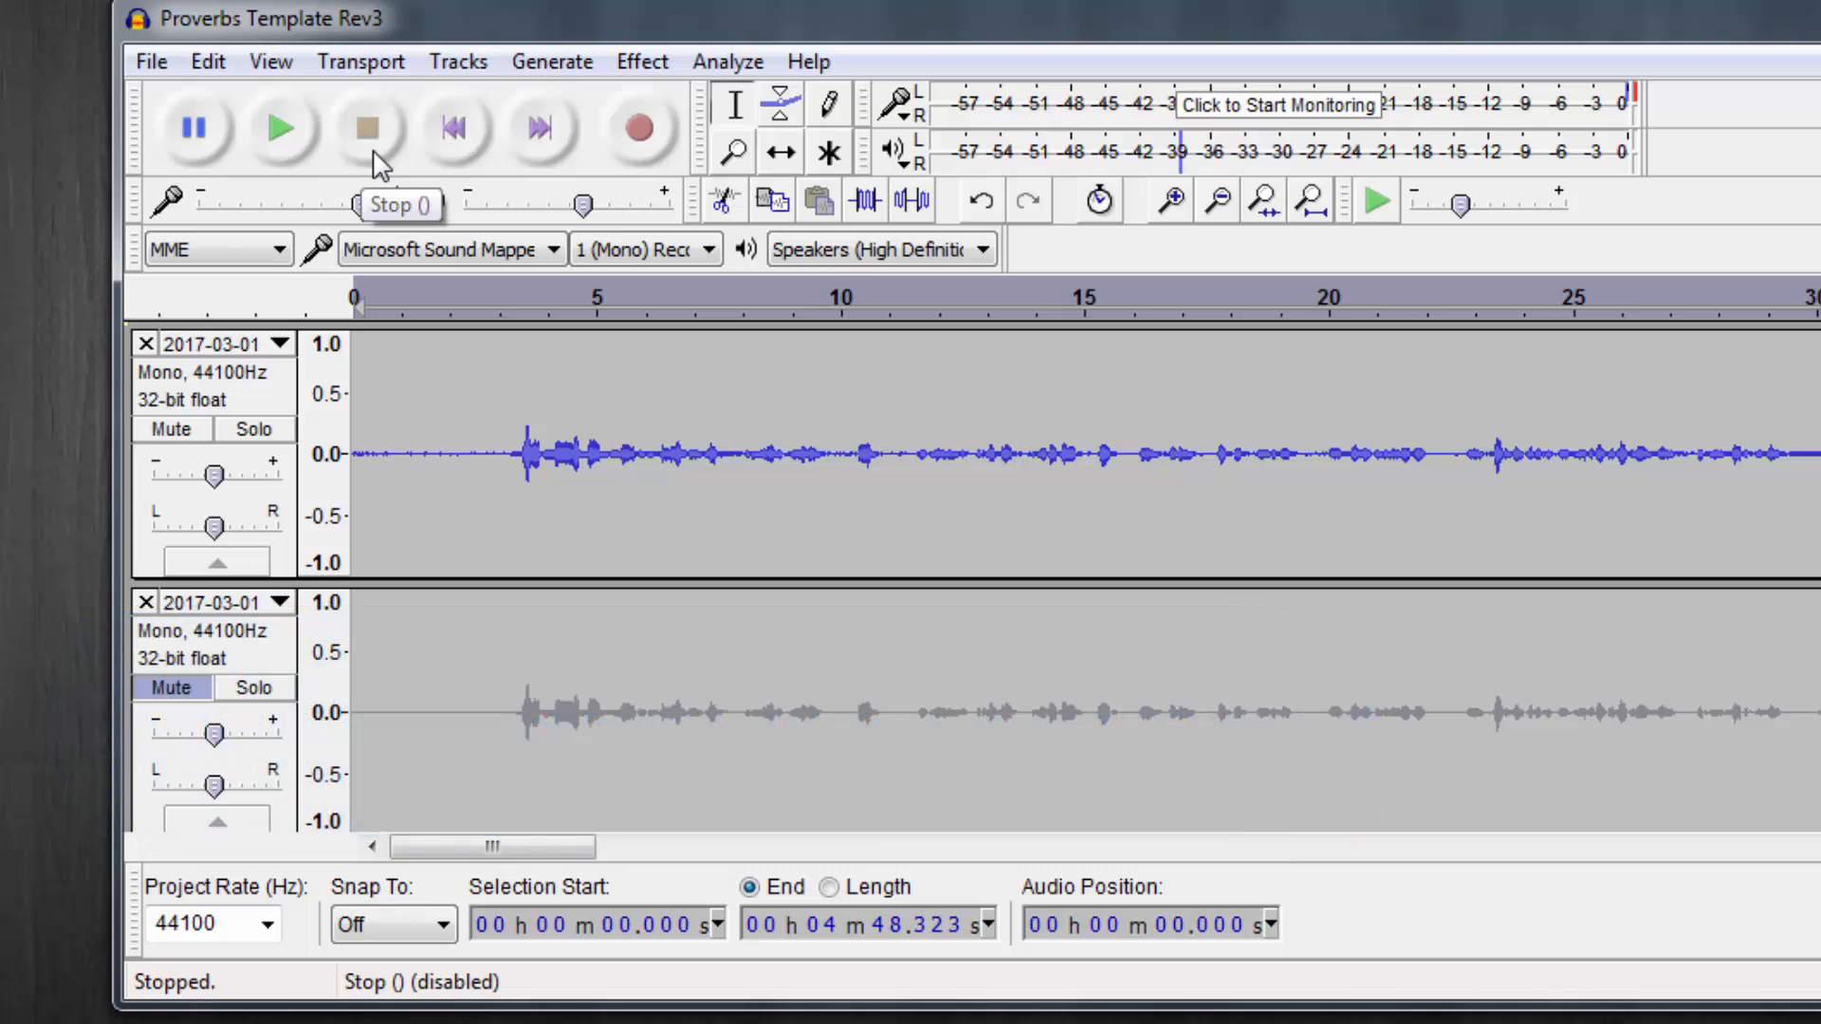
mouse_move(332, 136)
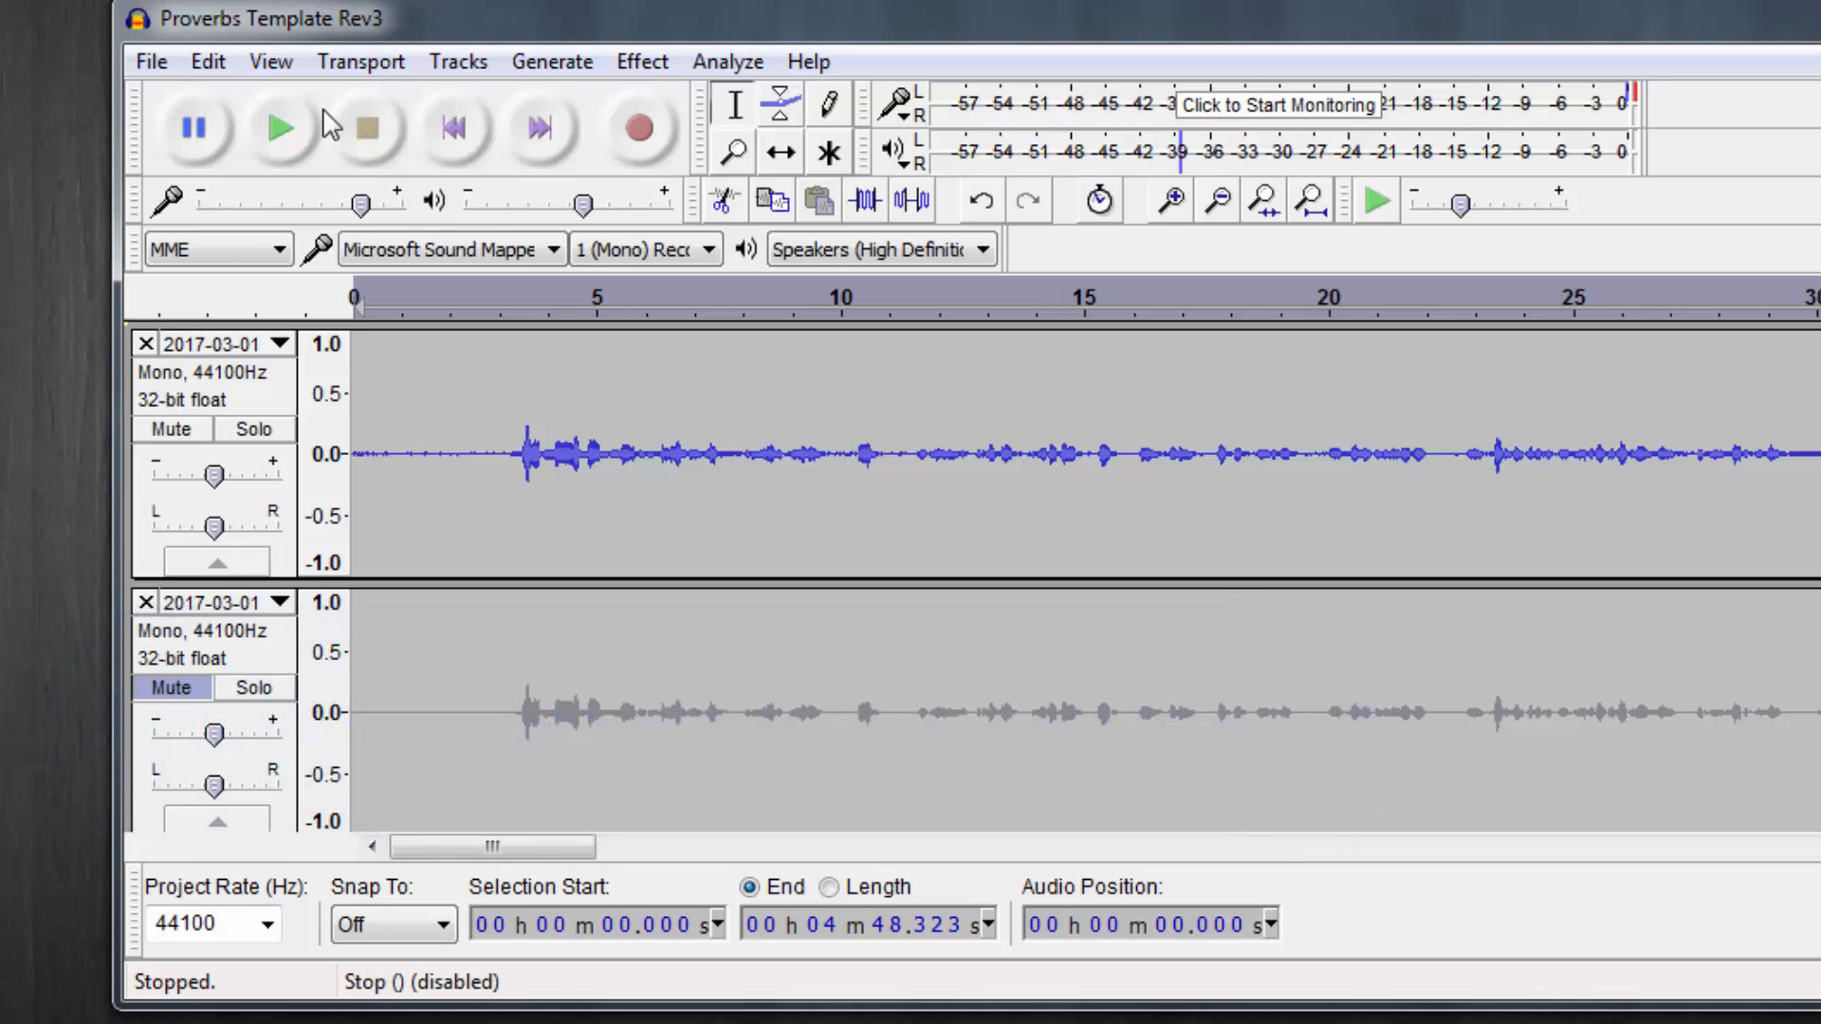
mouse_move(299, 149)
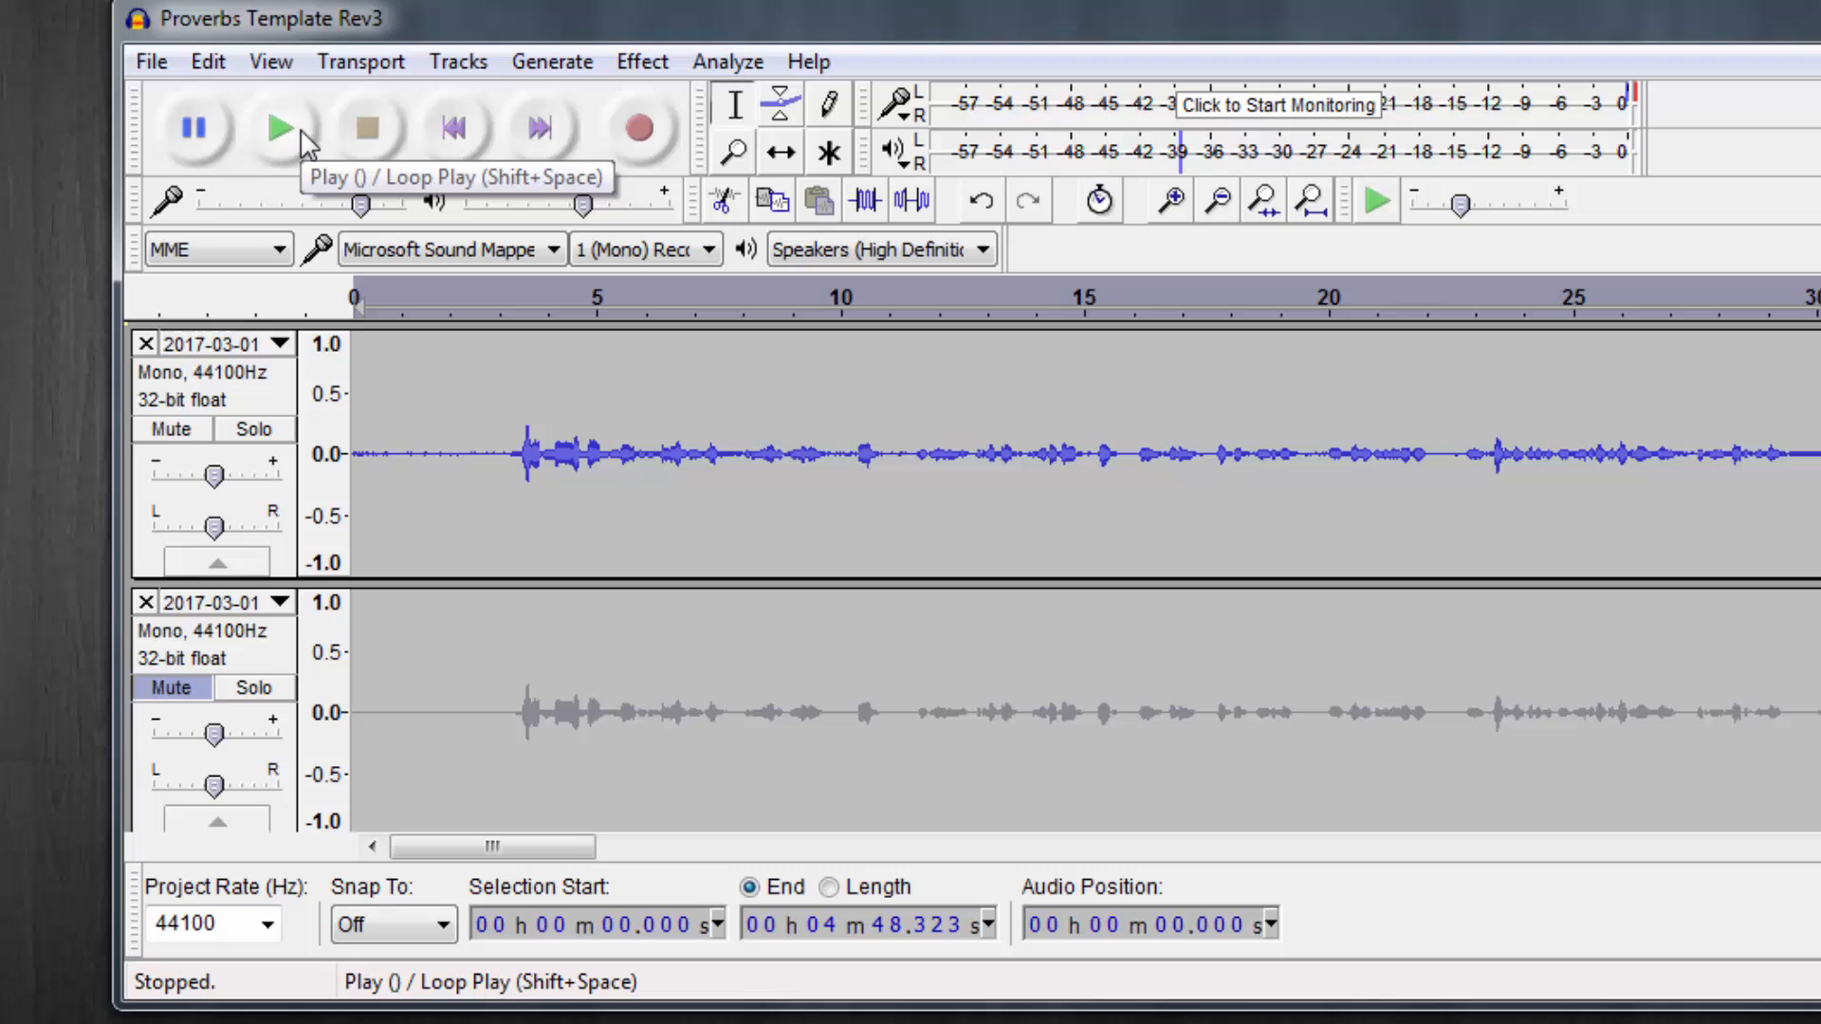
click(278, 127)
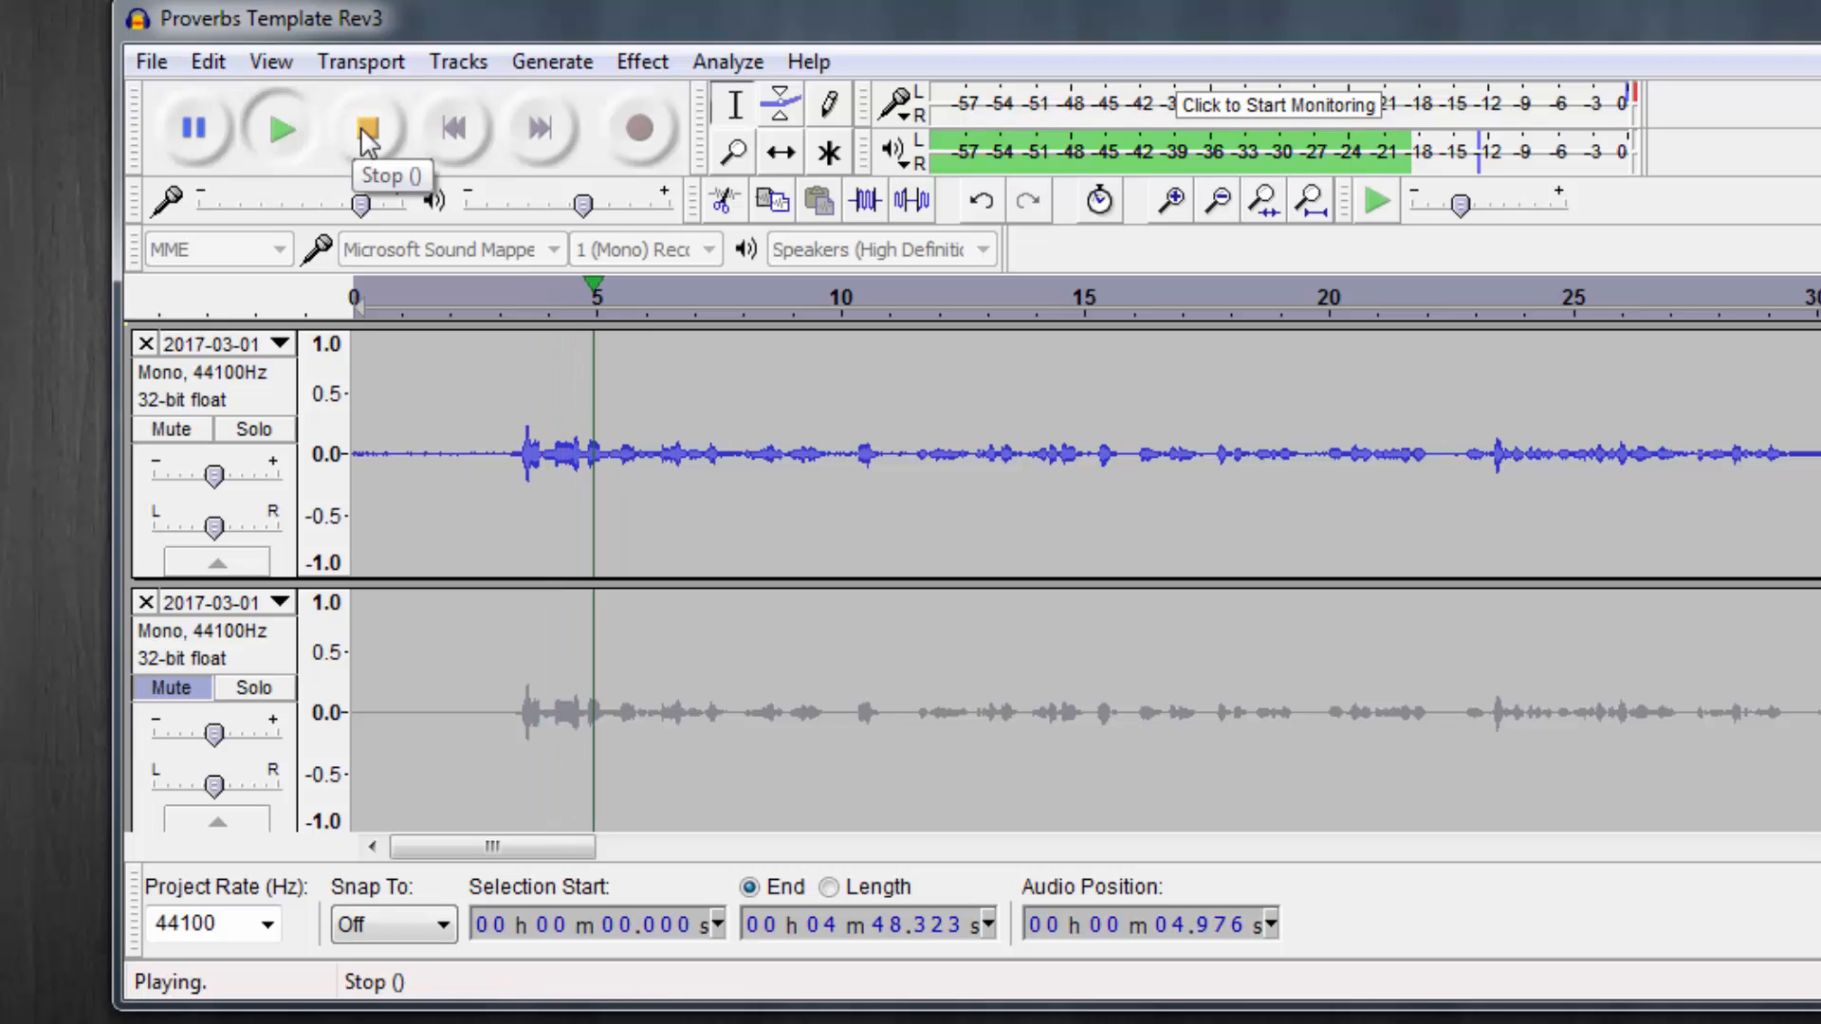
click(361, 128)
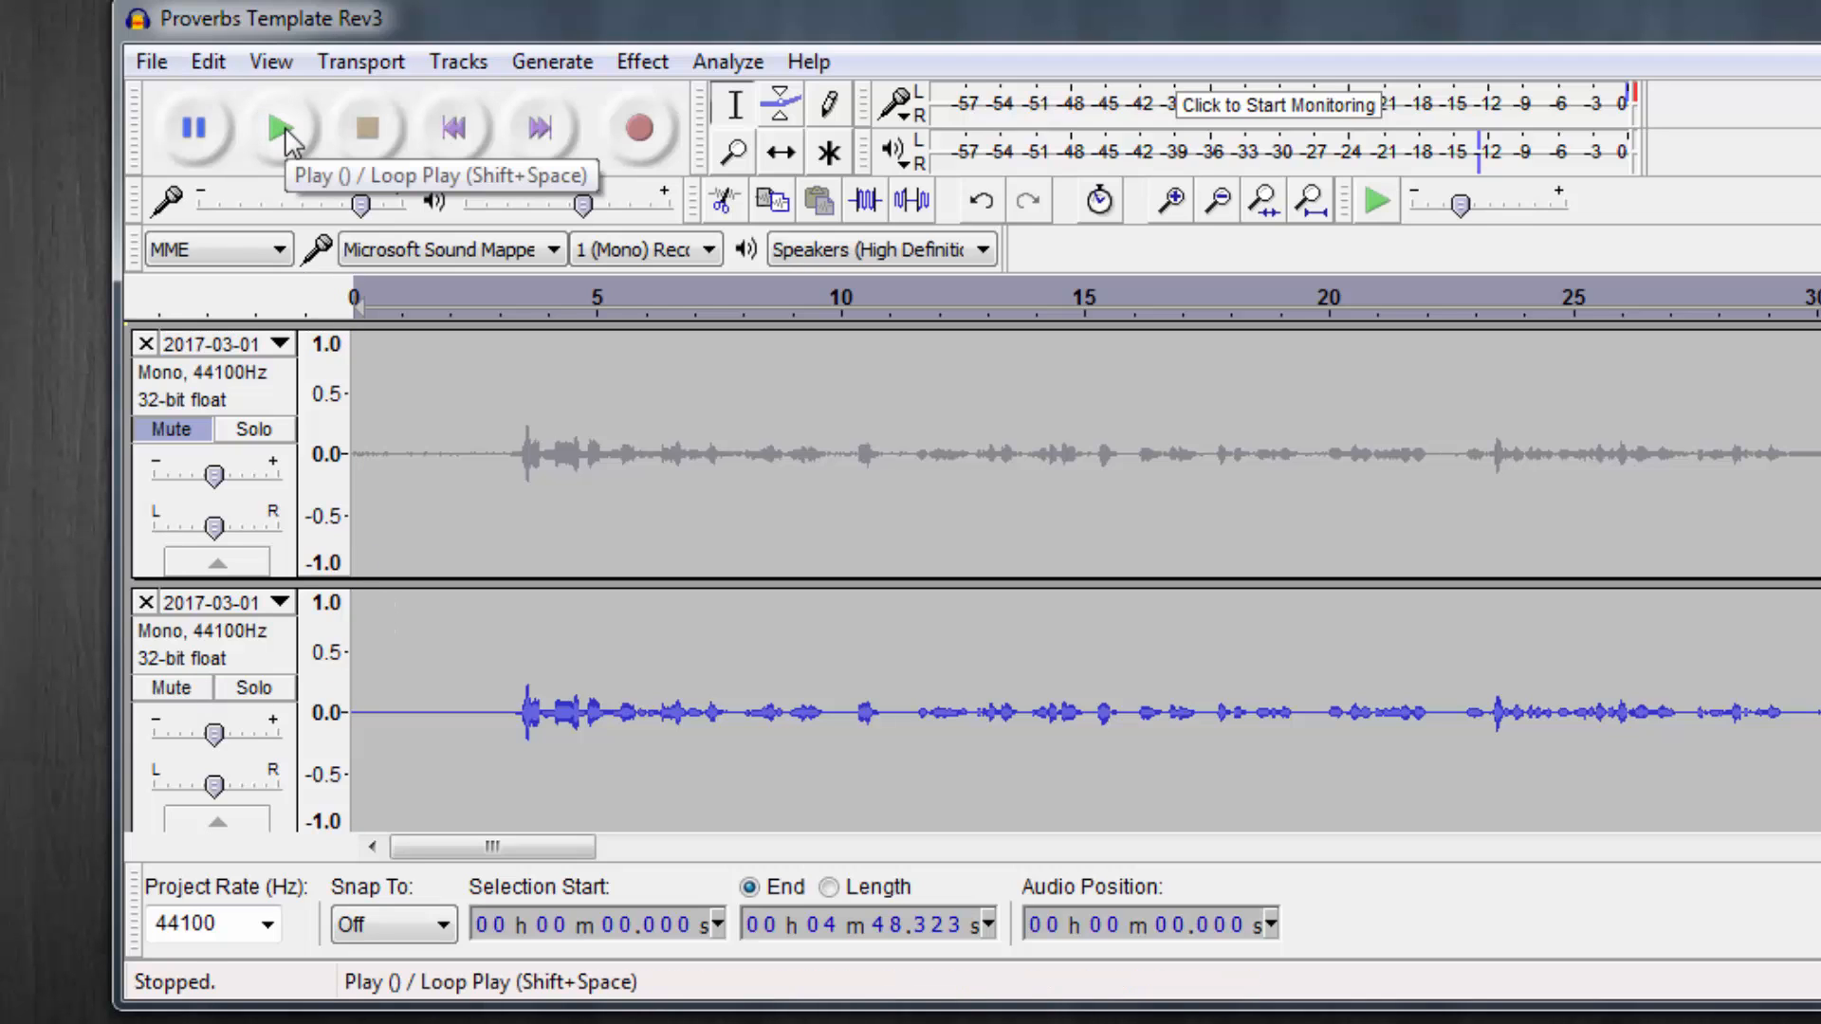
- Play the second track alone, re-mute it, and select the noise-only stretch before the speech
click(277, 128)
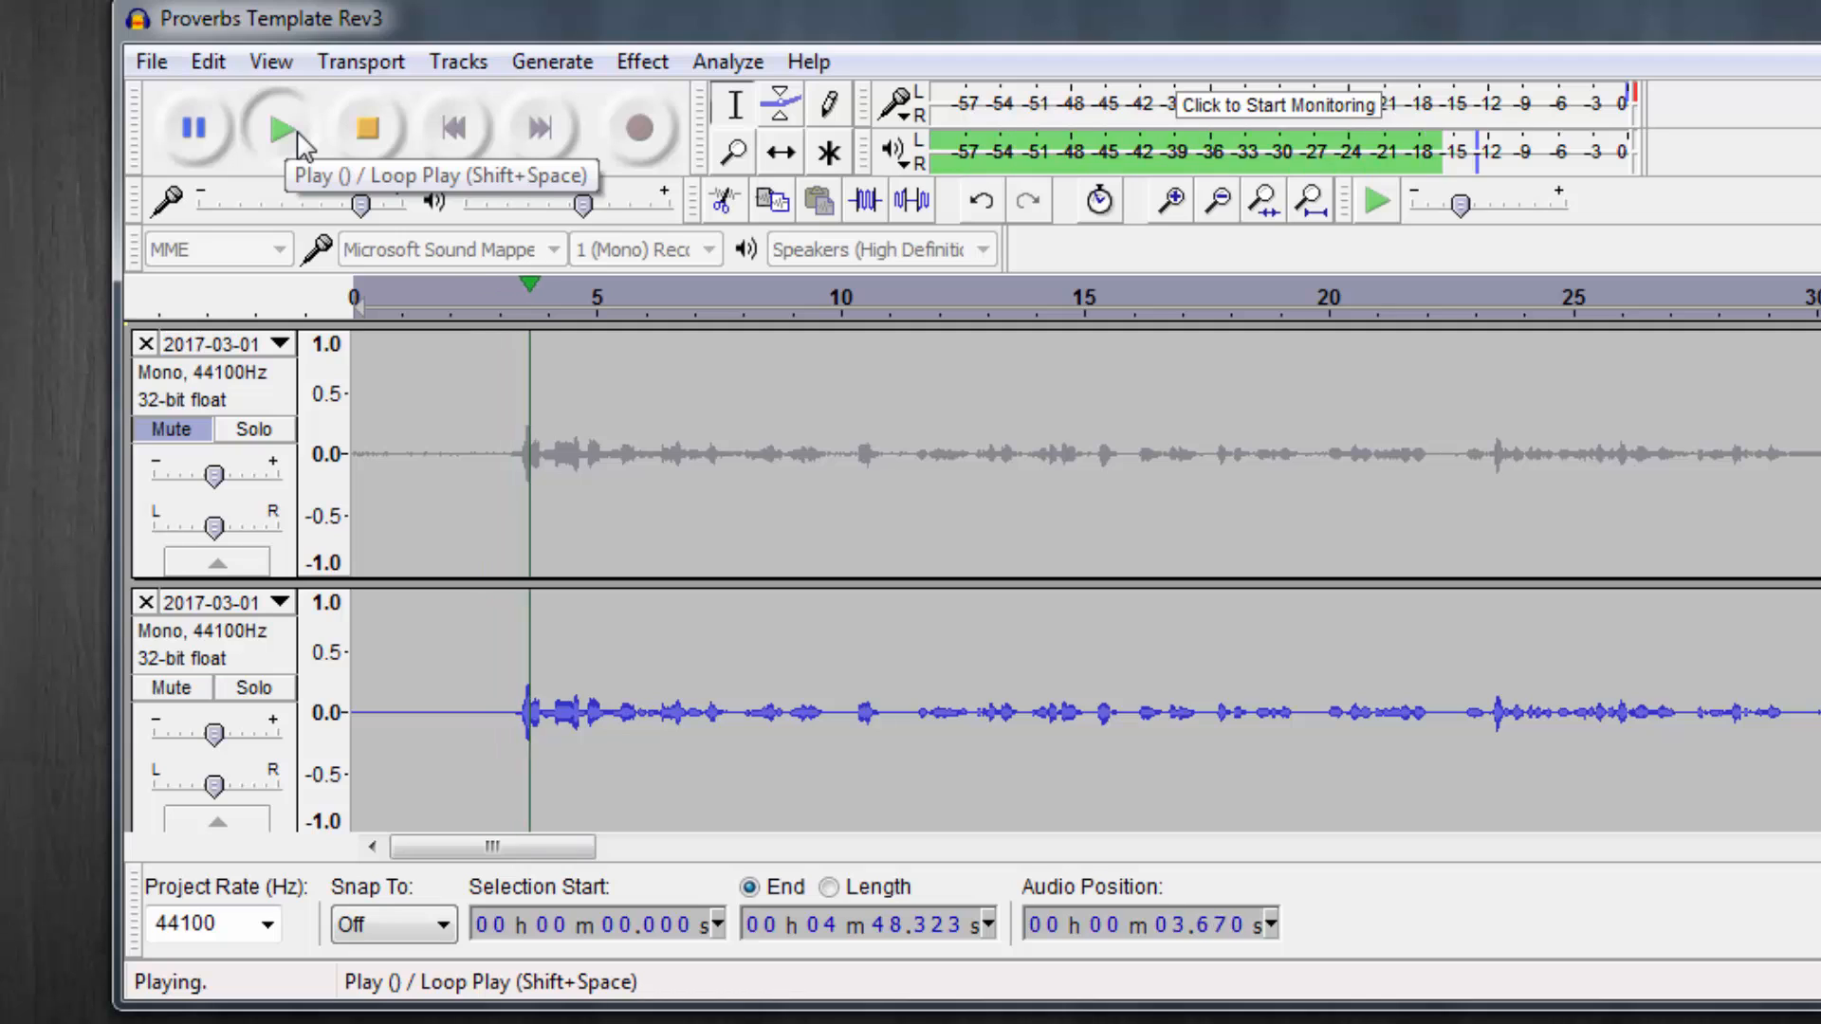
click(368, 126)
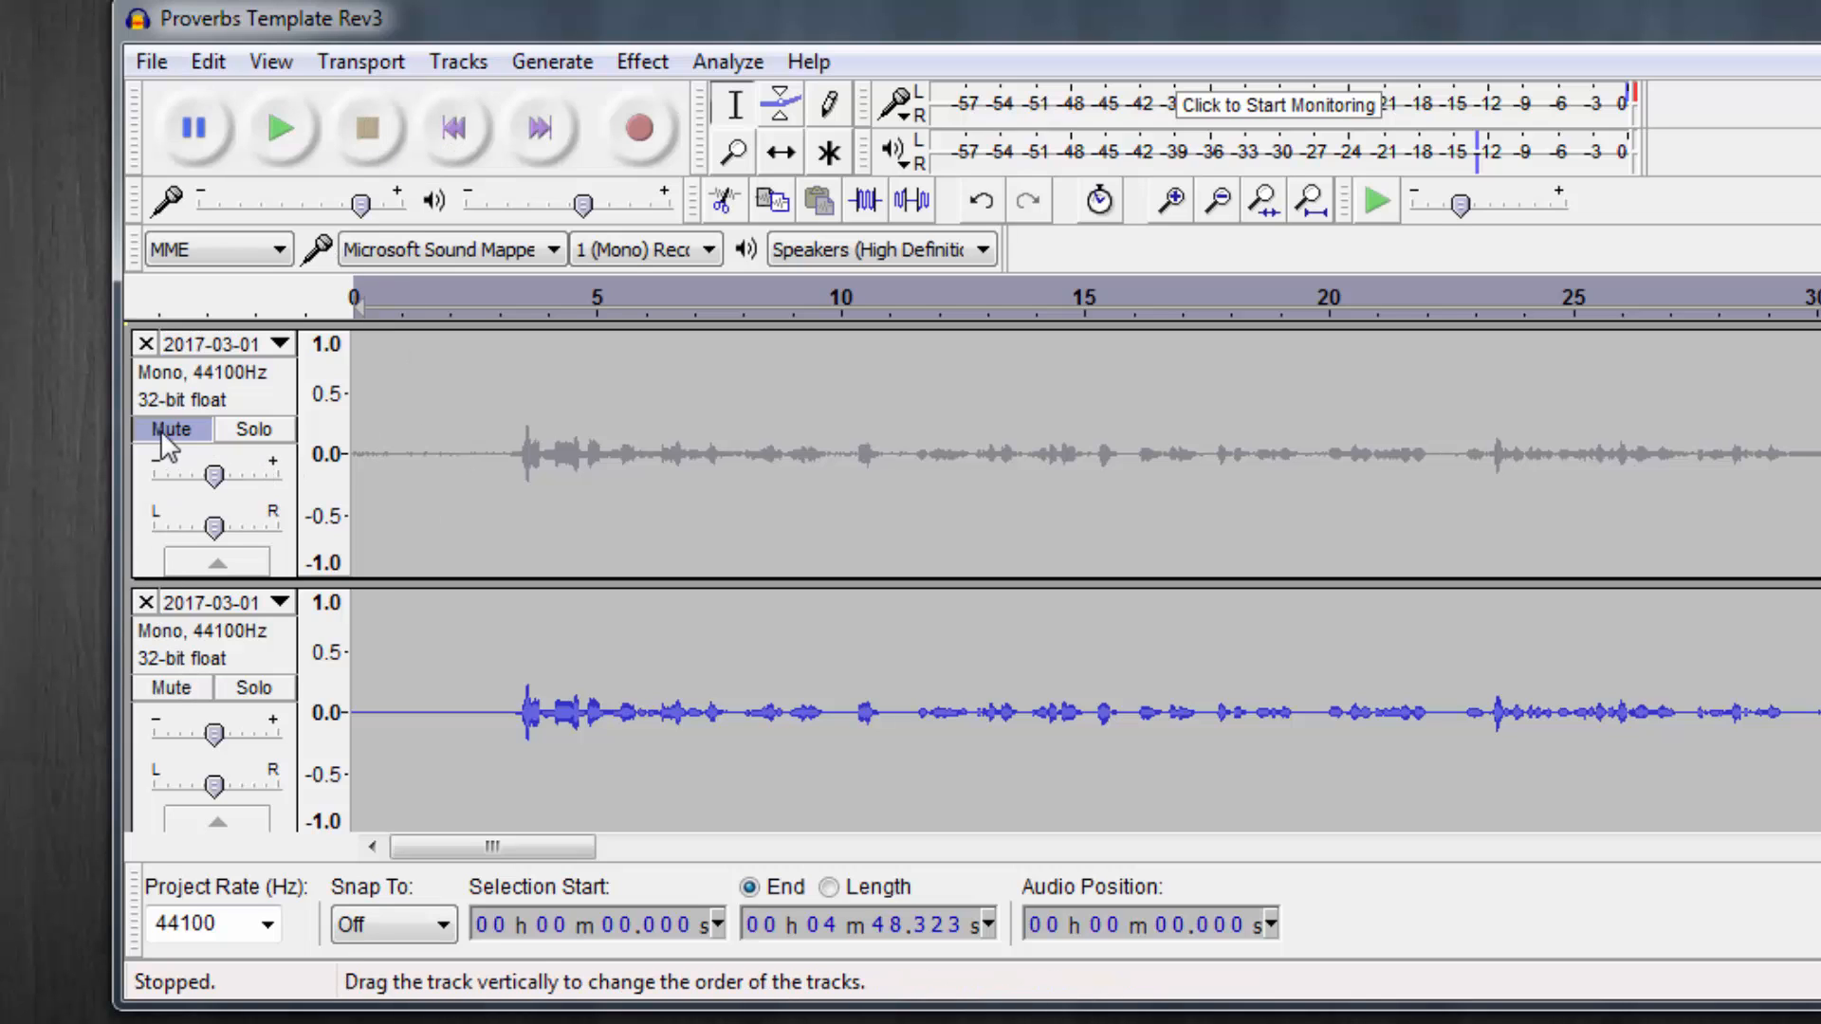
mouse_move(171, 451)
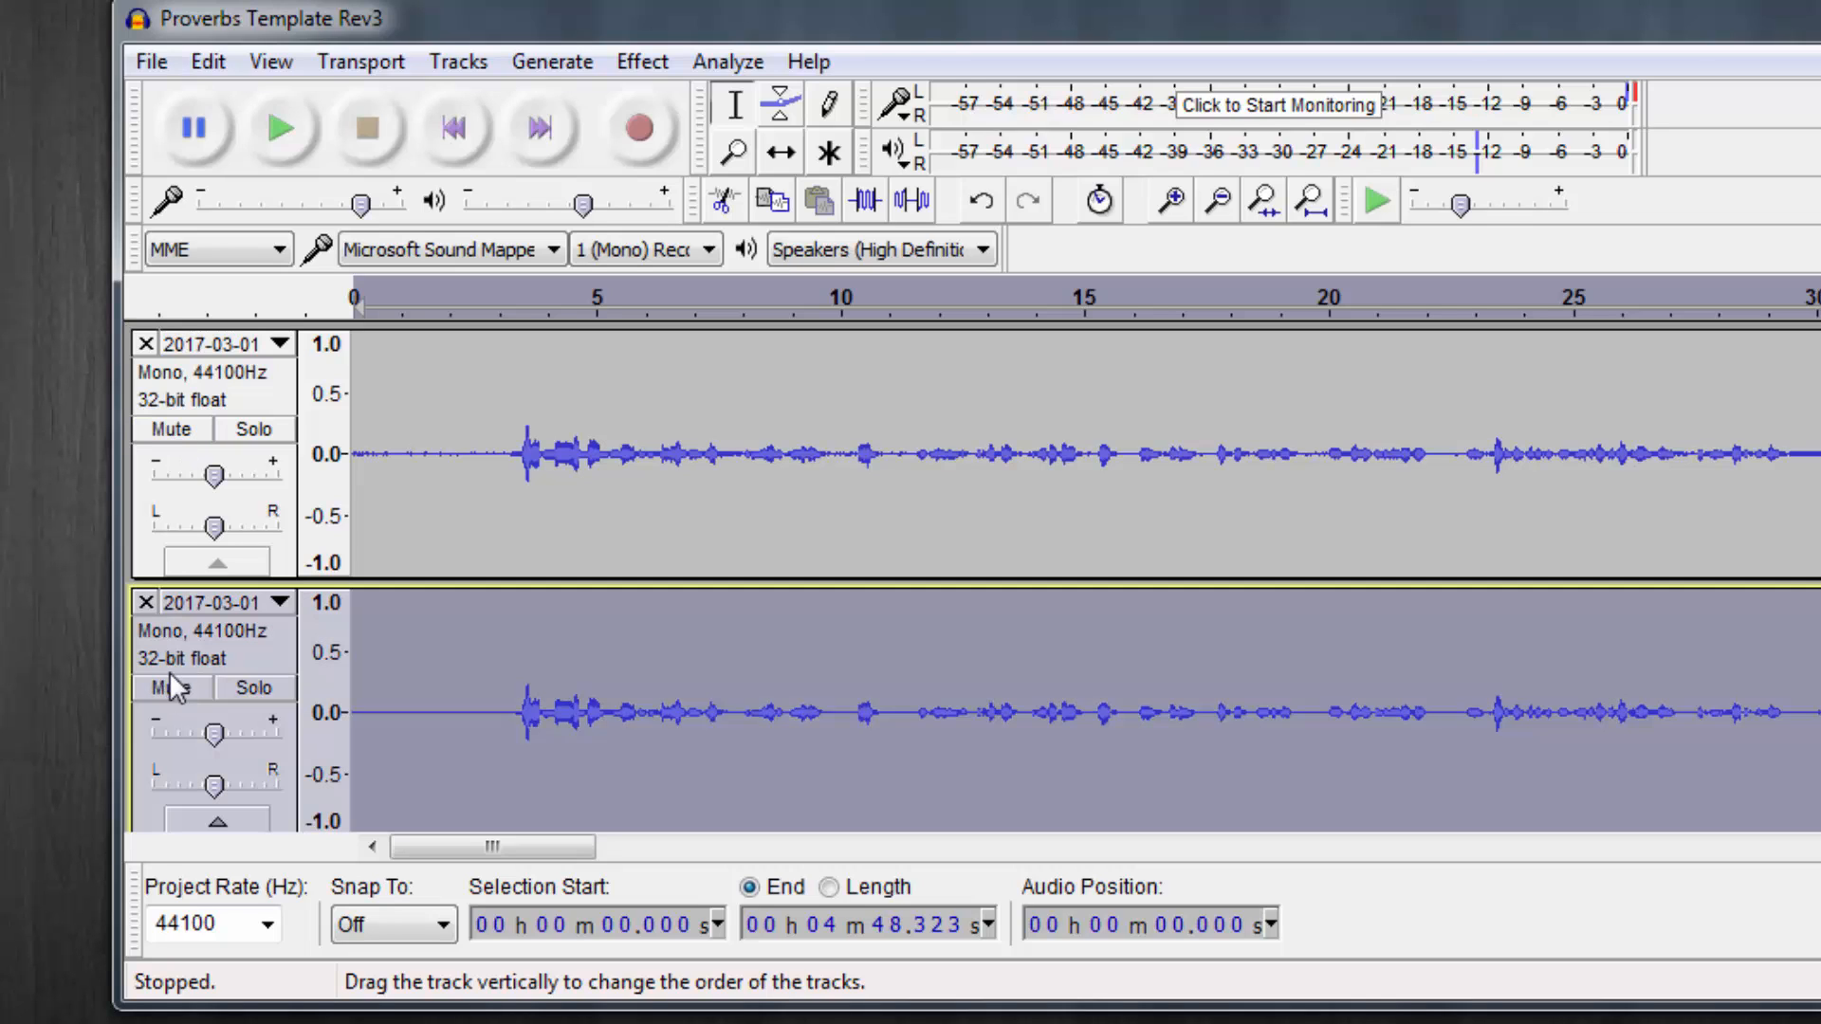
click(172, 688)
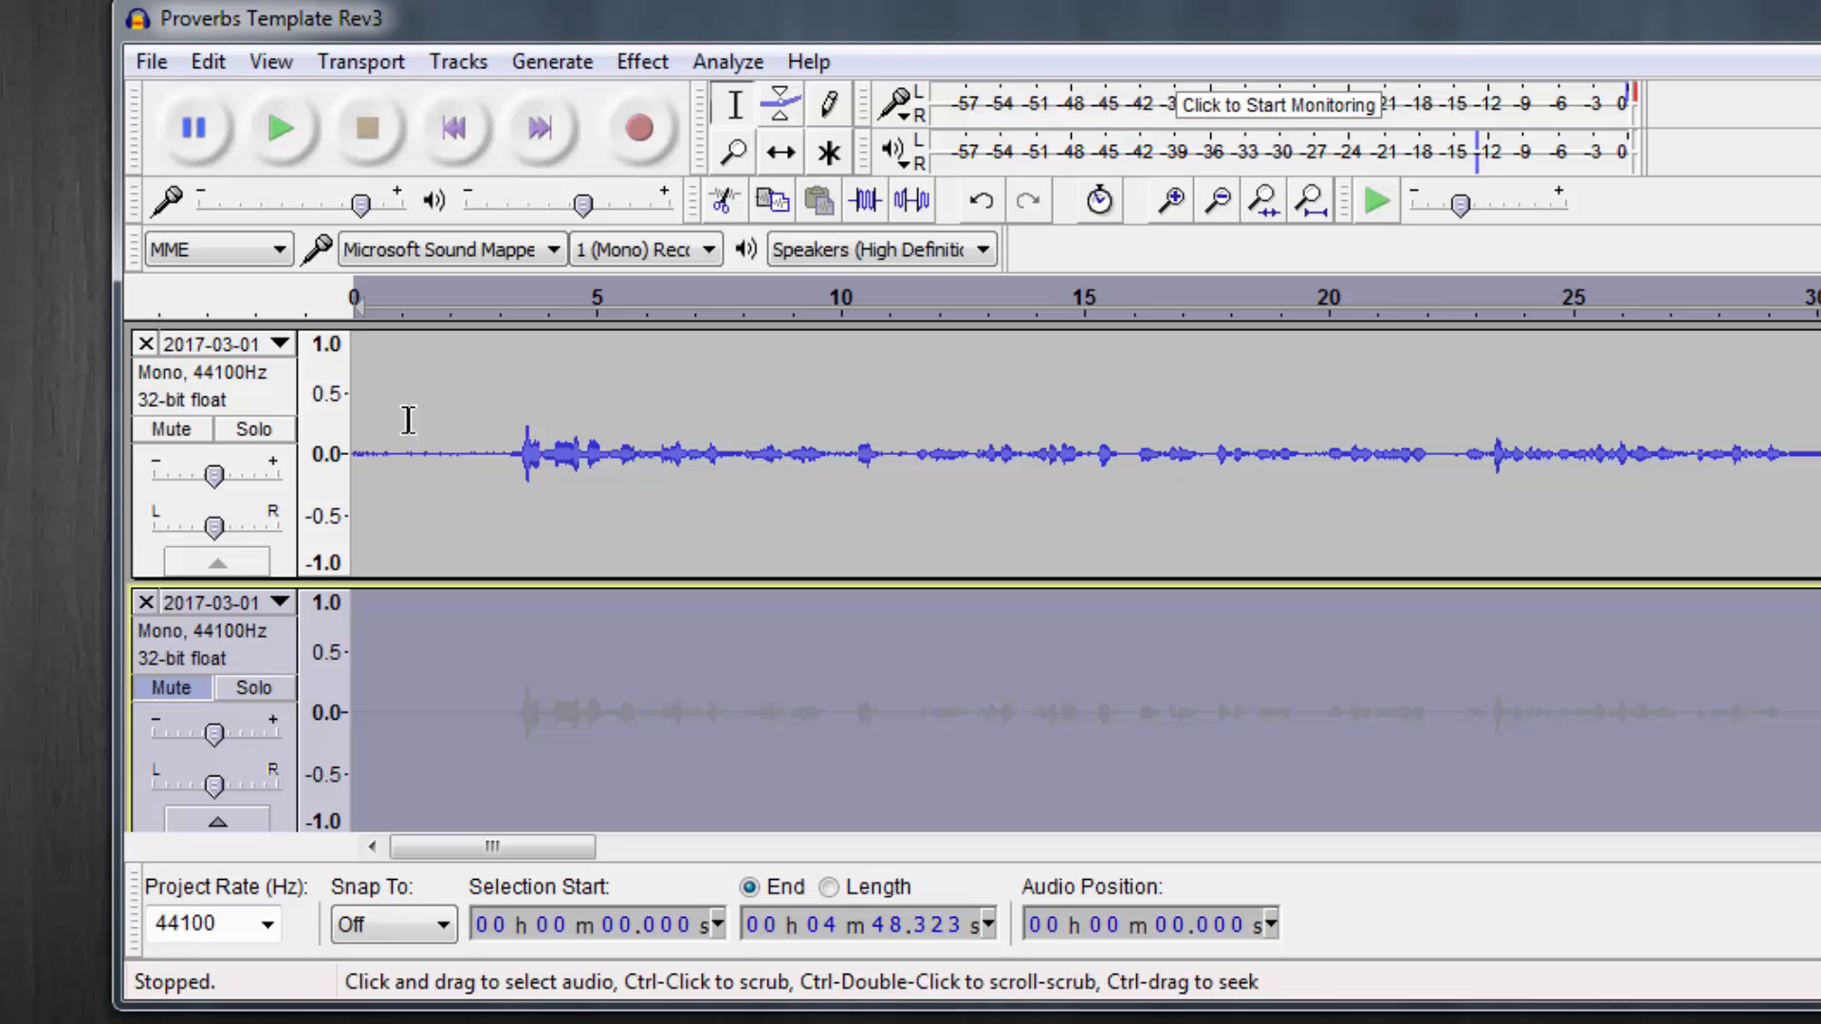
drag(393, 453, 462, 454)
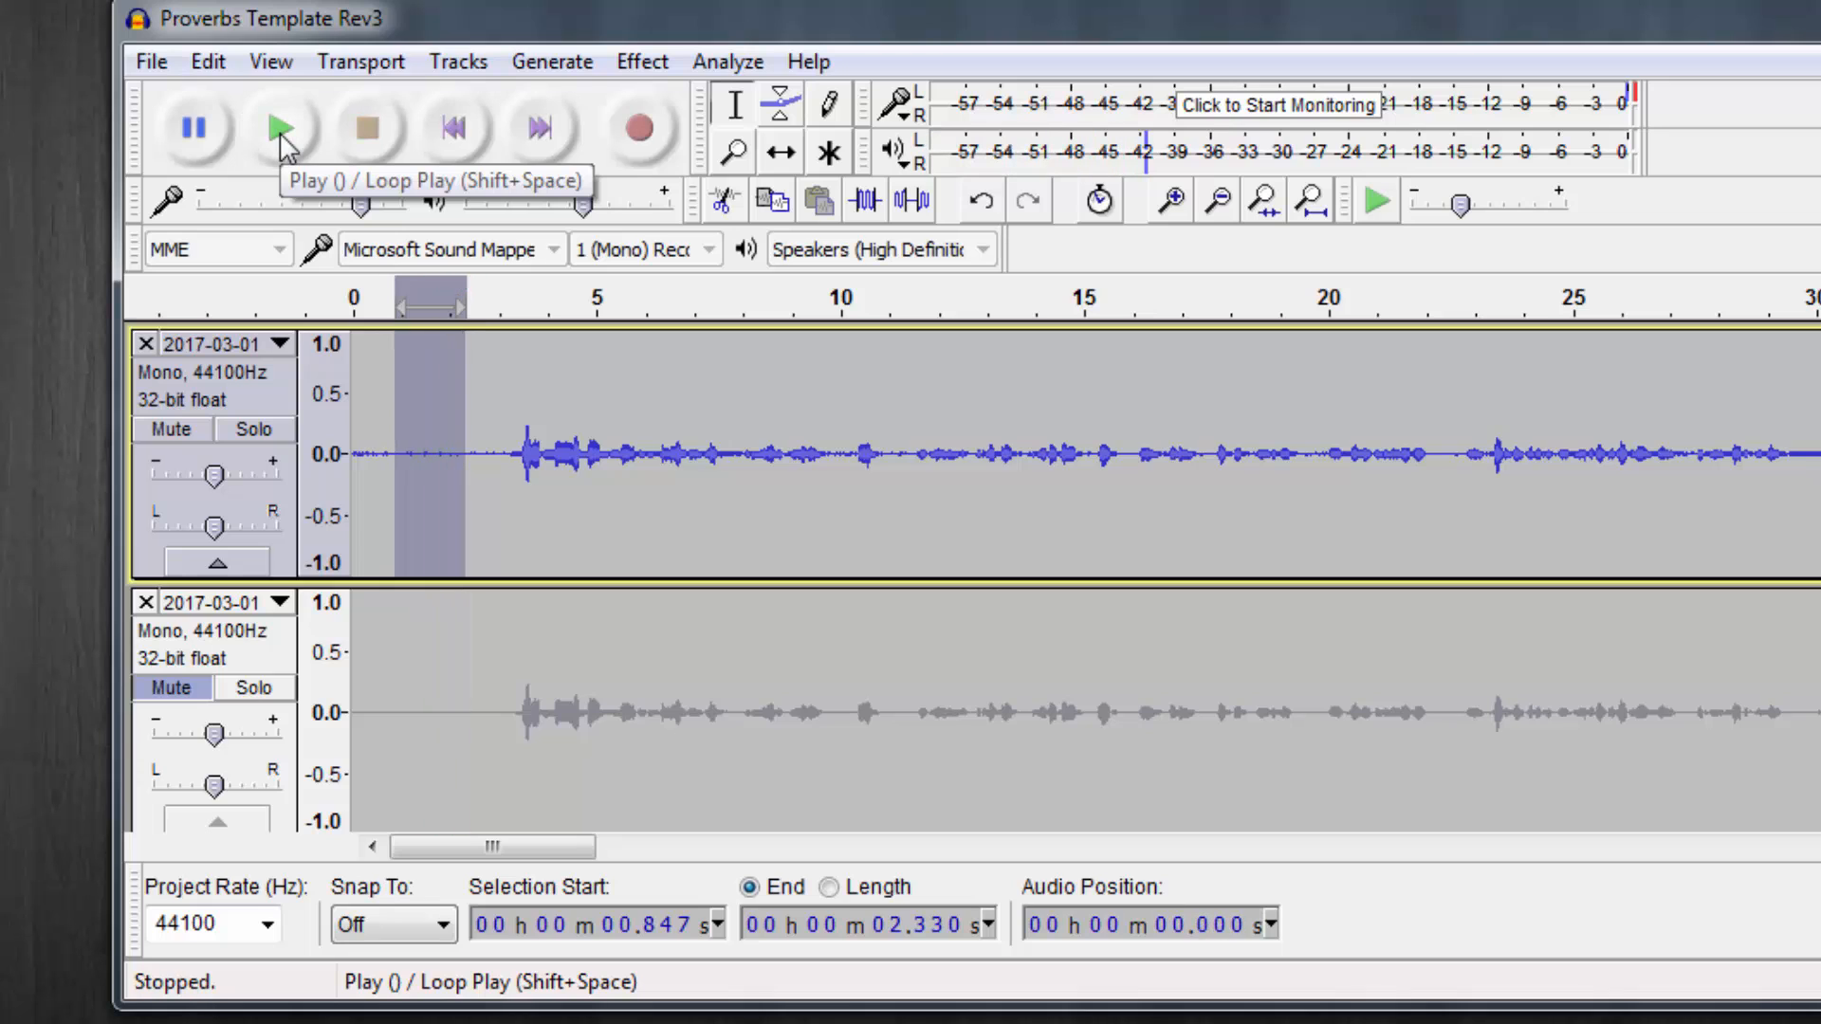
- Capture a noise profile with Noise Reduction, then select the entire first track
click(641, 62)
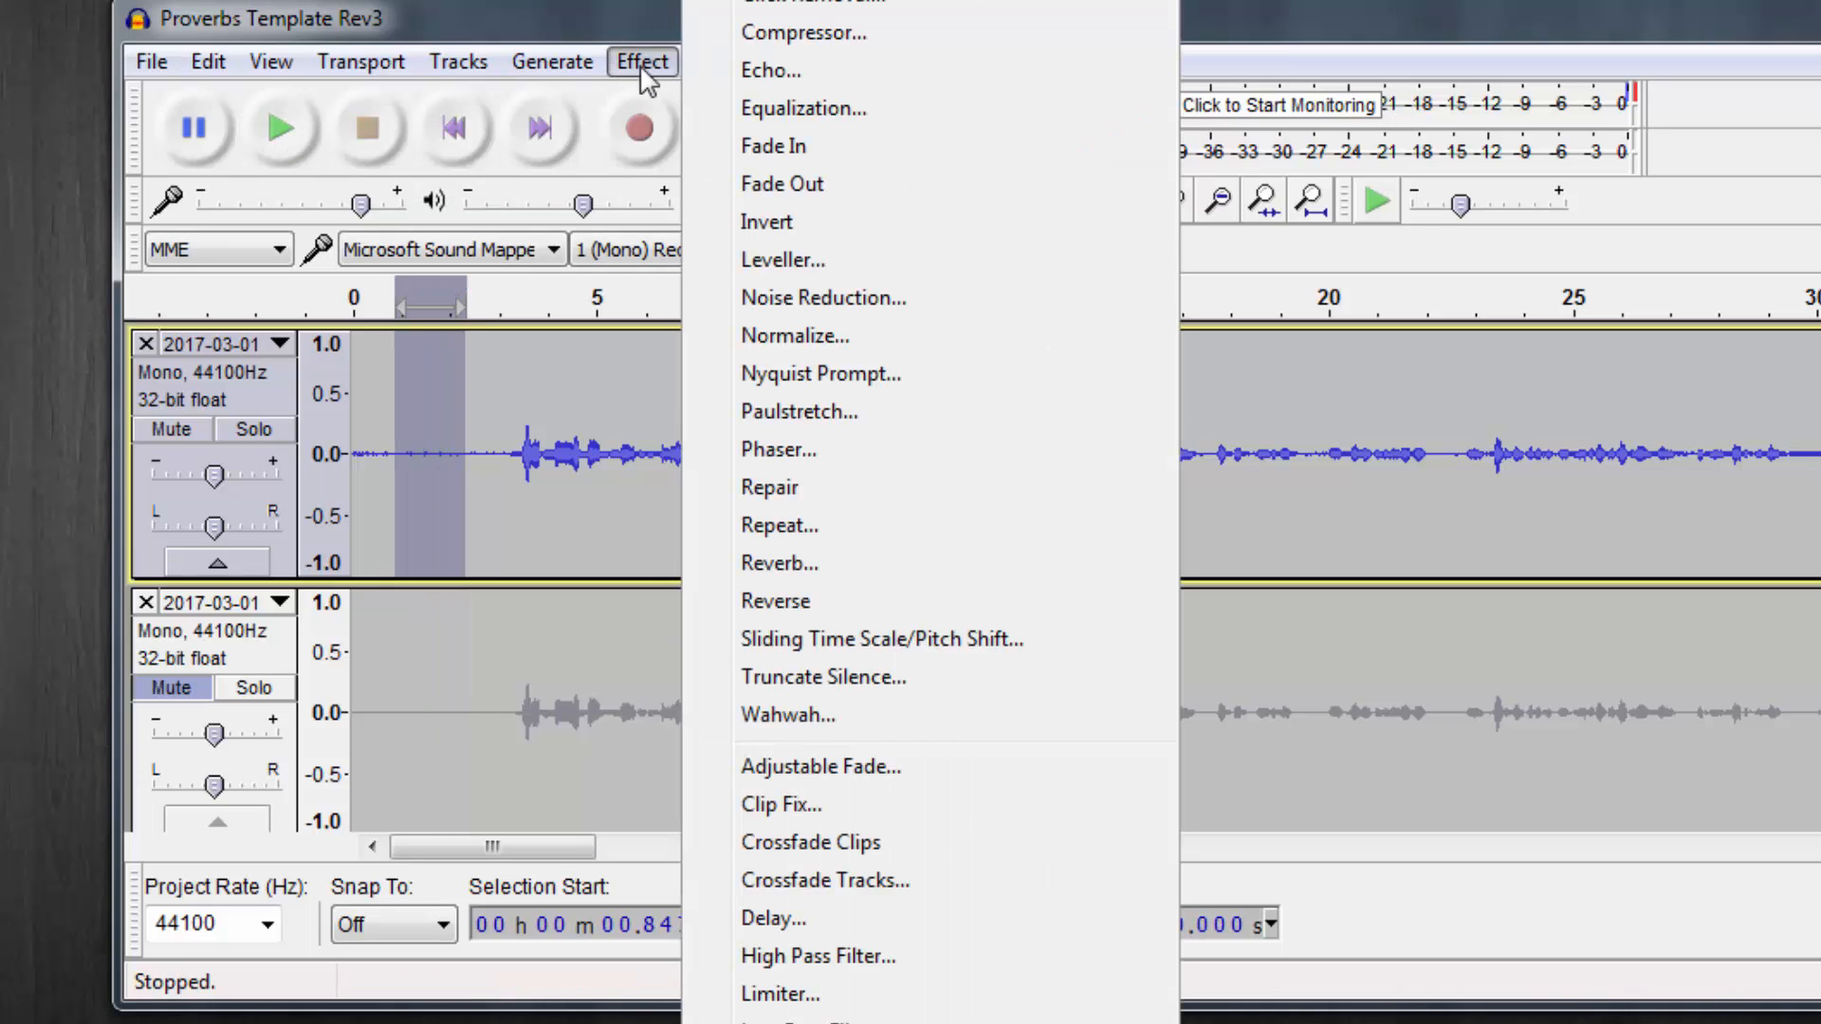
mouse_move(852, 313)
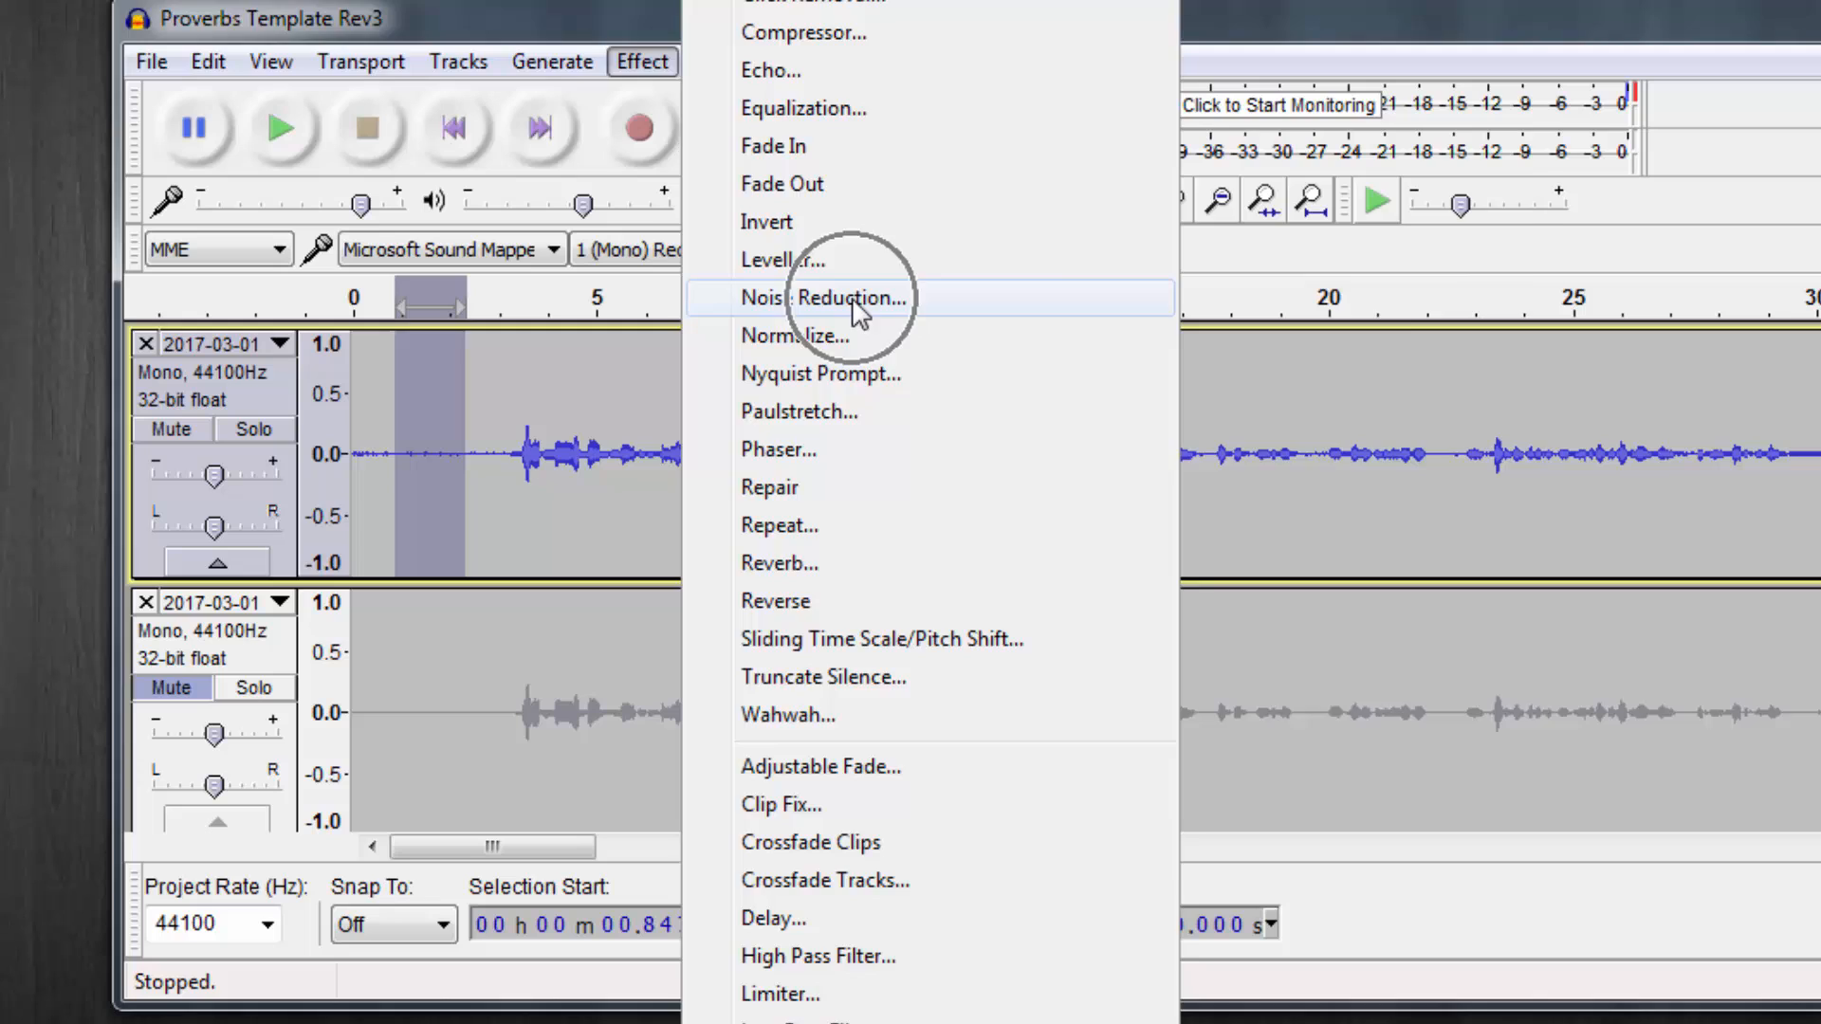
click(824, 297)
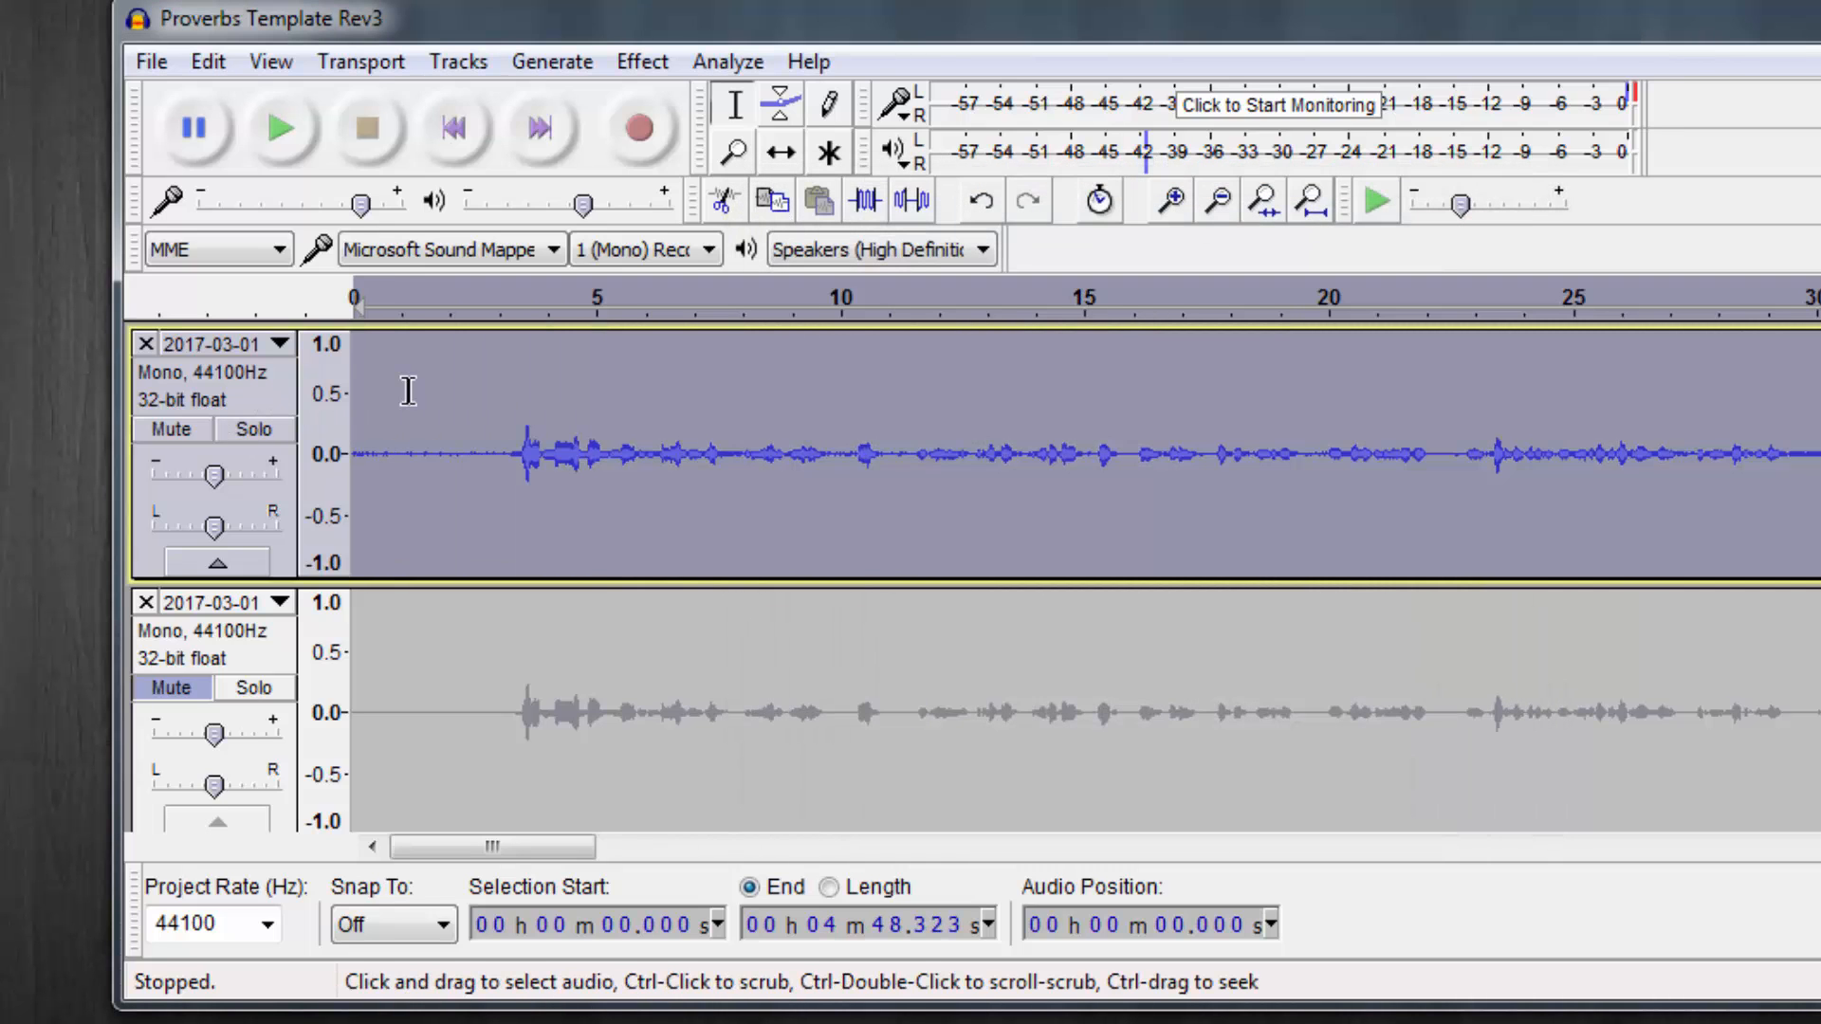
mouse_move(943, 425)
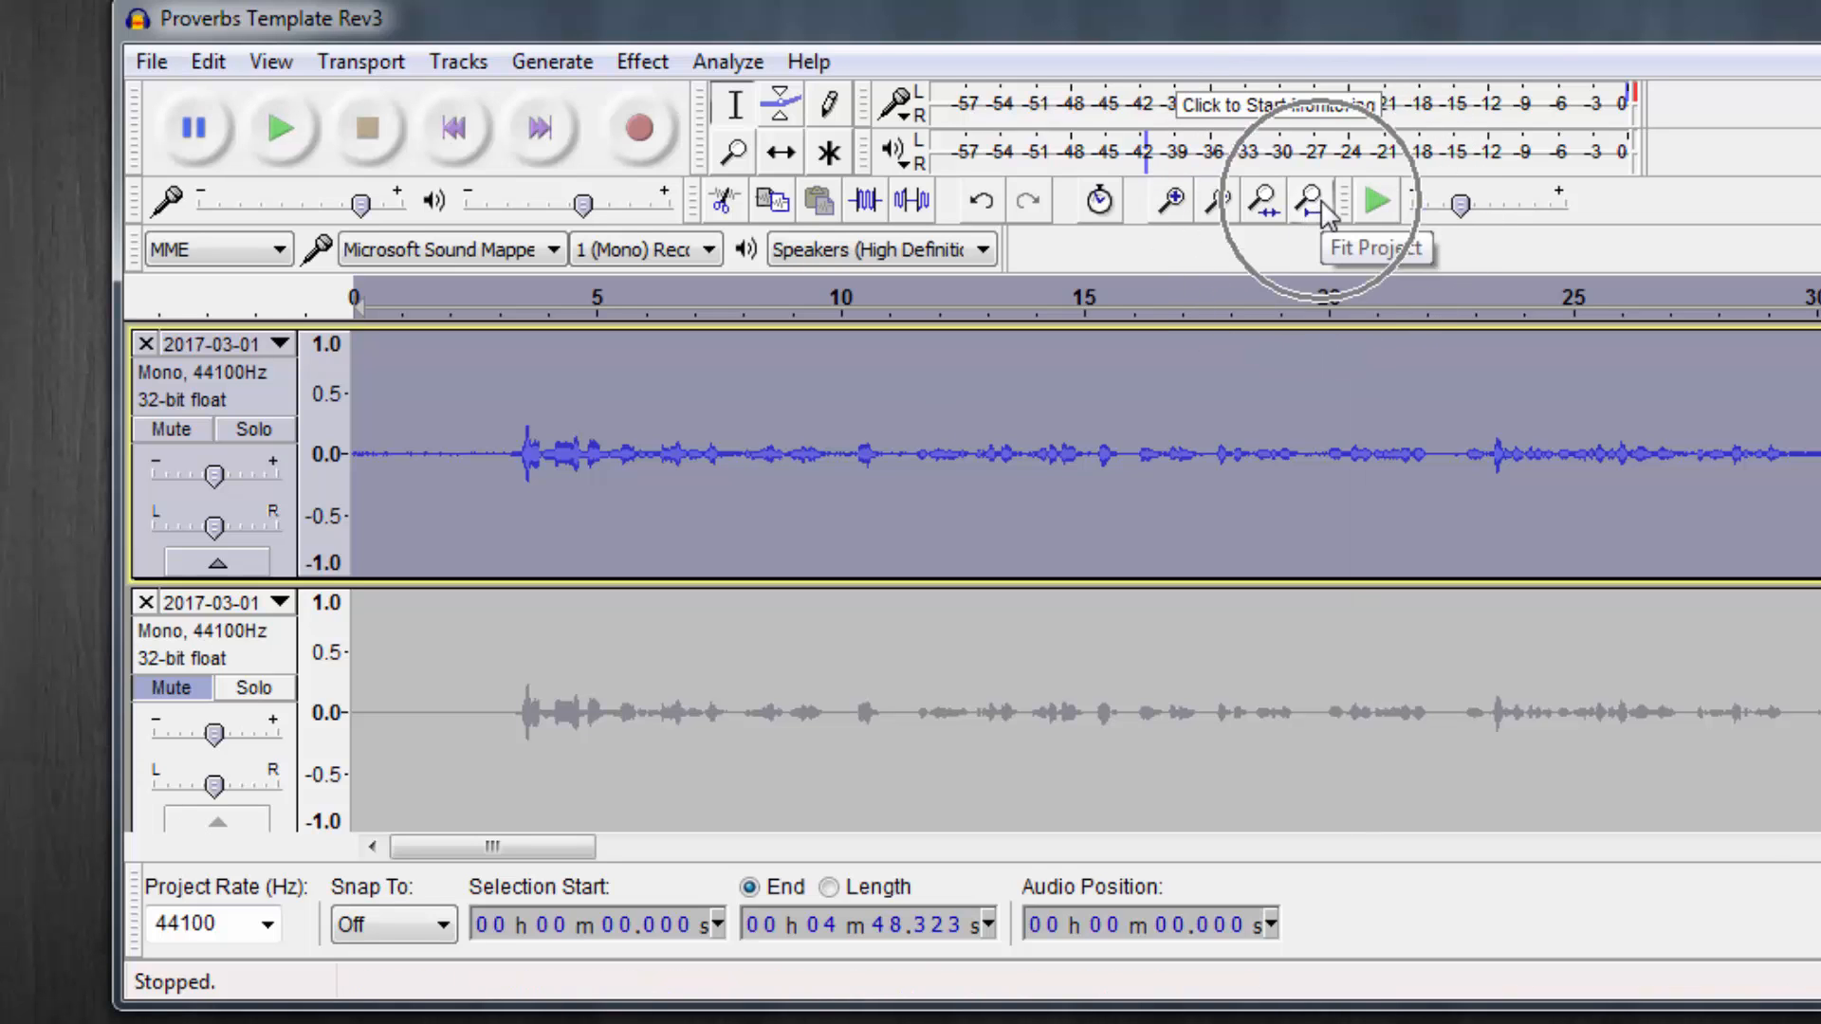
click(1307, 199)
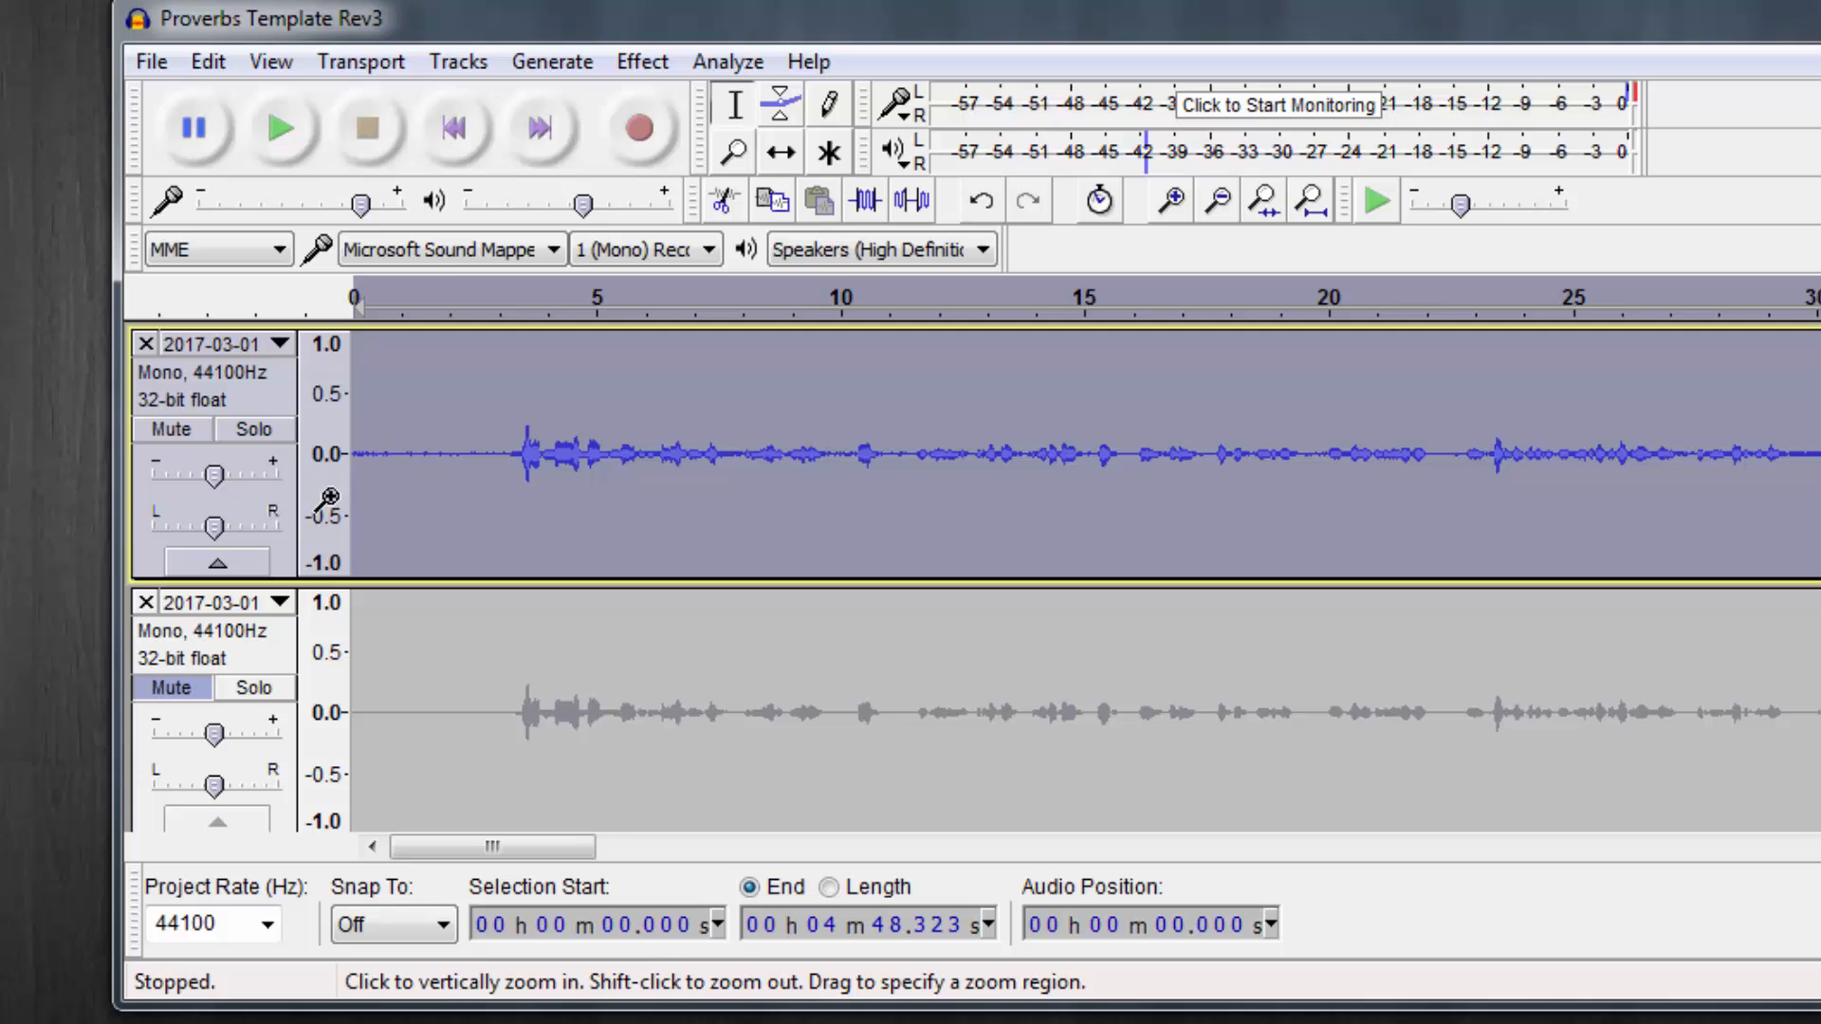
click(642, 61)
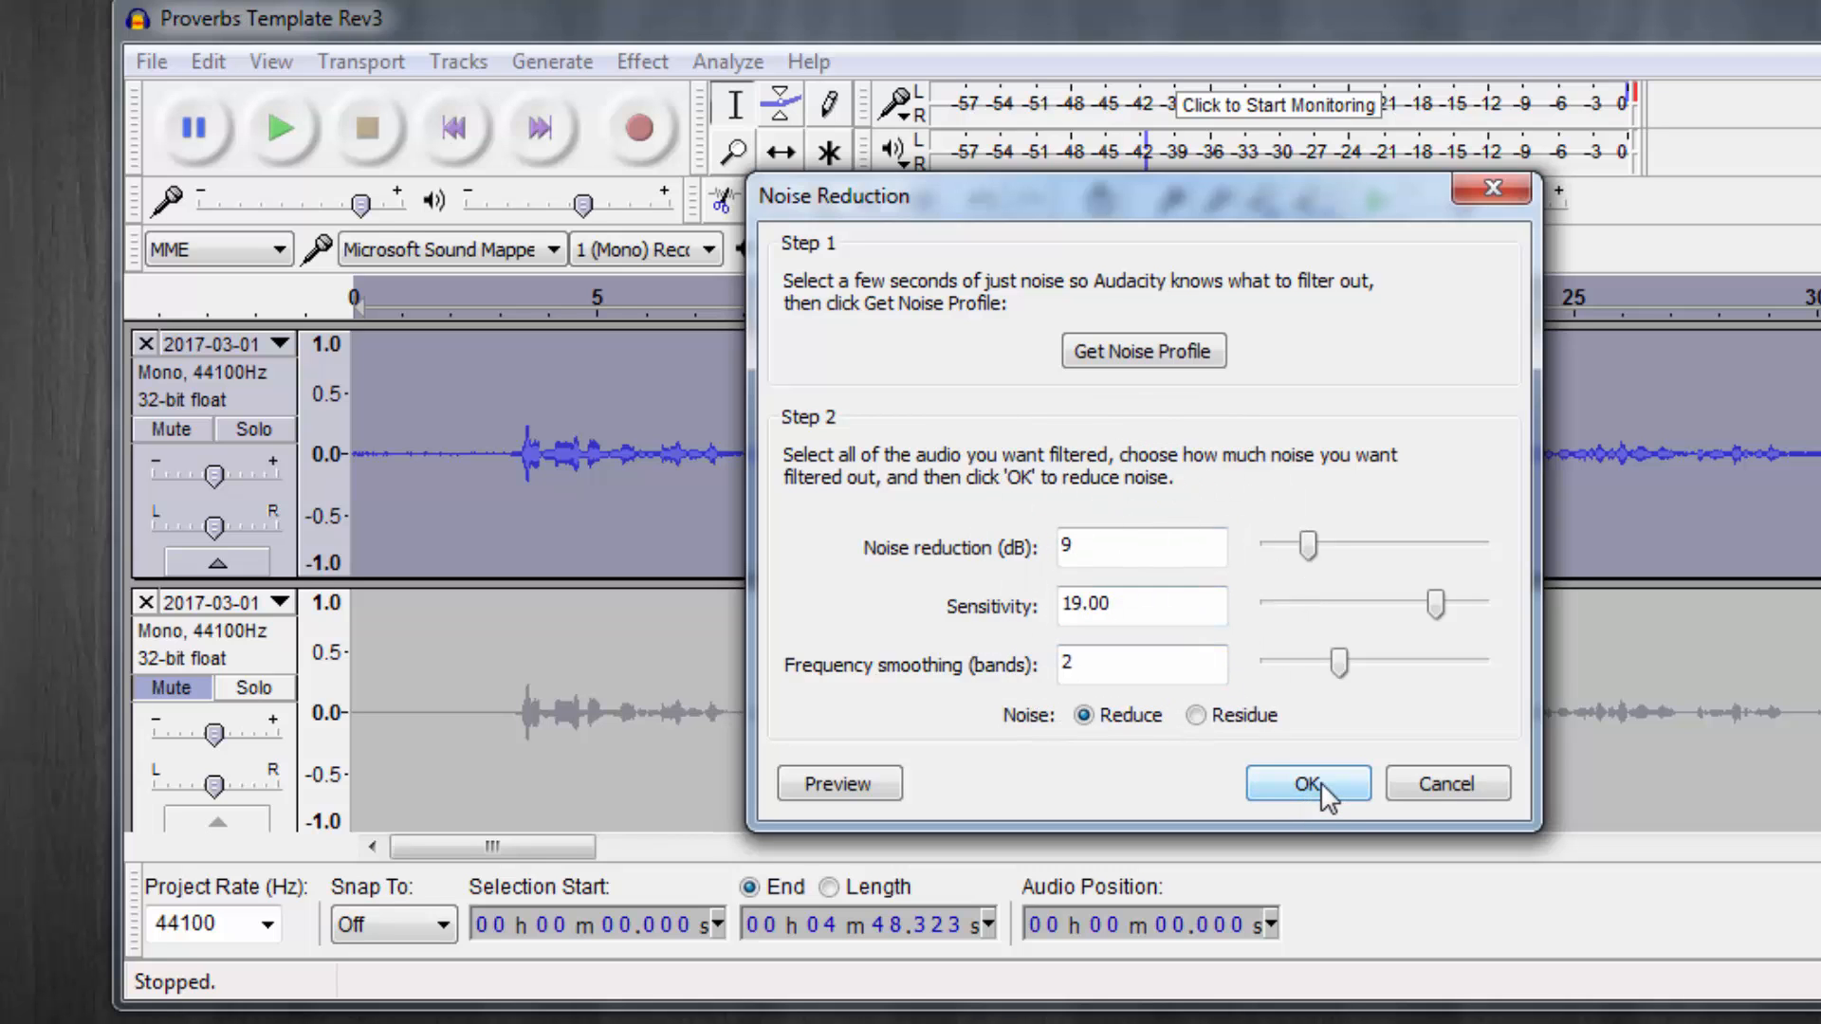
- Apply Noise Reduction at 9 dB, sensitivity 19, smoothing 2 to the first track
click(1307, 784)
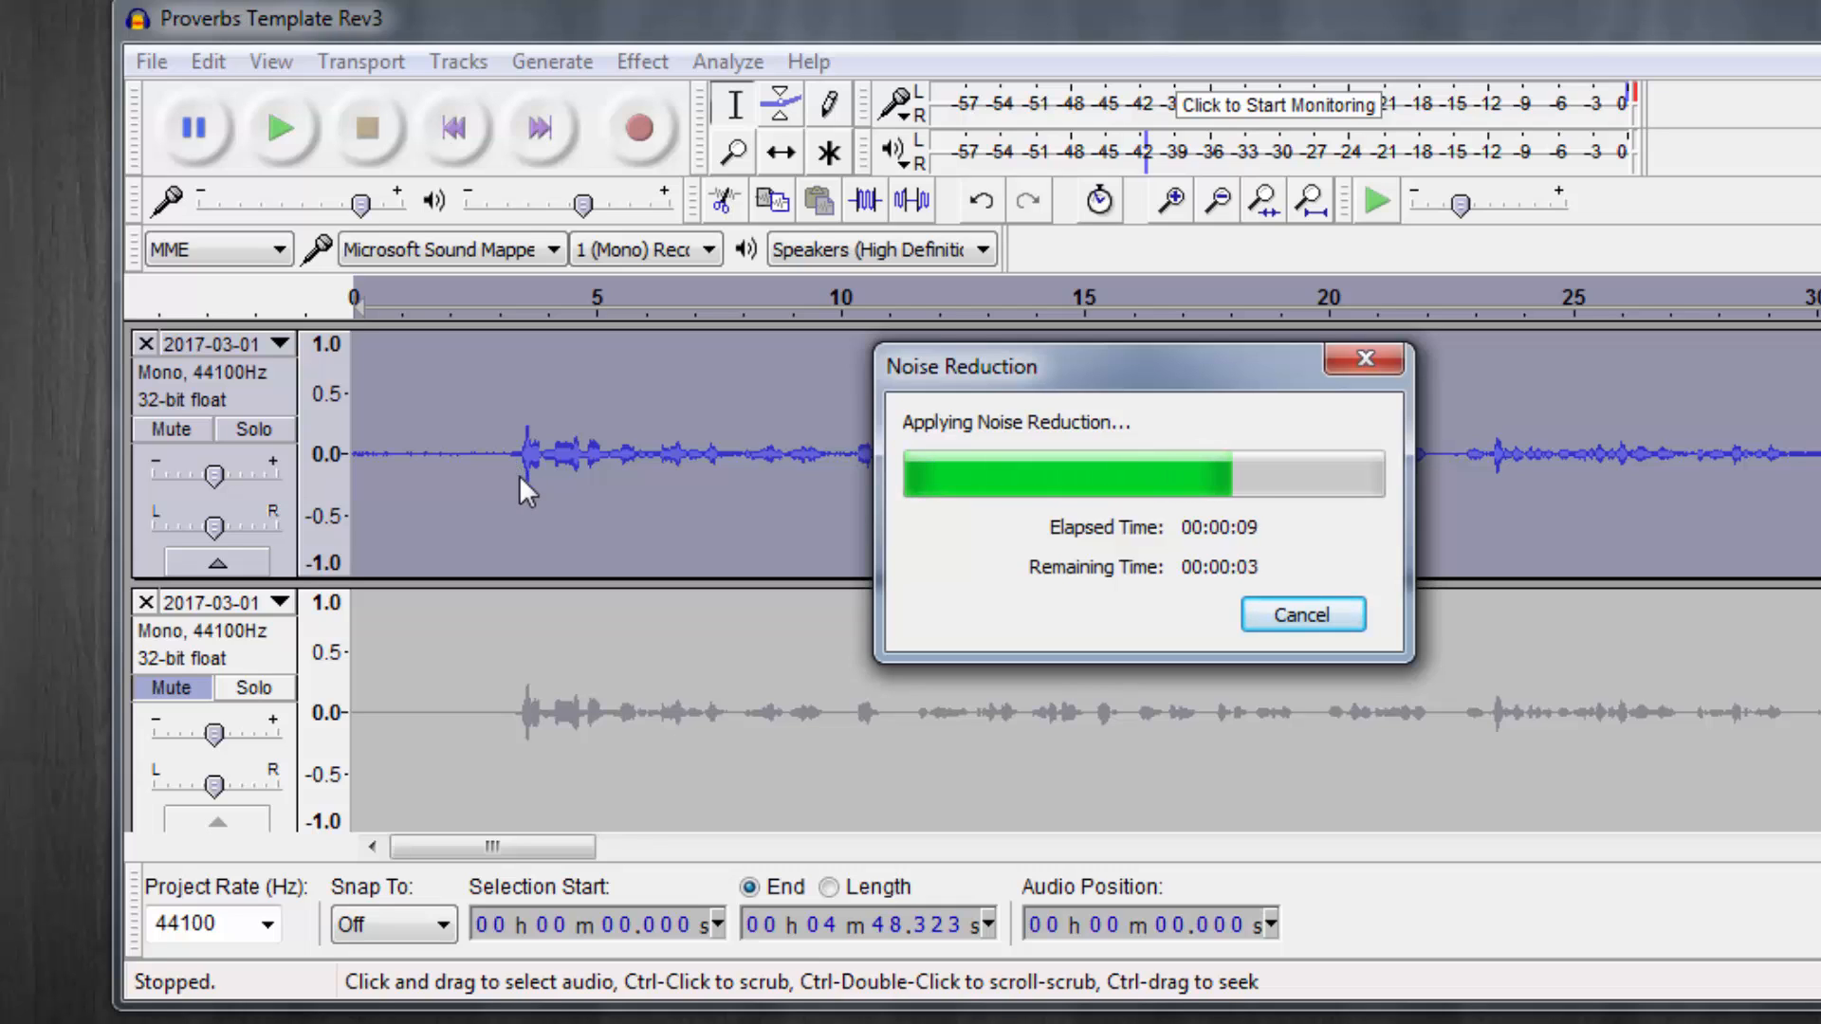
mouse_move(513, 513)
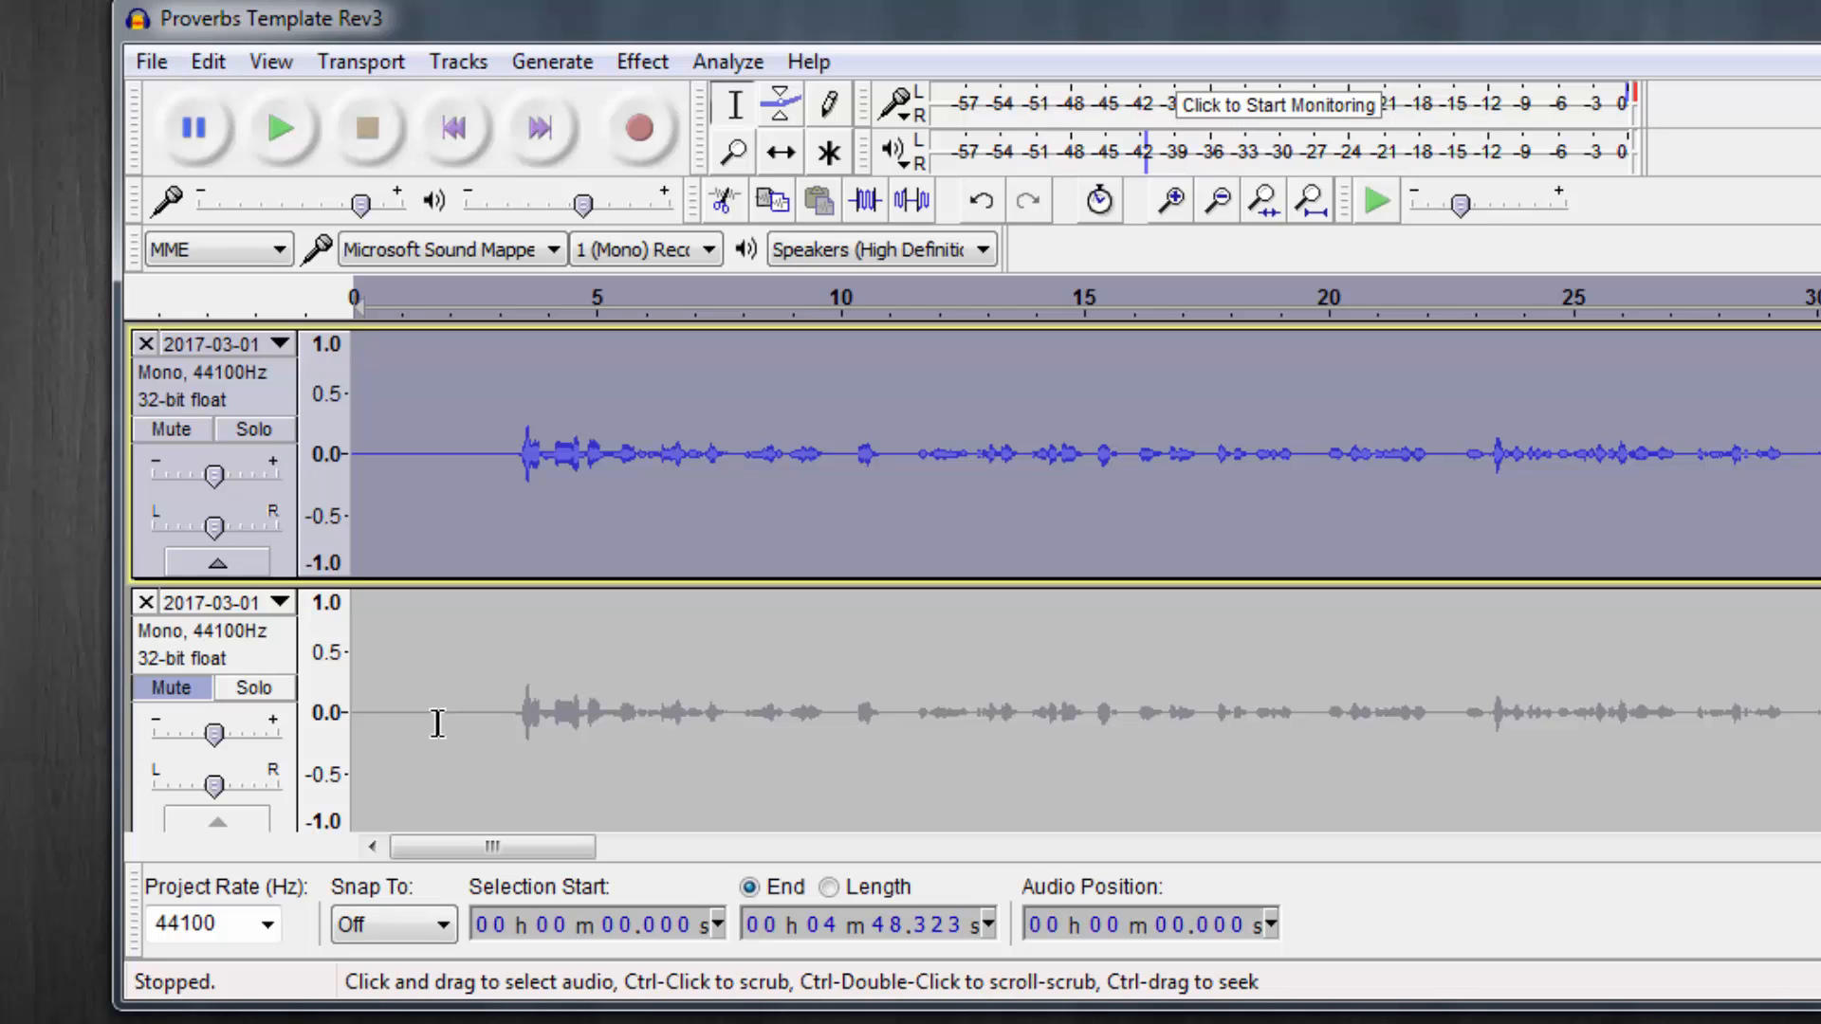
mouse_move(470, 521)
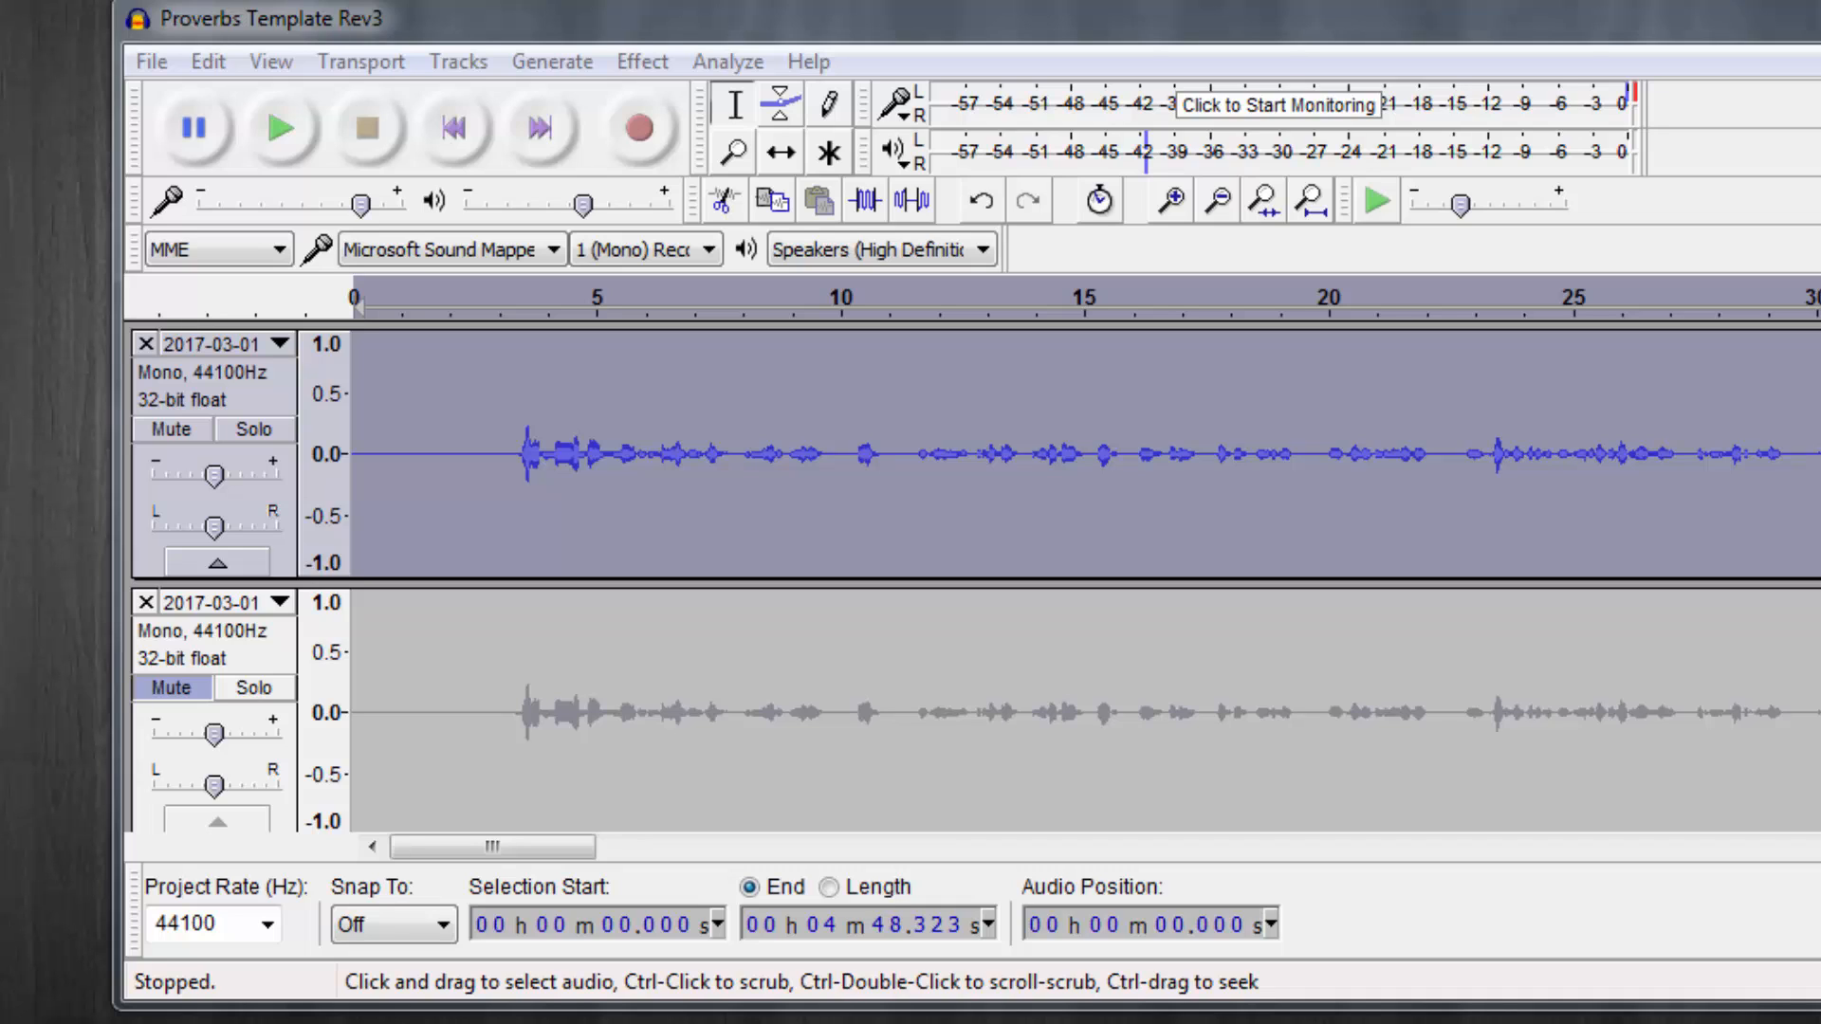
mouse_move(450, 515)
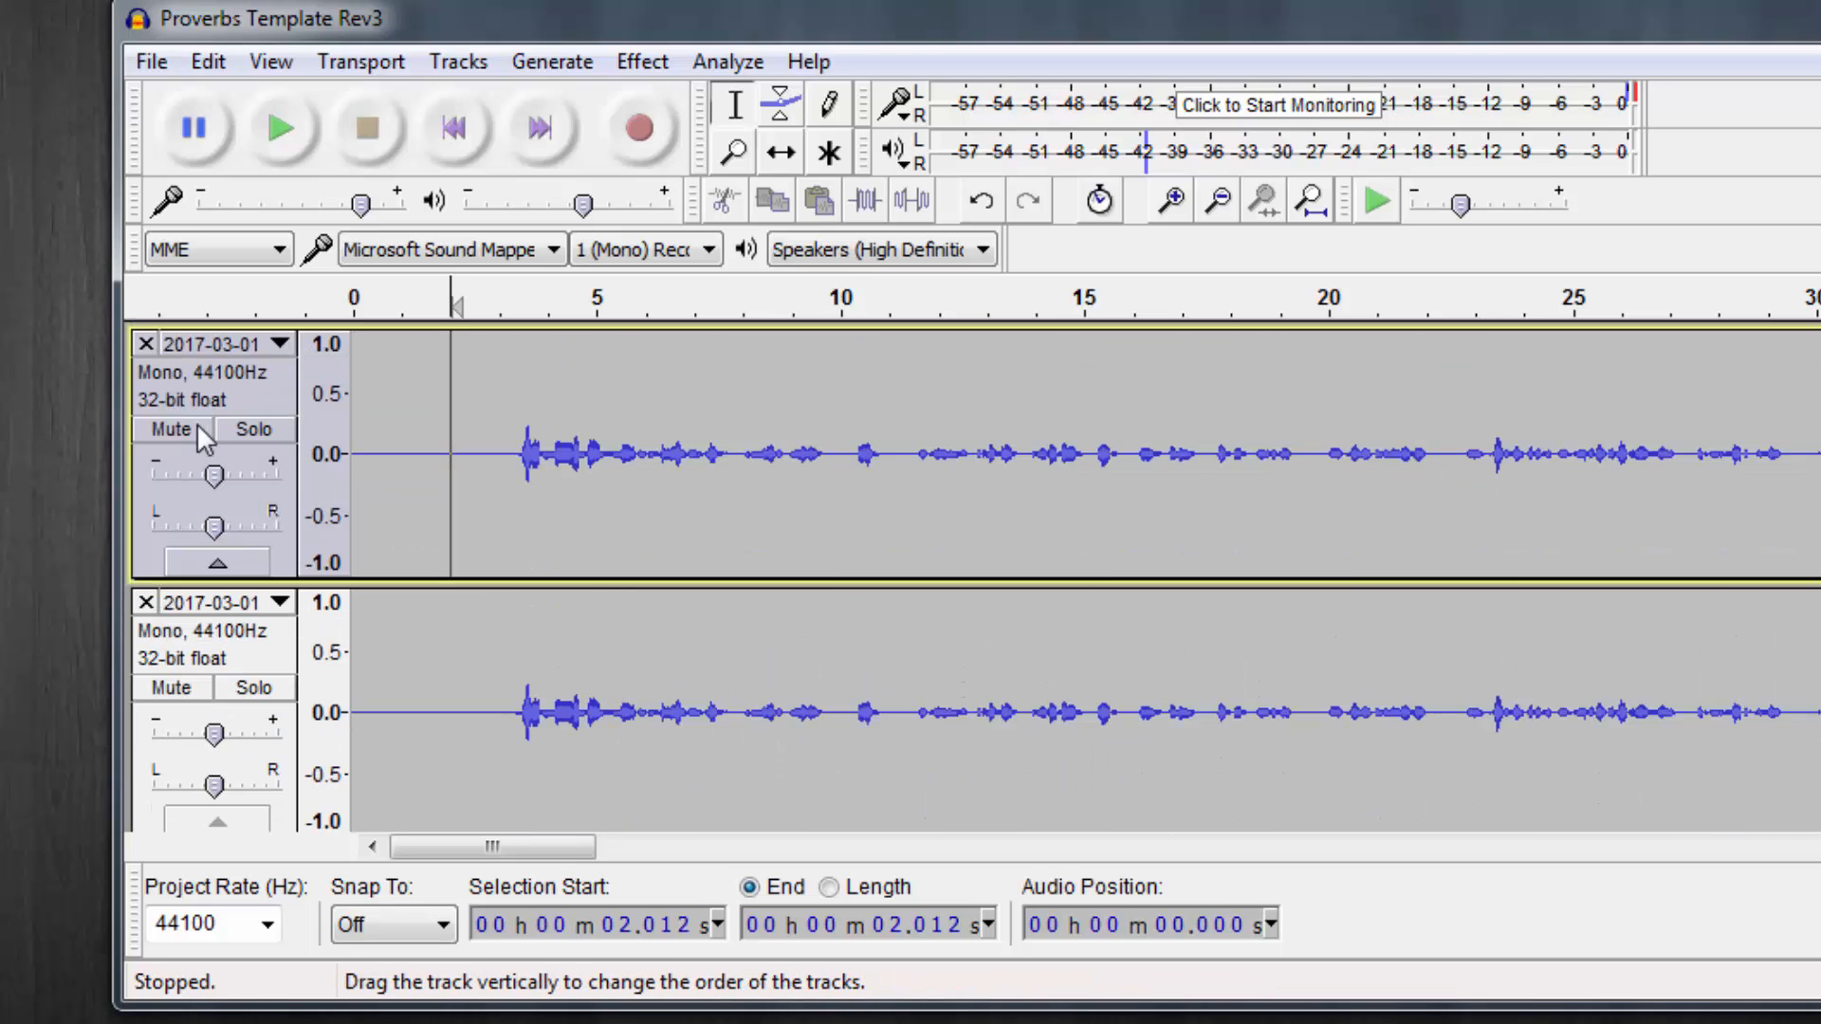
- Toggle track mute and listen briefly to the noisy speech track
click(172, 429)
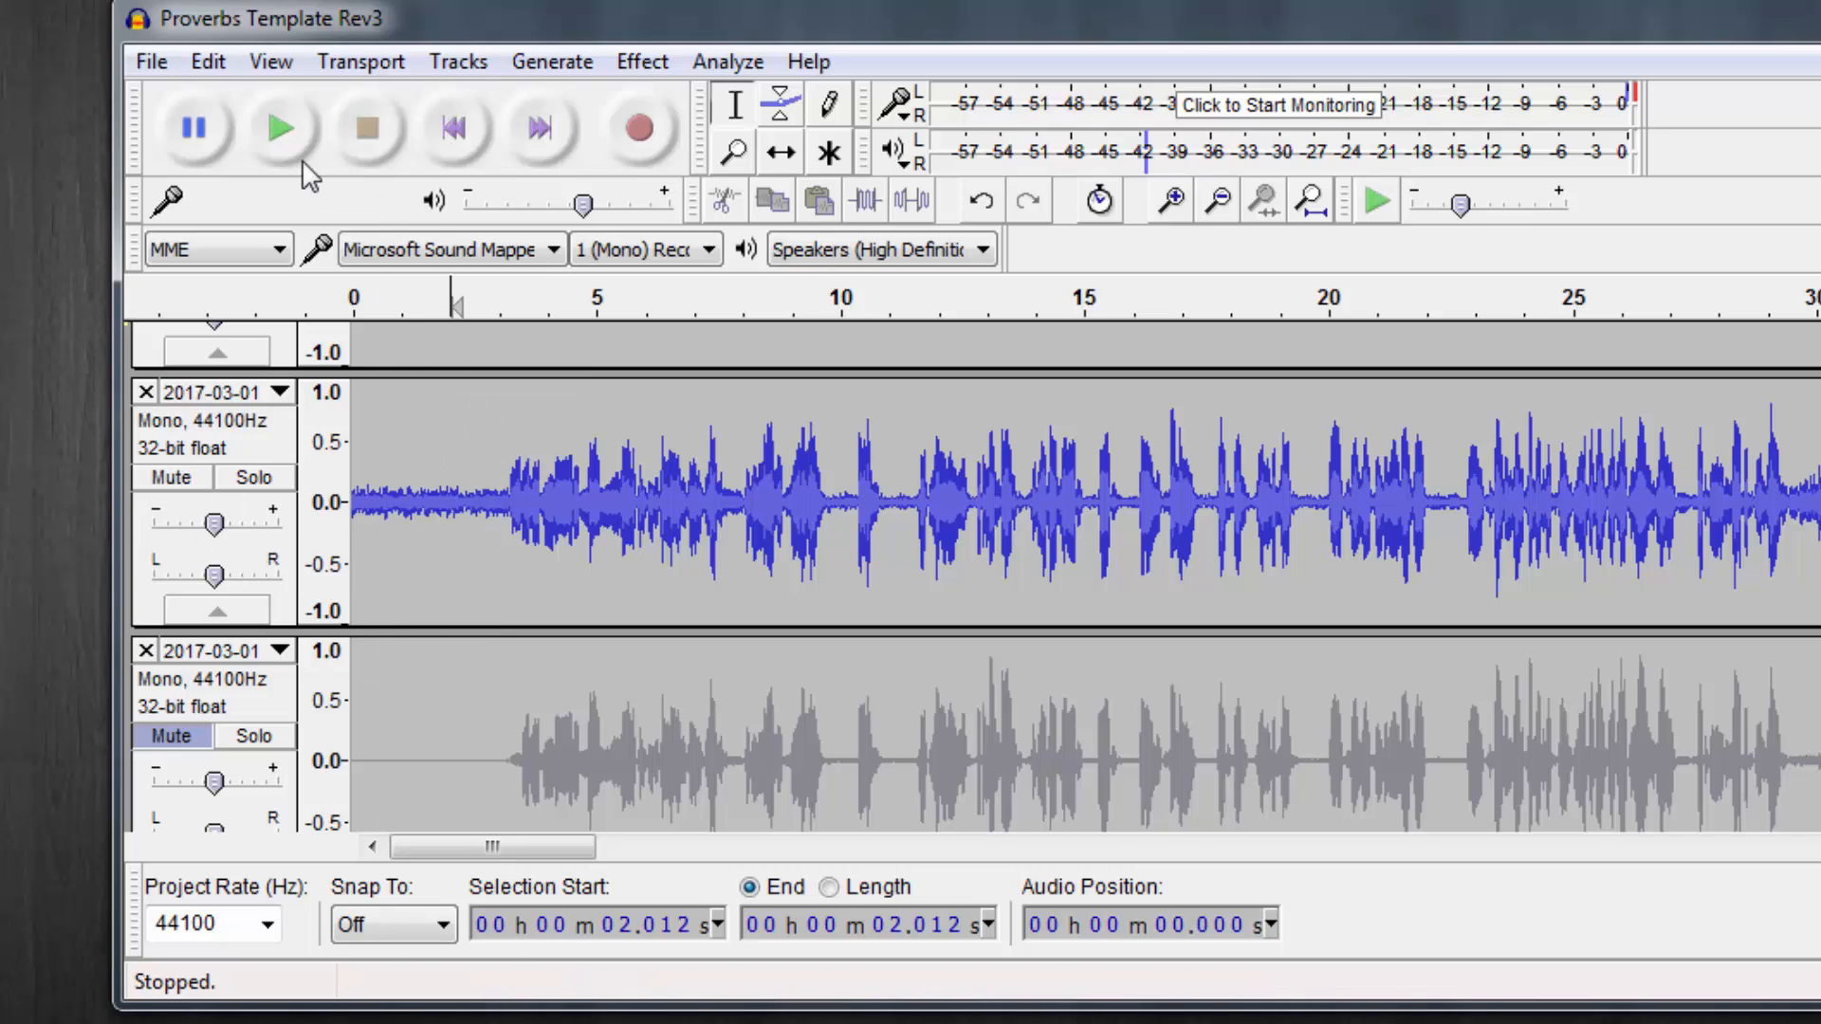
click(275, 128)
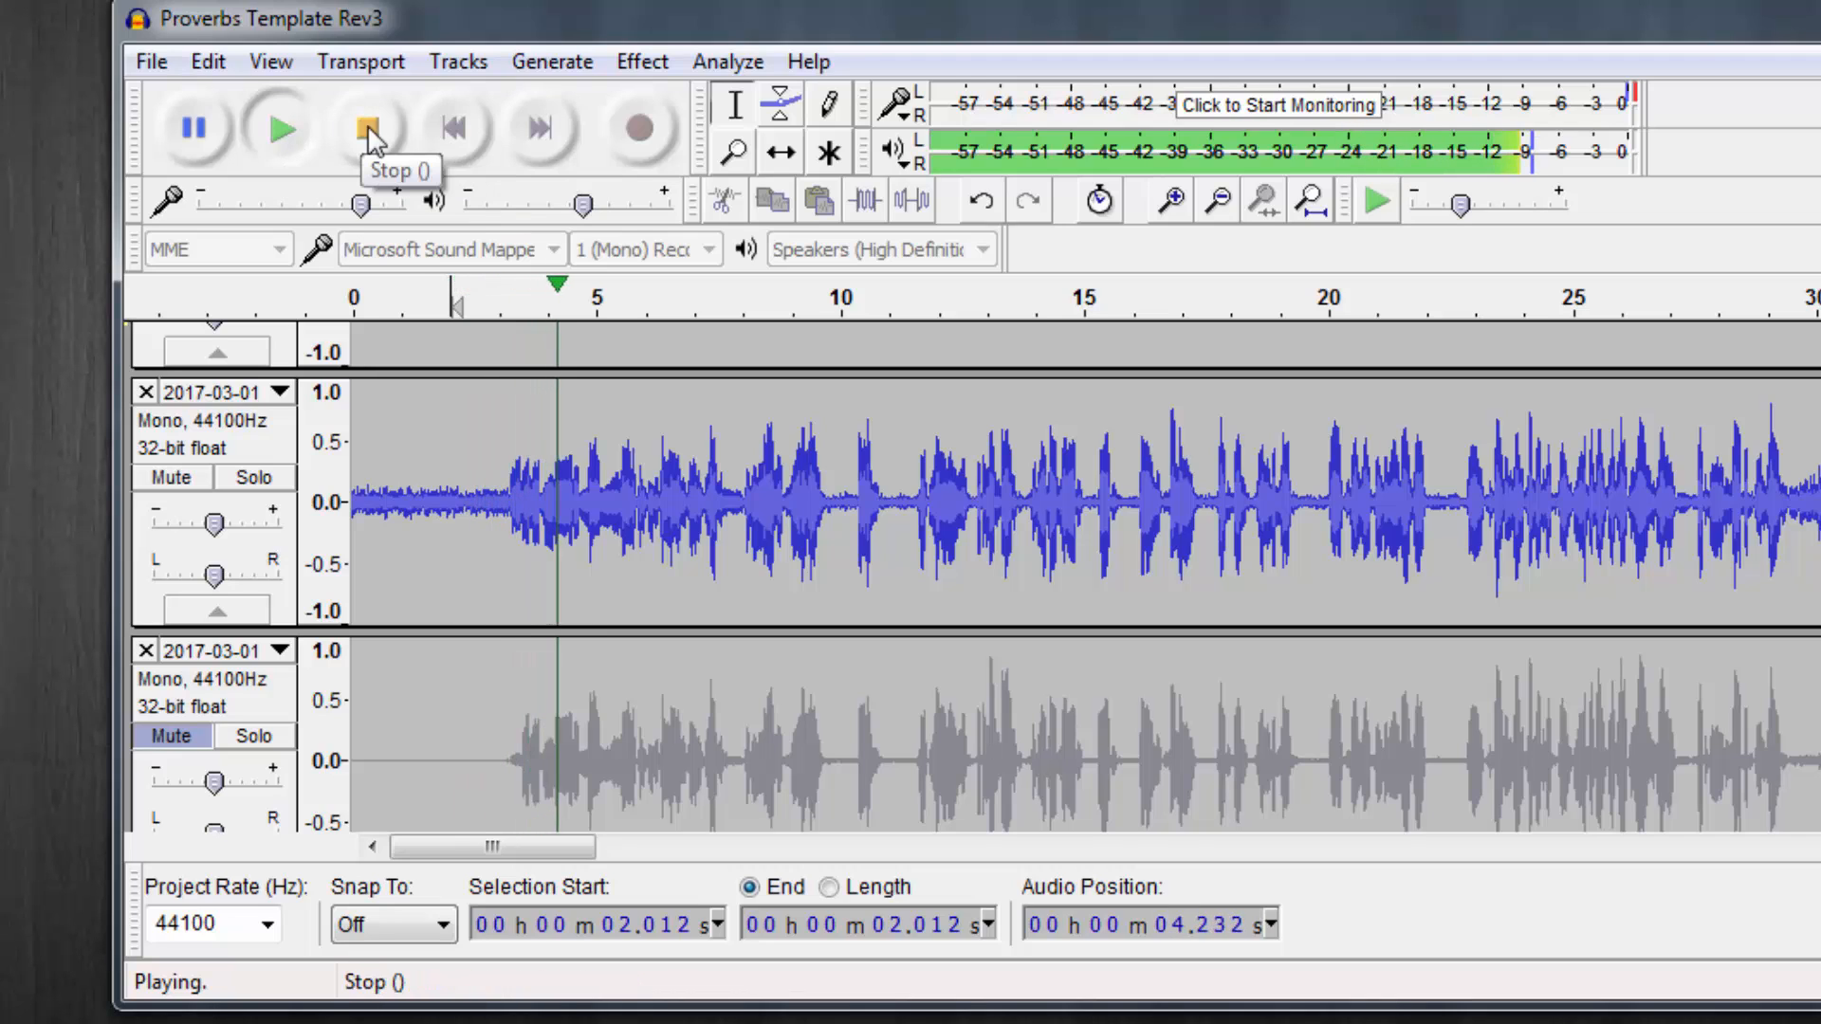
click(362, 128)
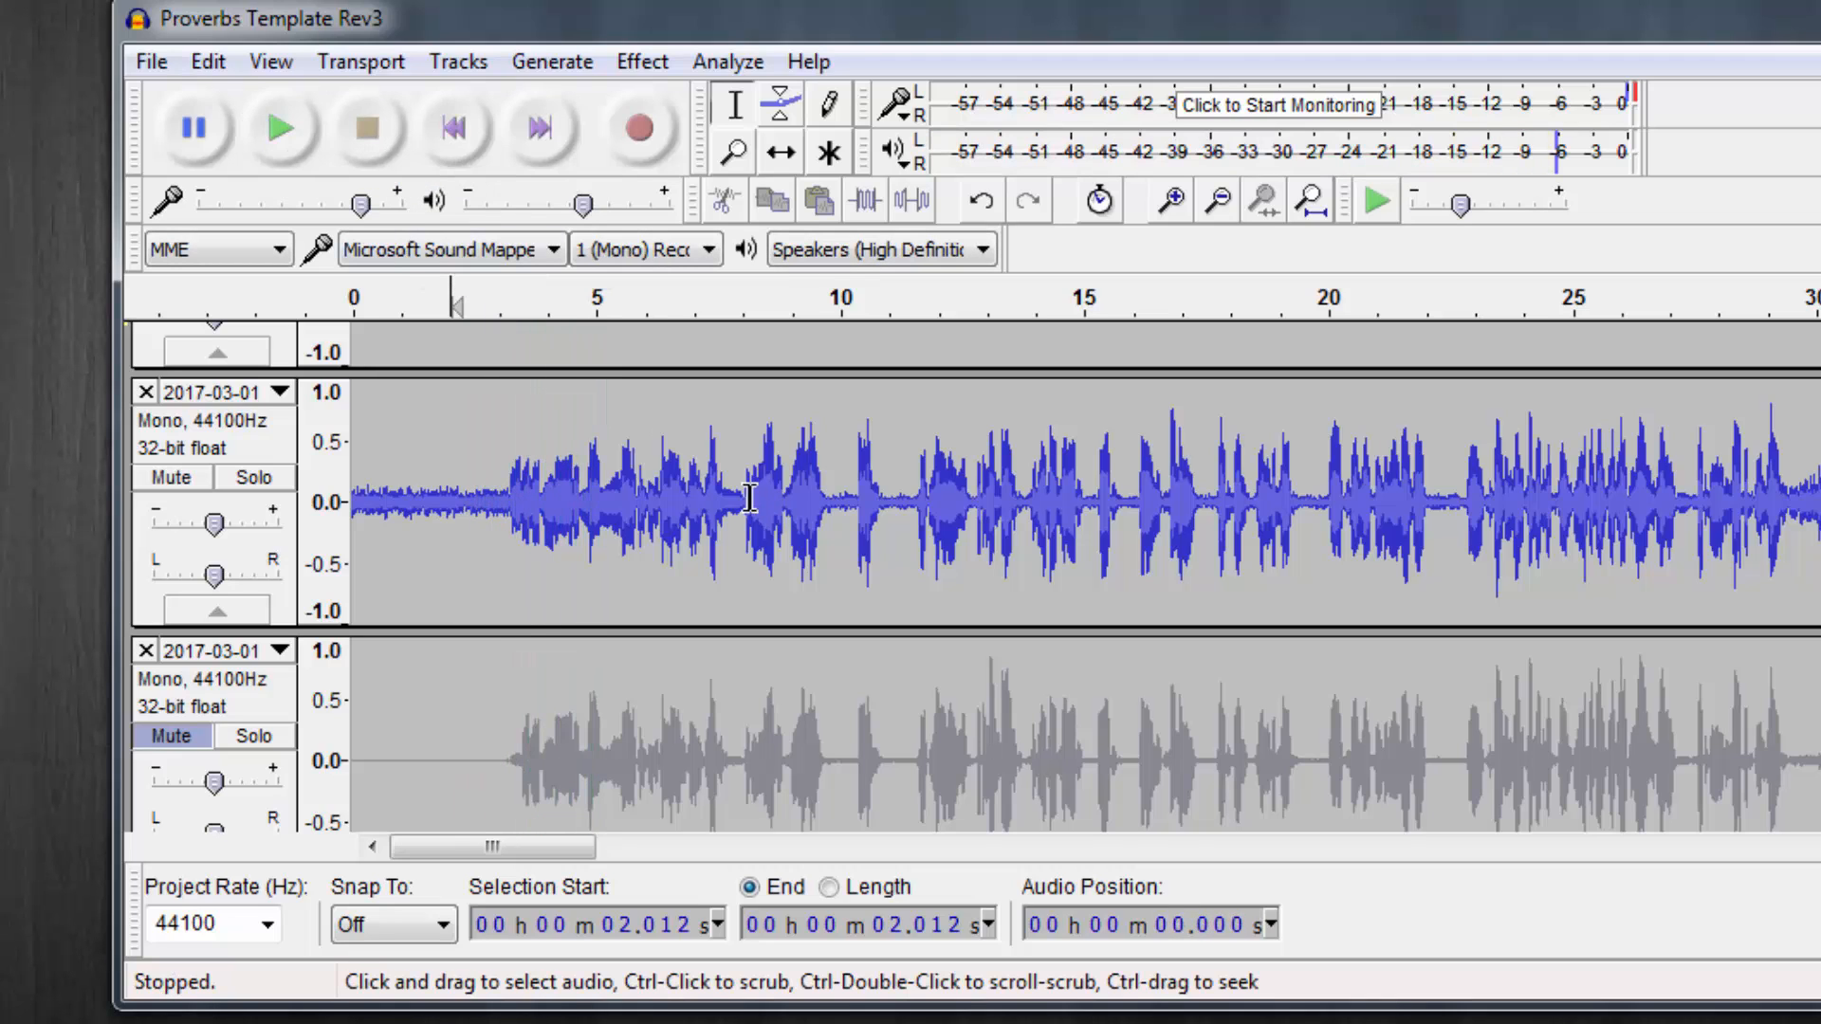
mouse_move(709, 486)
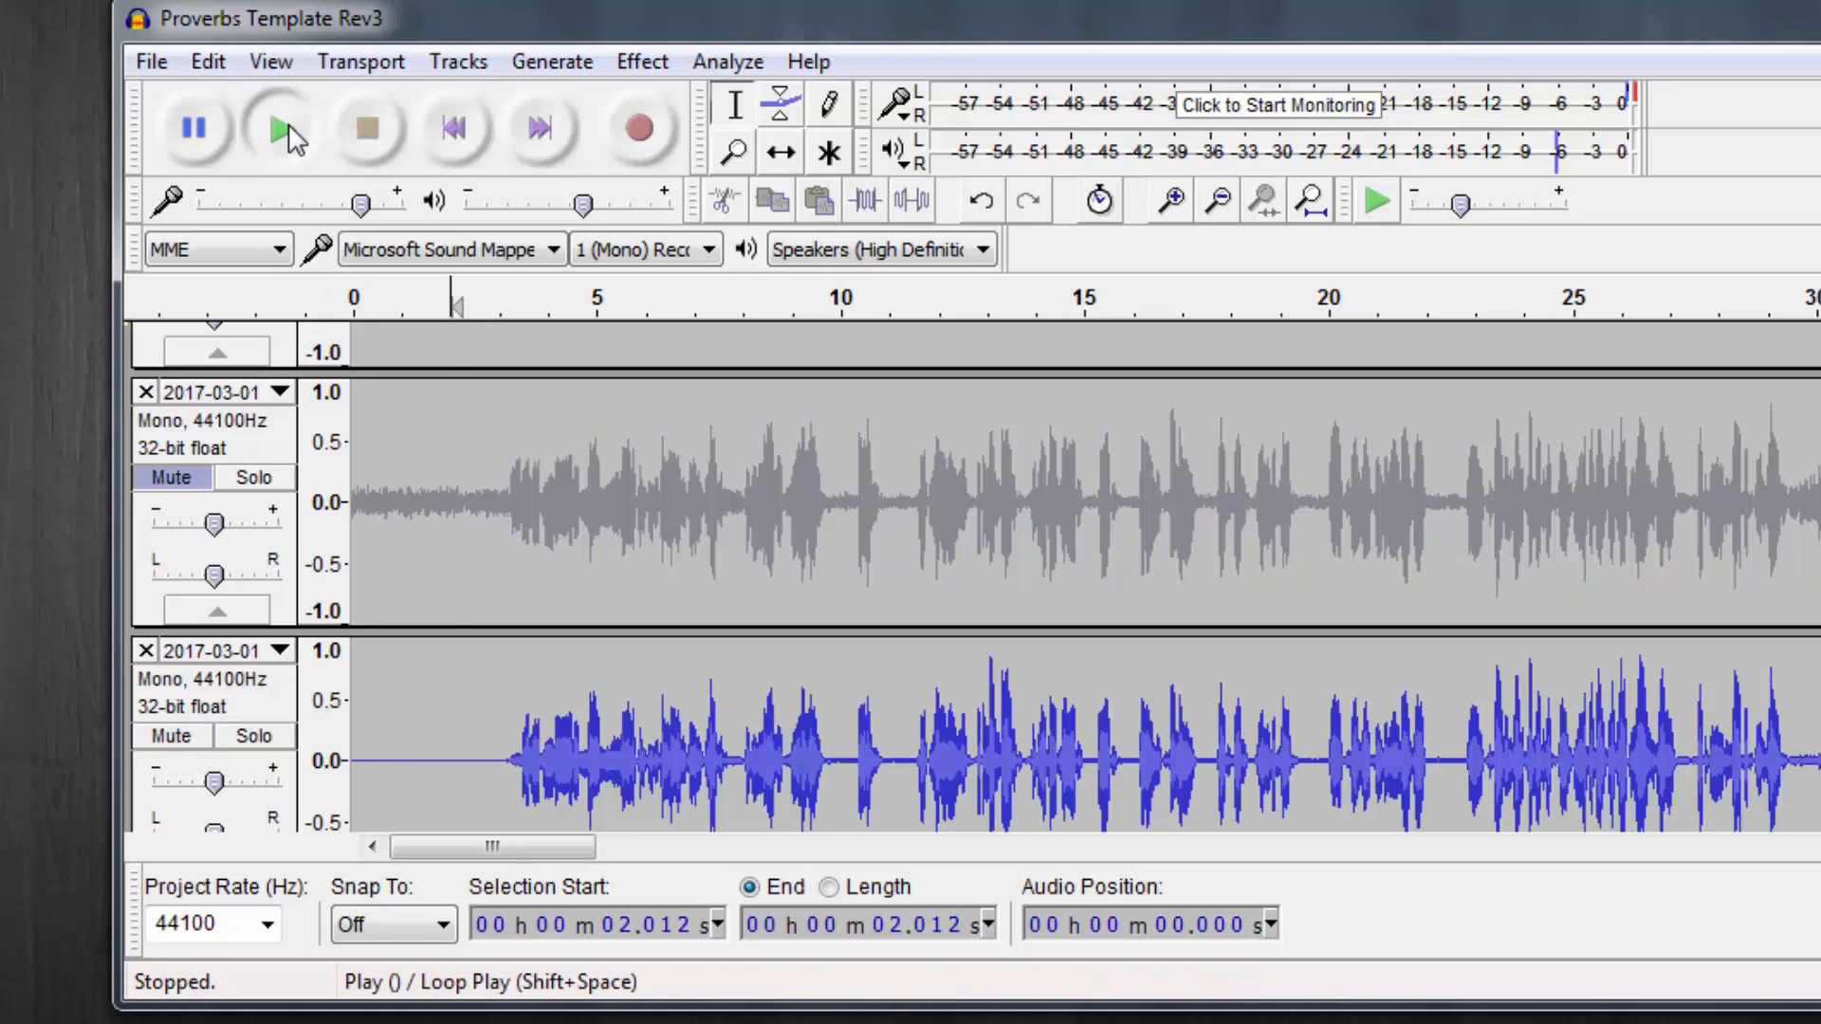
- Play the louder processed track twice, then the noisy track again
click(277, 127)
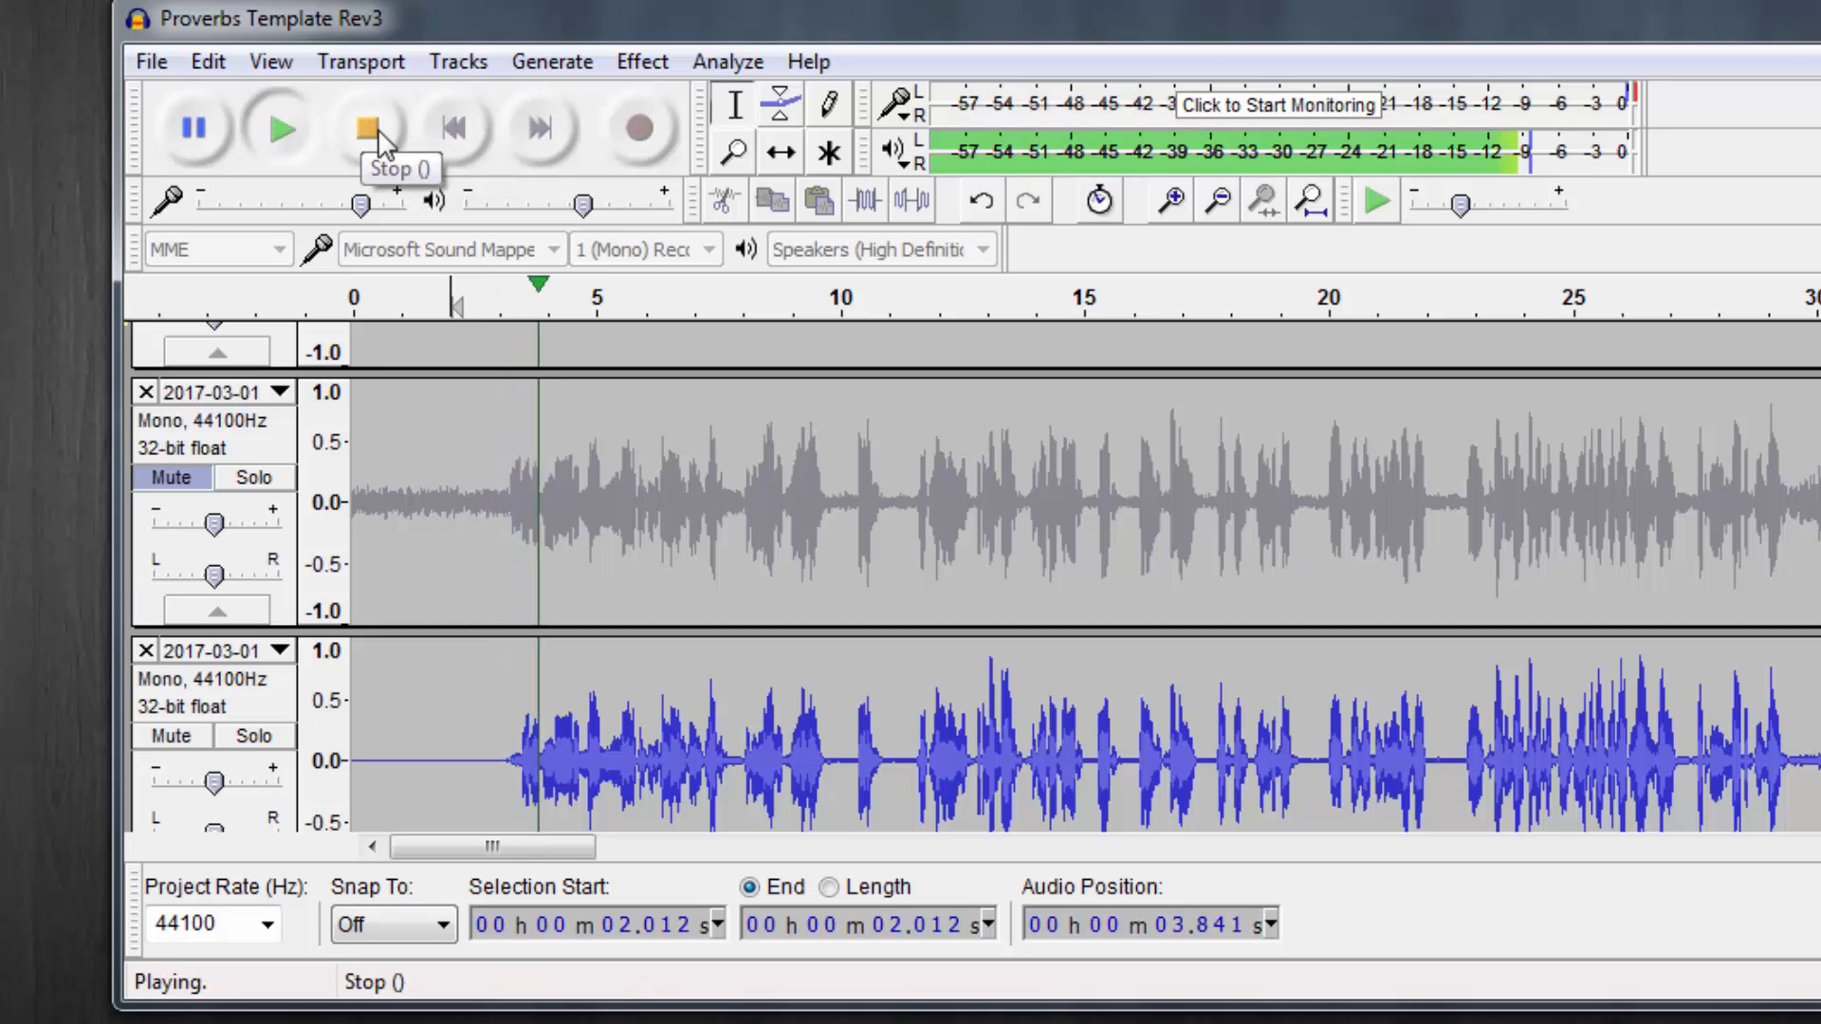
click(362, 126)
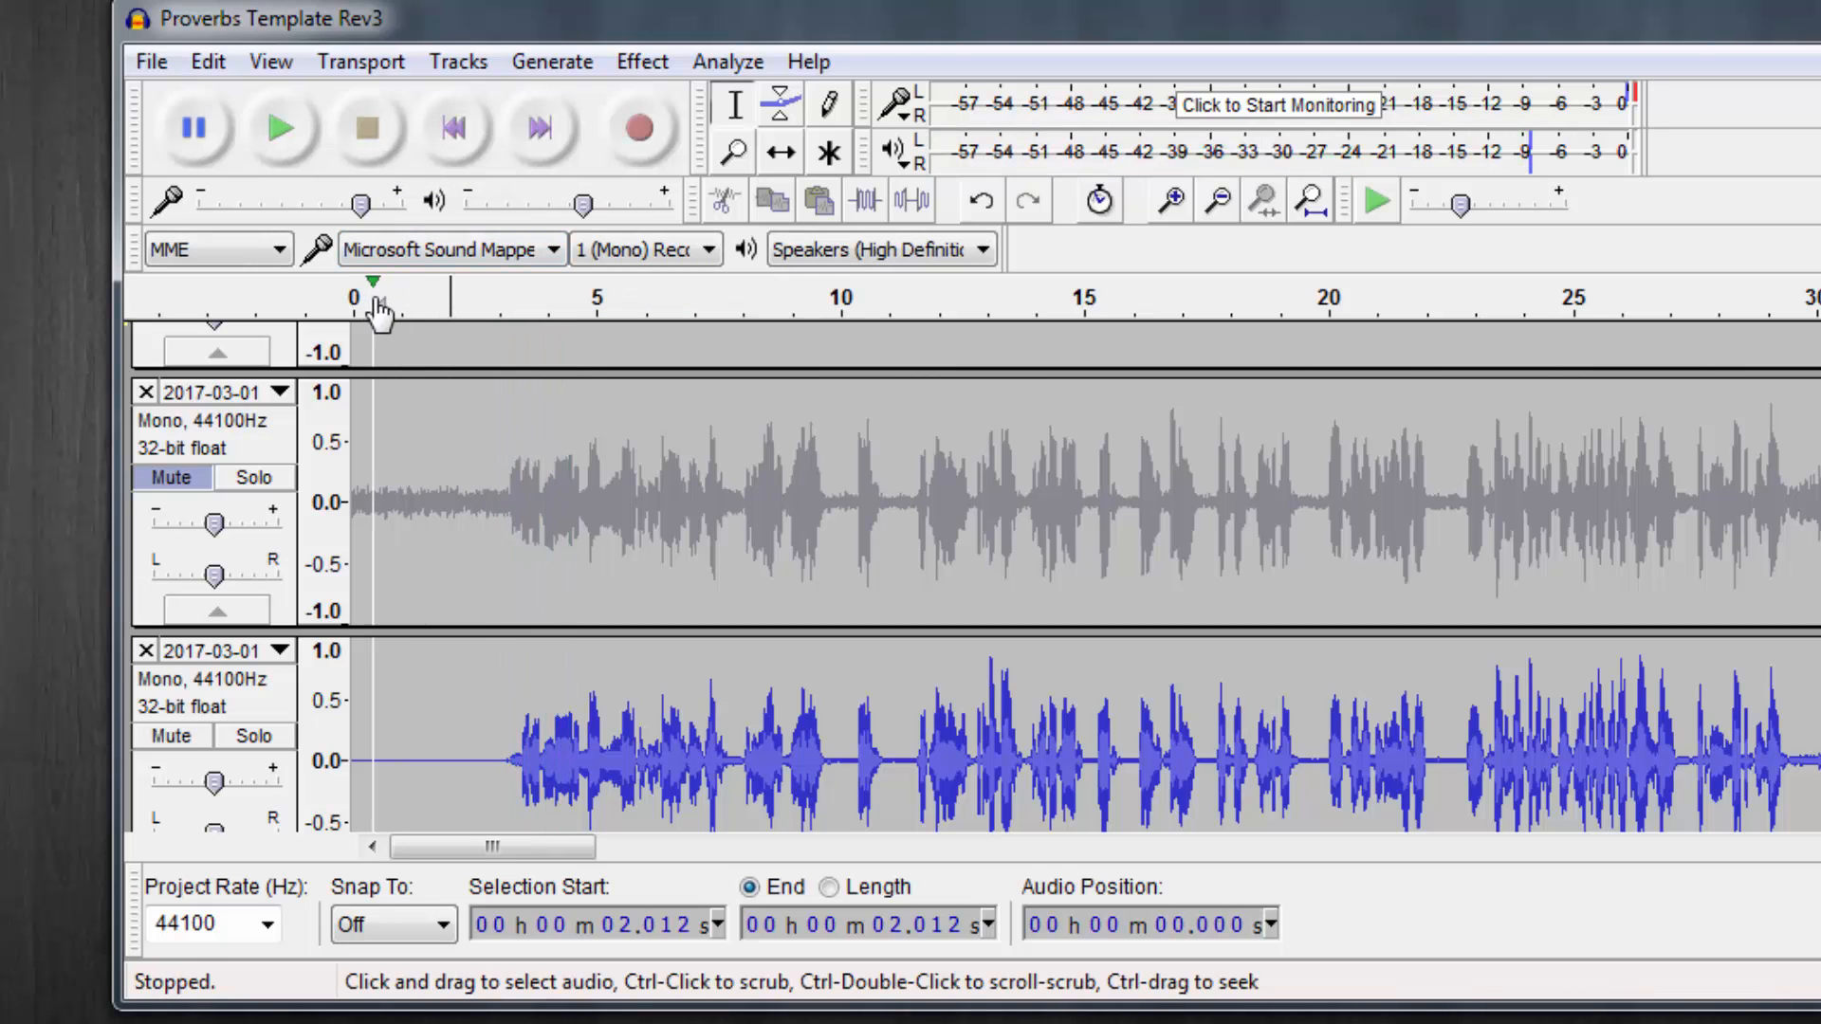
click(279, 128)
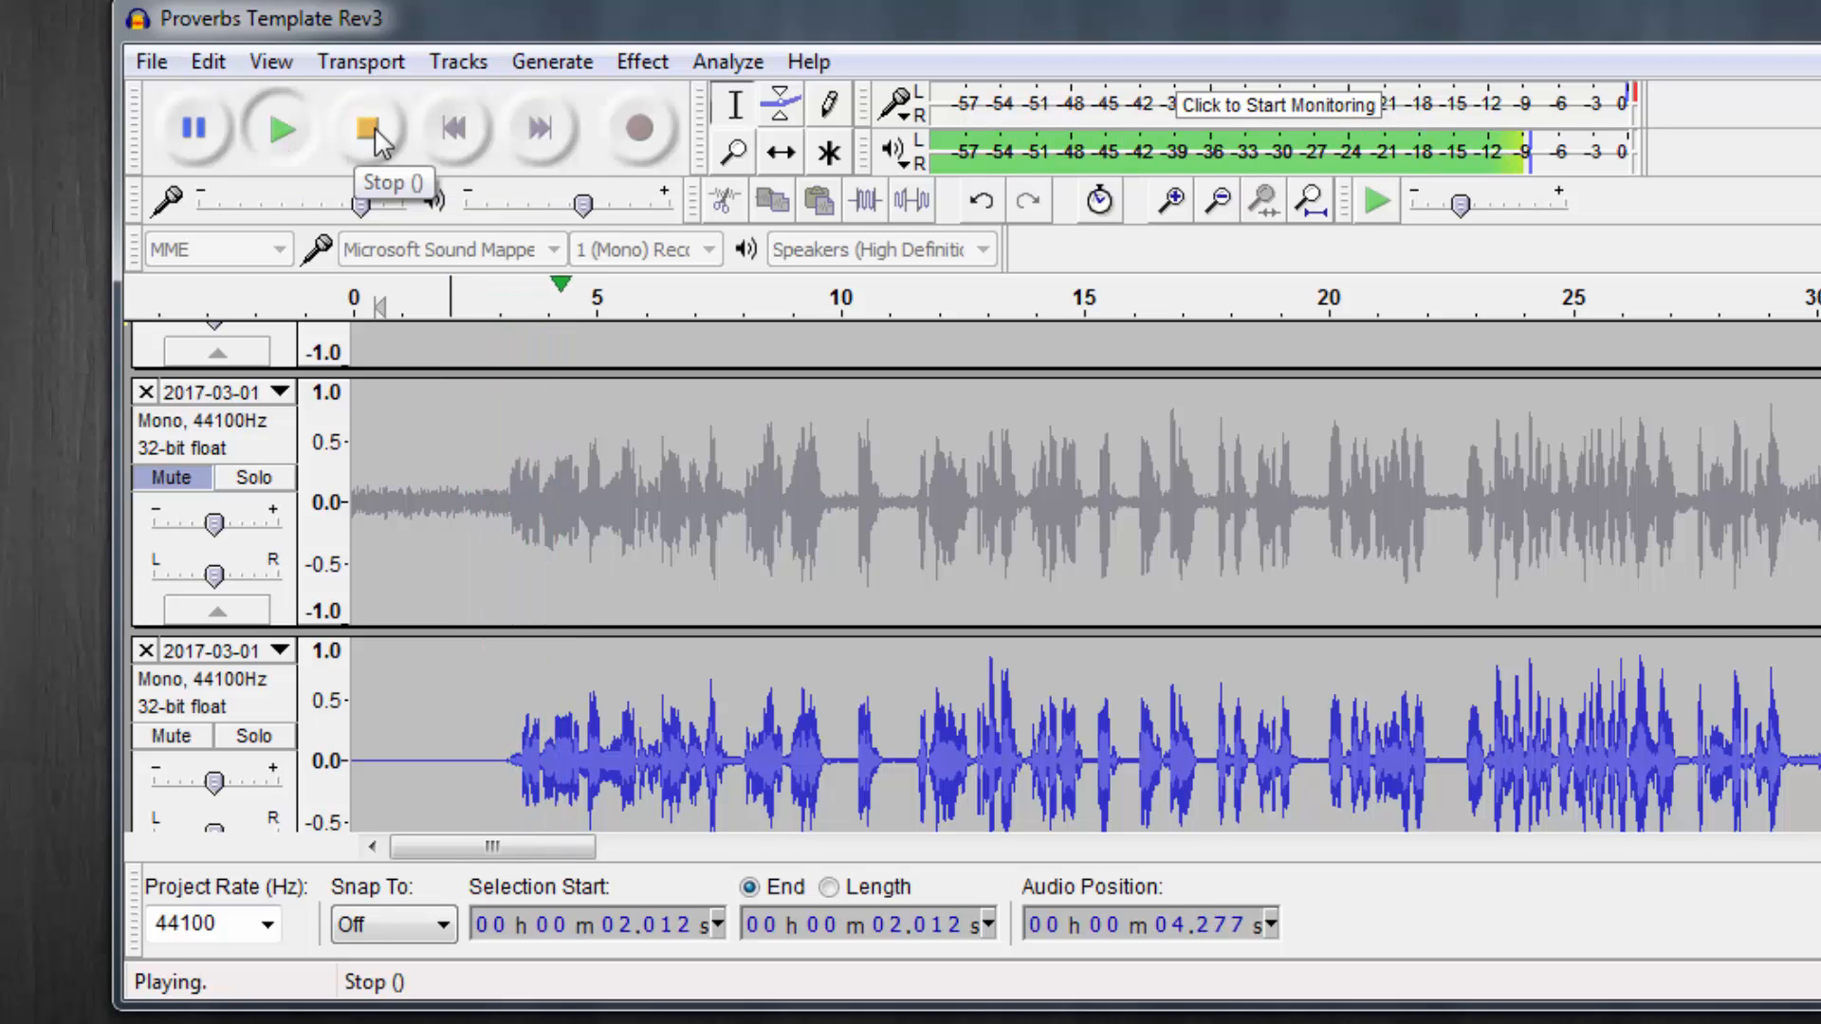
click(365, 128)
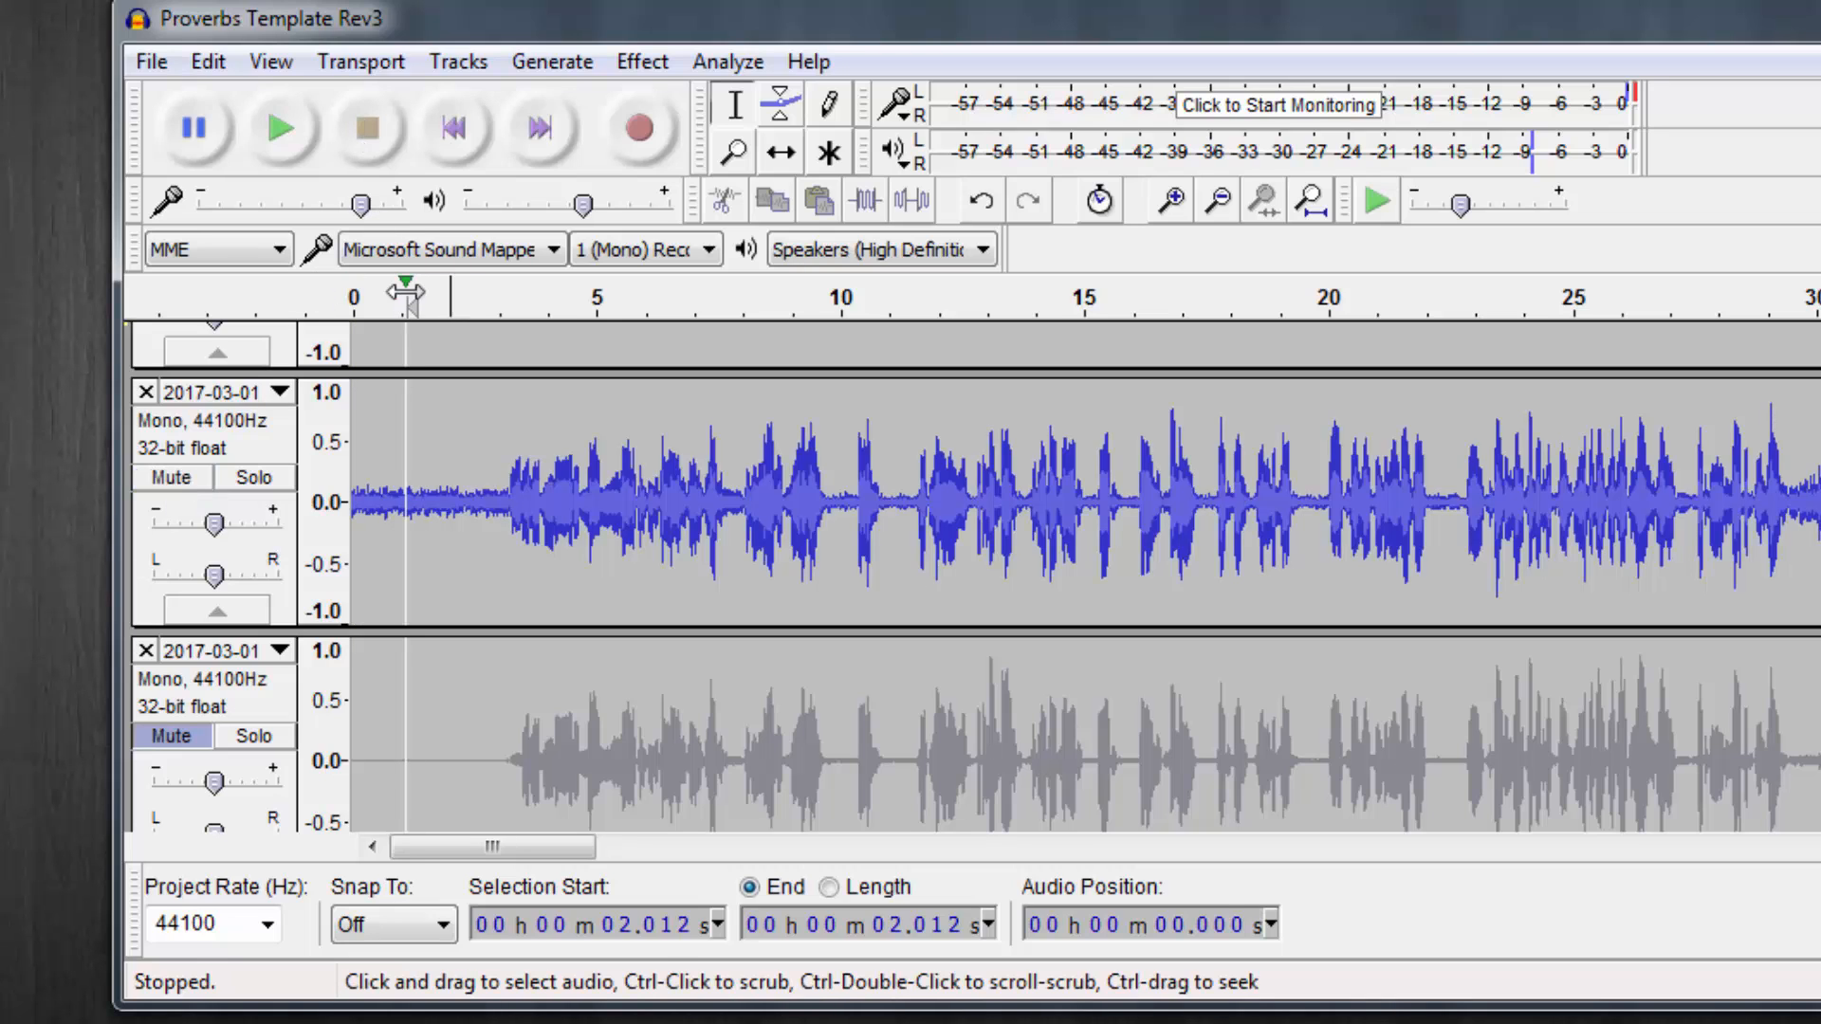
click(277, 128)
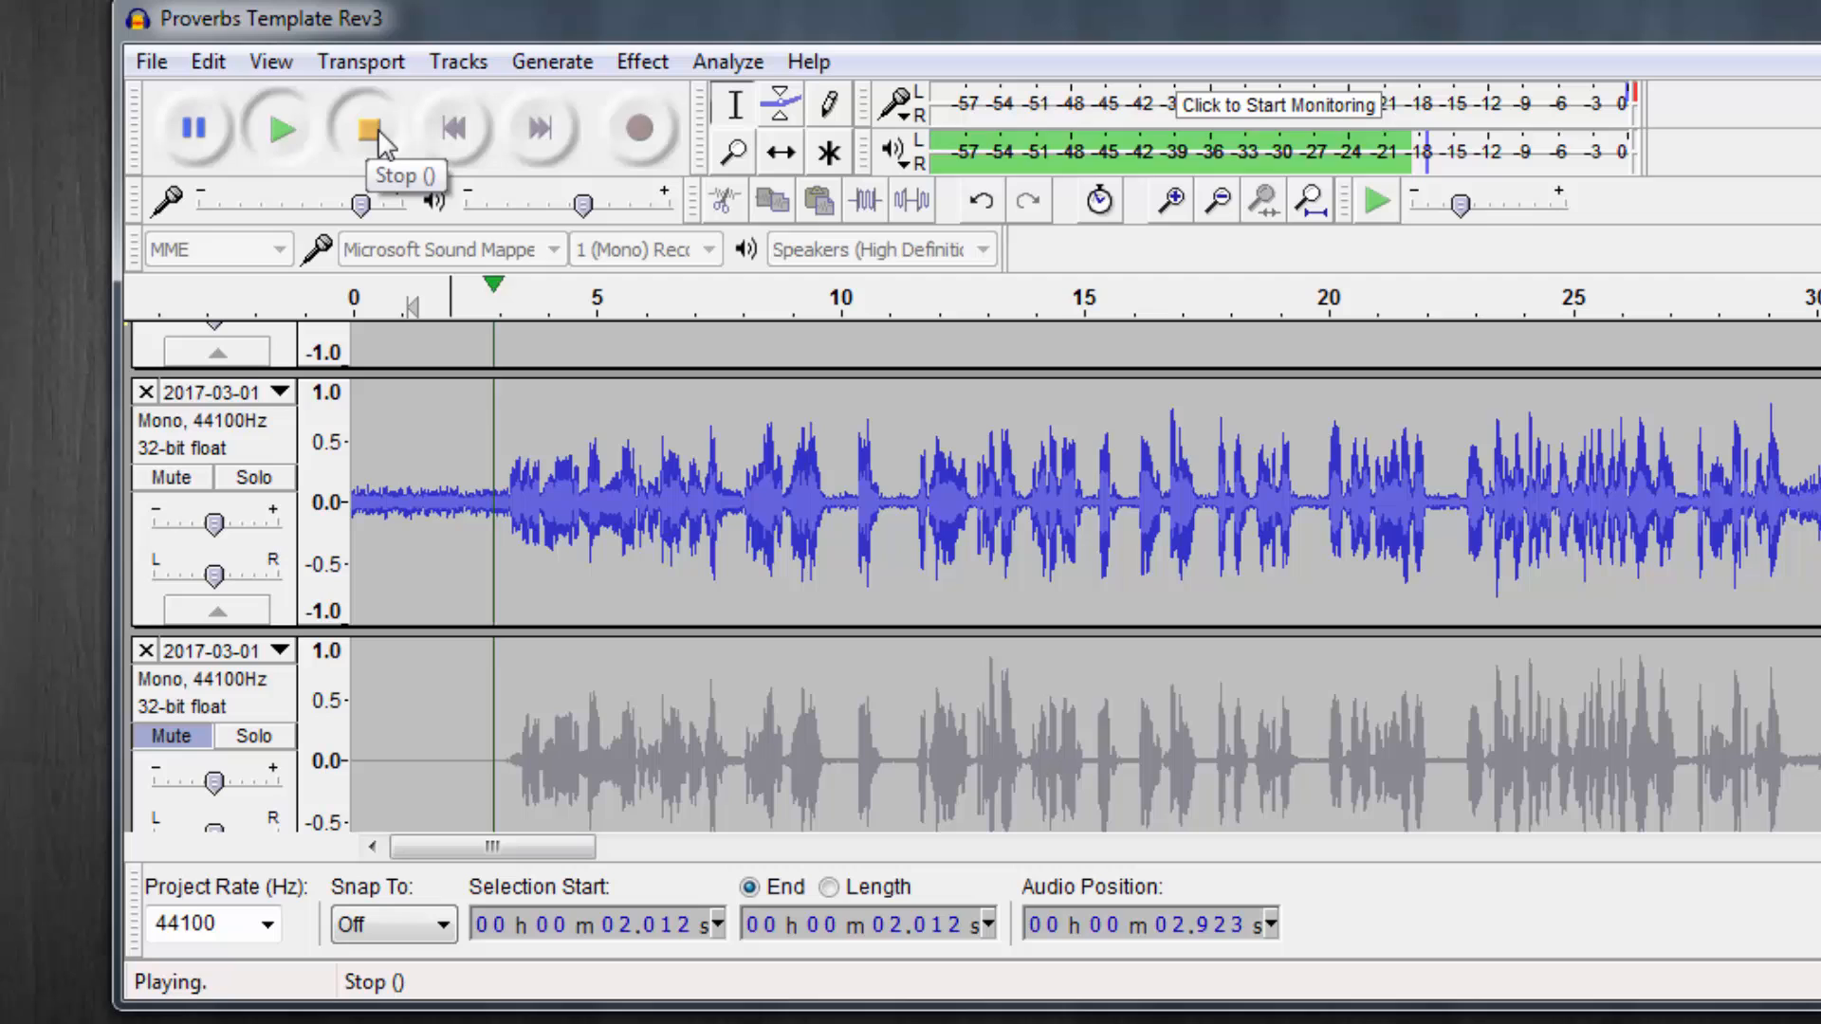
click(363, 128)
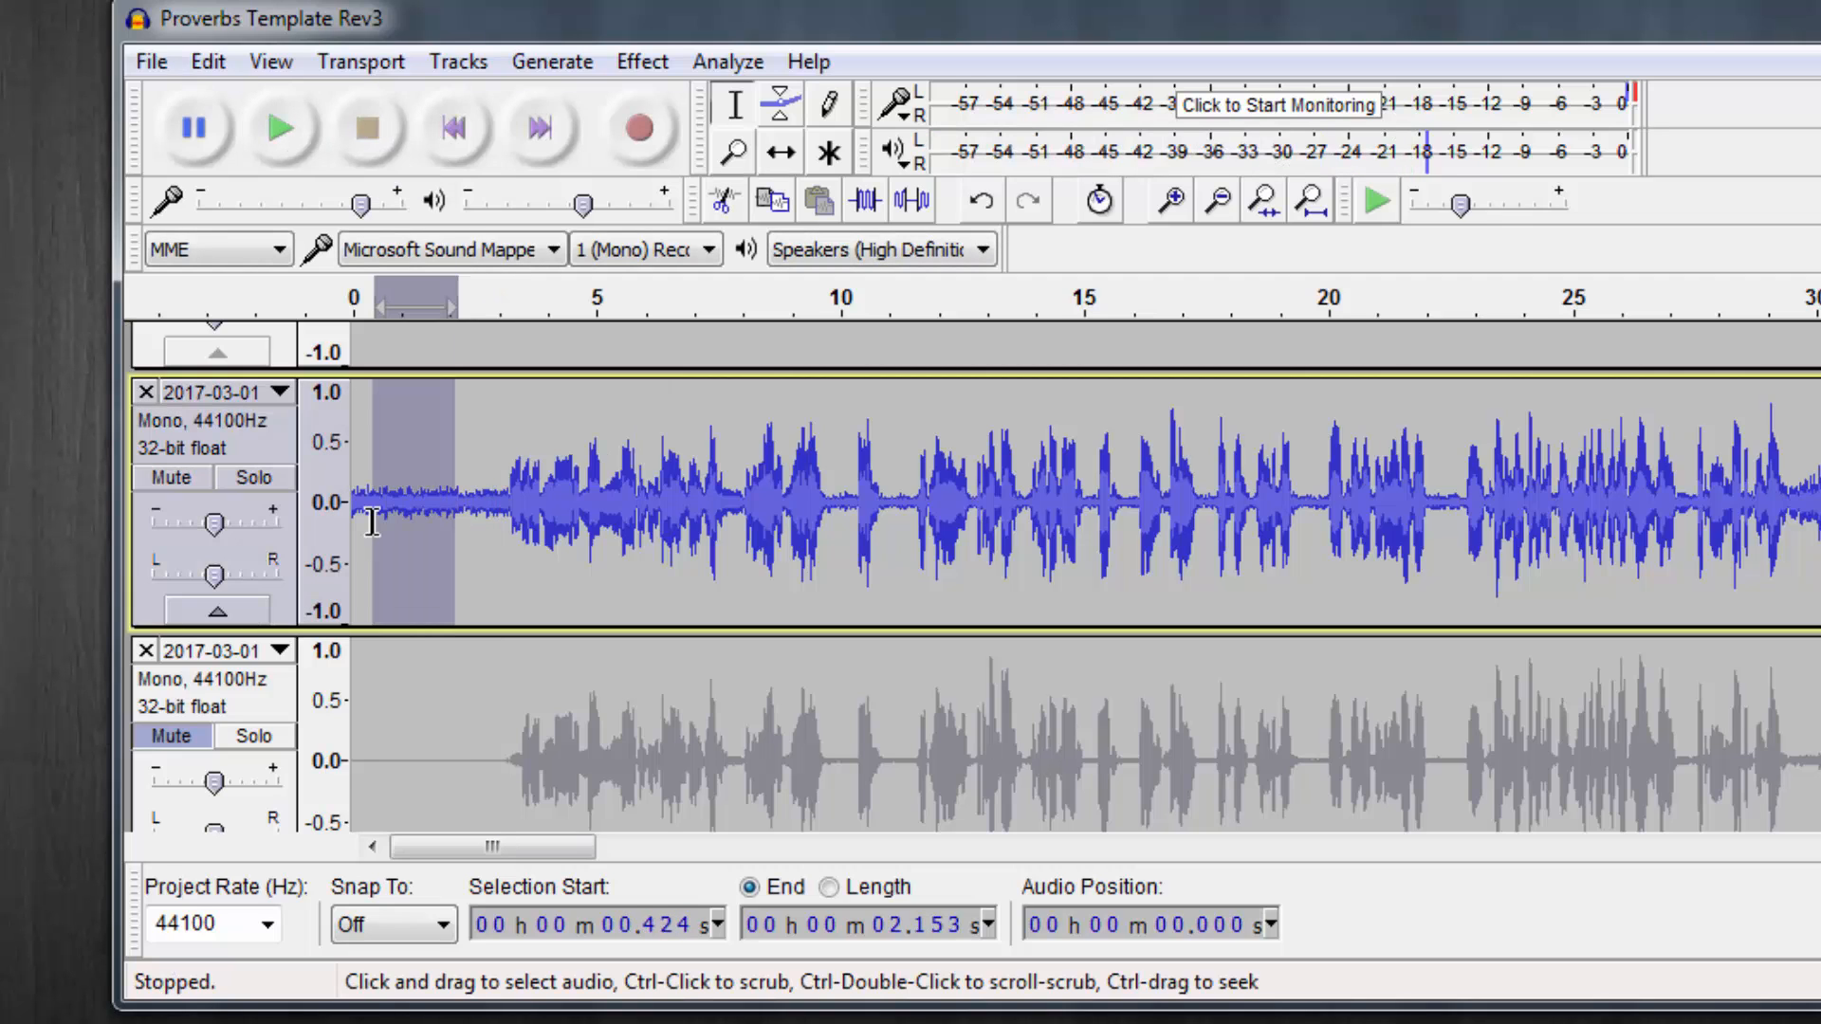
- Sample the lead-in noise profile and apply Noise Reduction across the whole top track
click(641, 62)
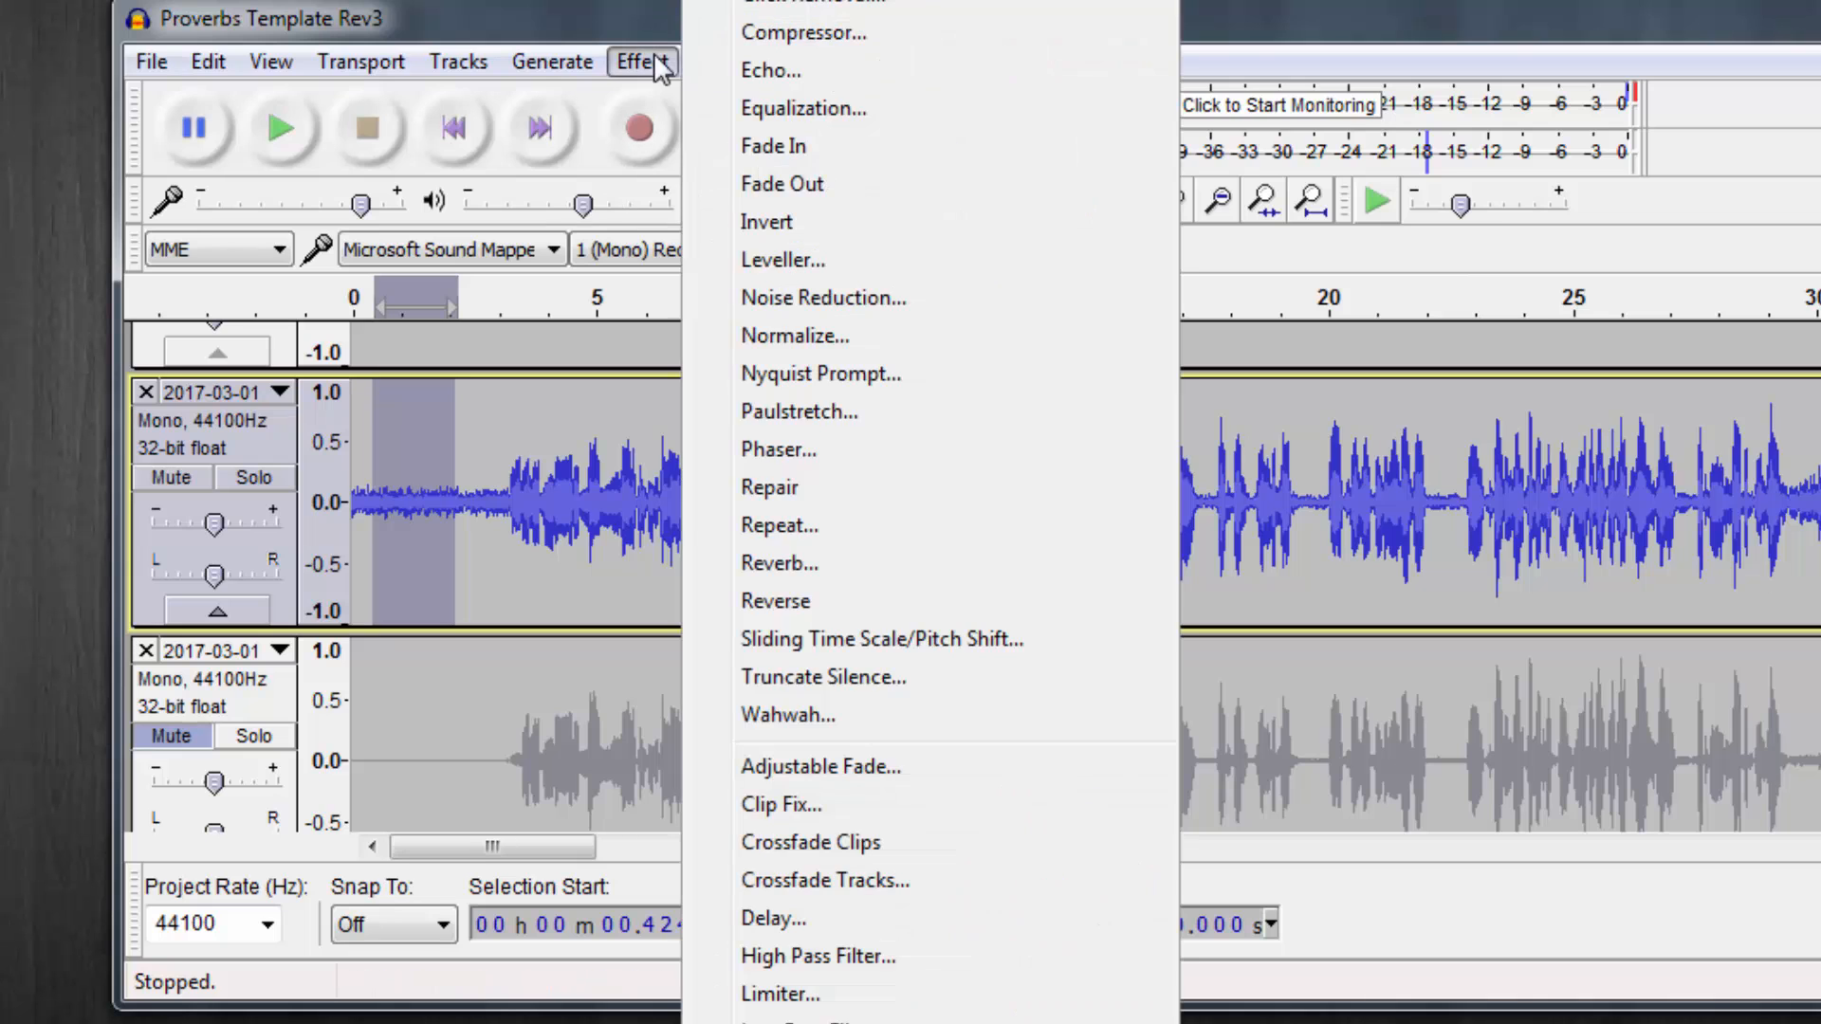
click(824, 297)
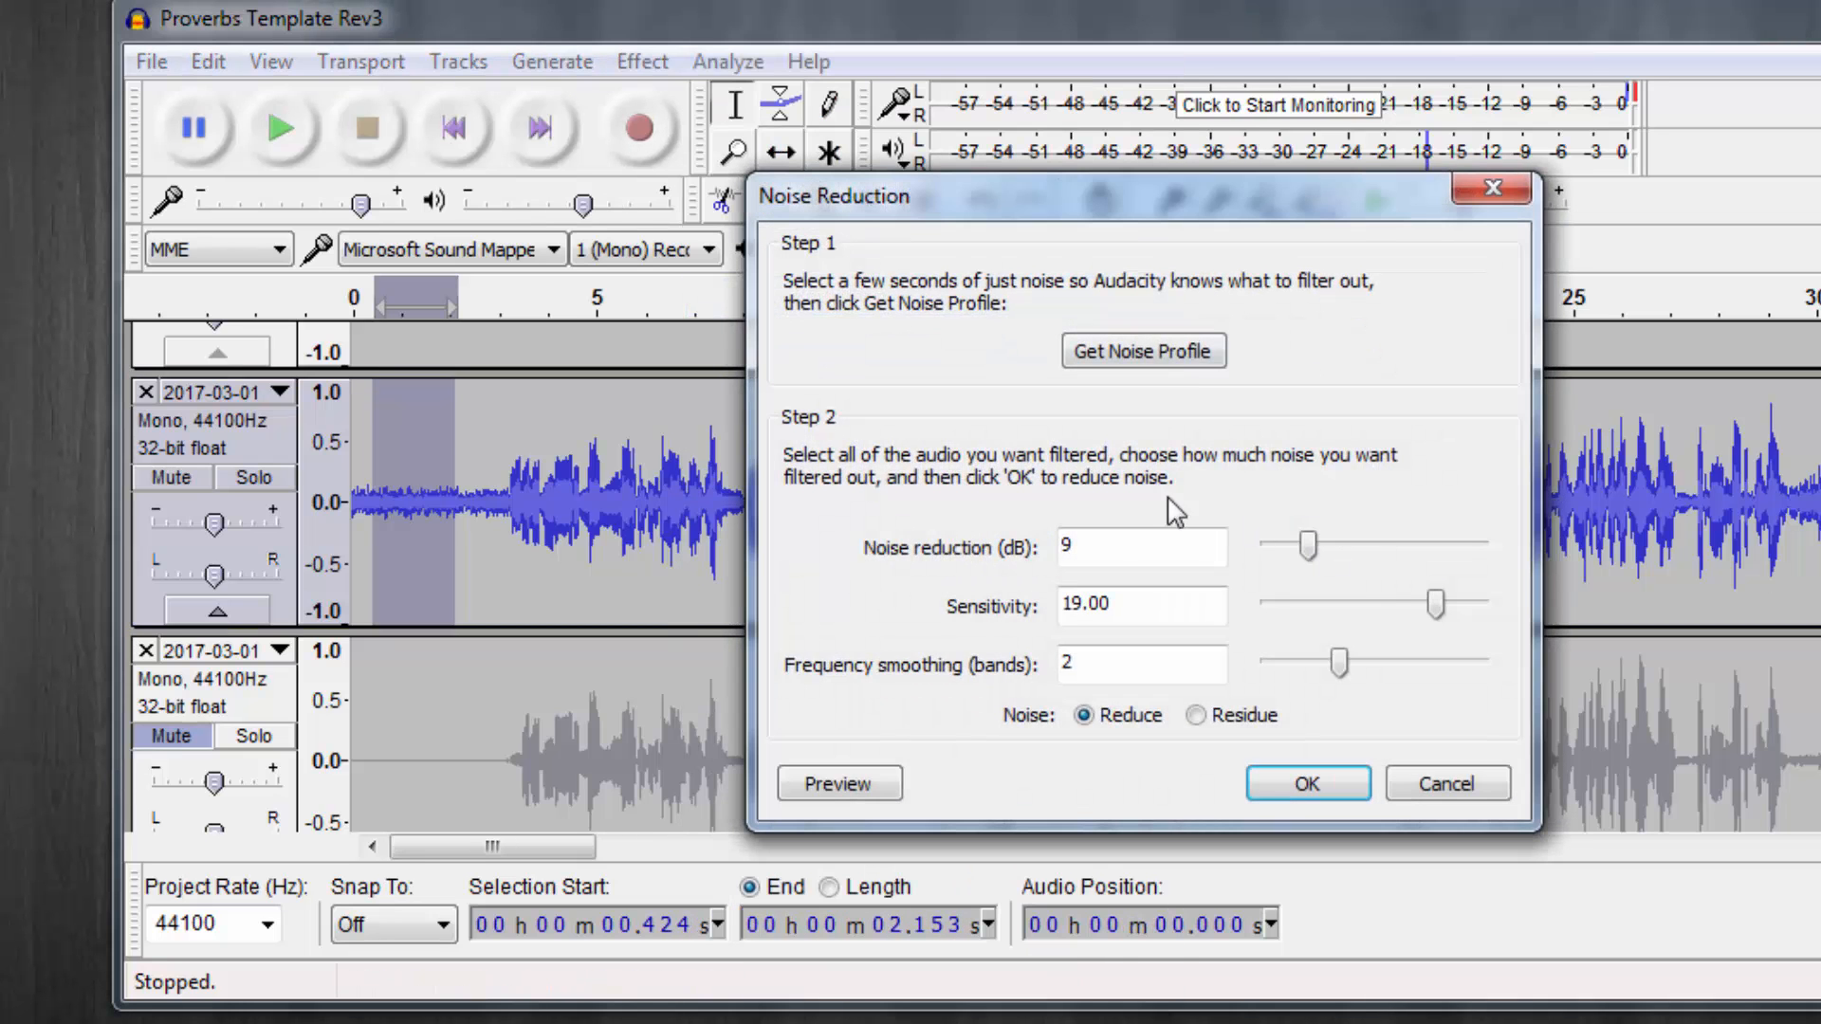
click(1308, 784)
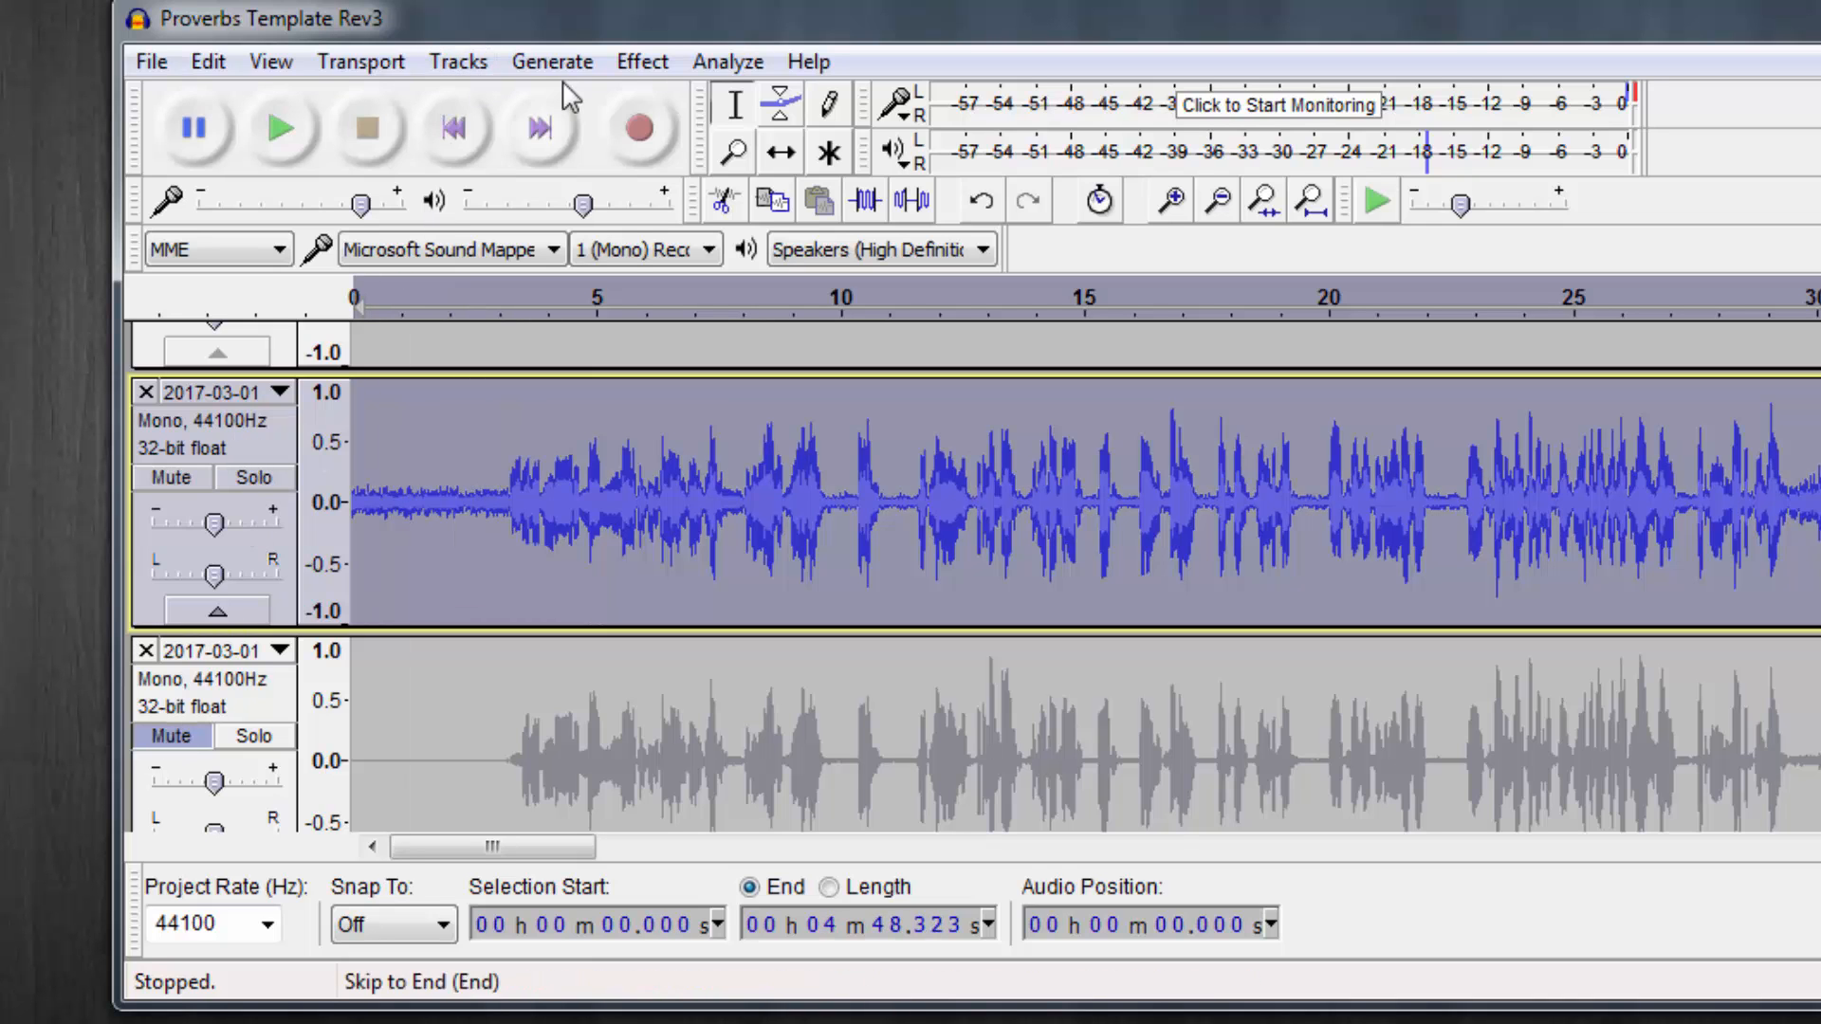
click(642, 61)
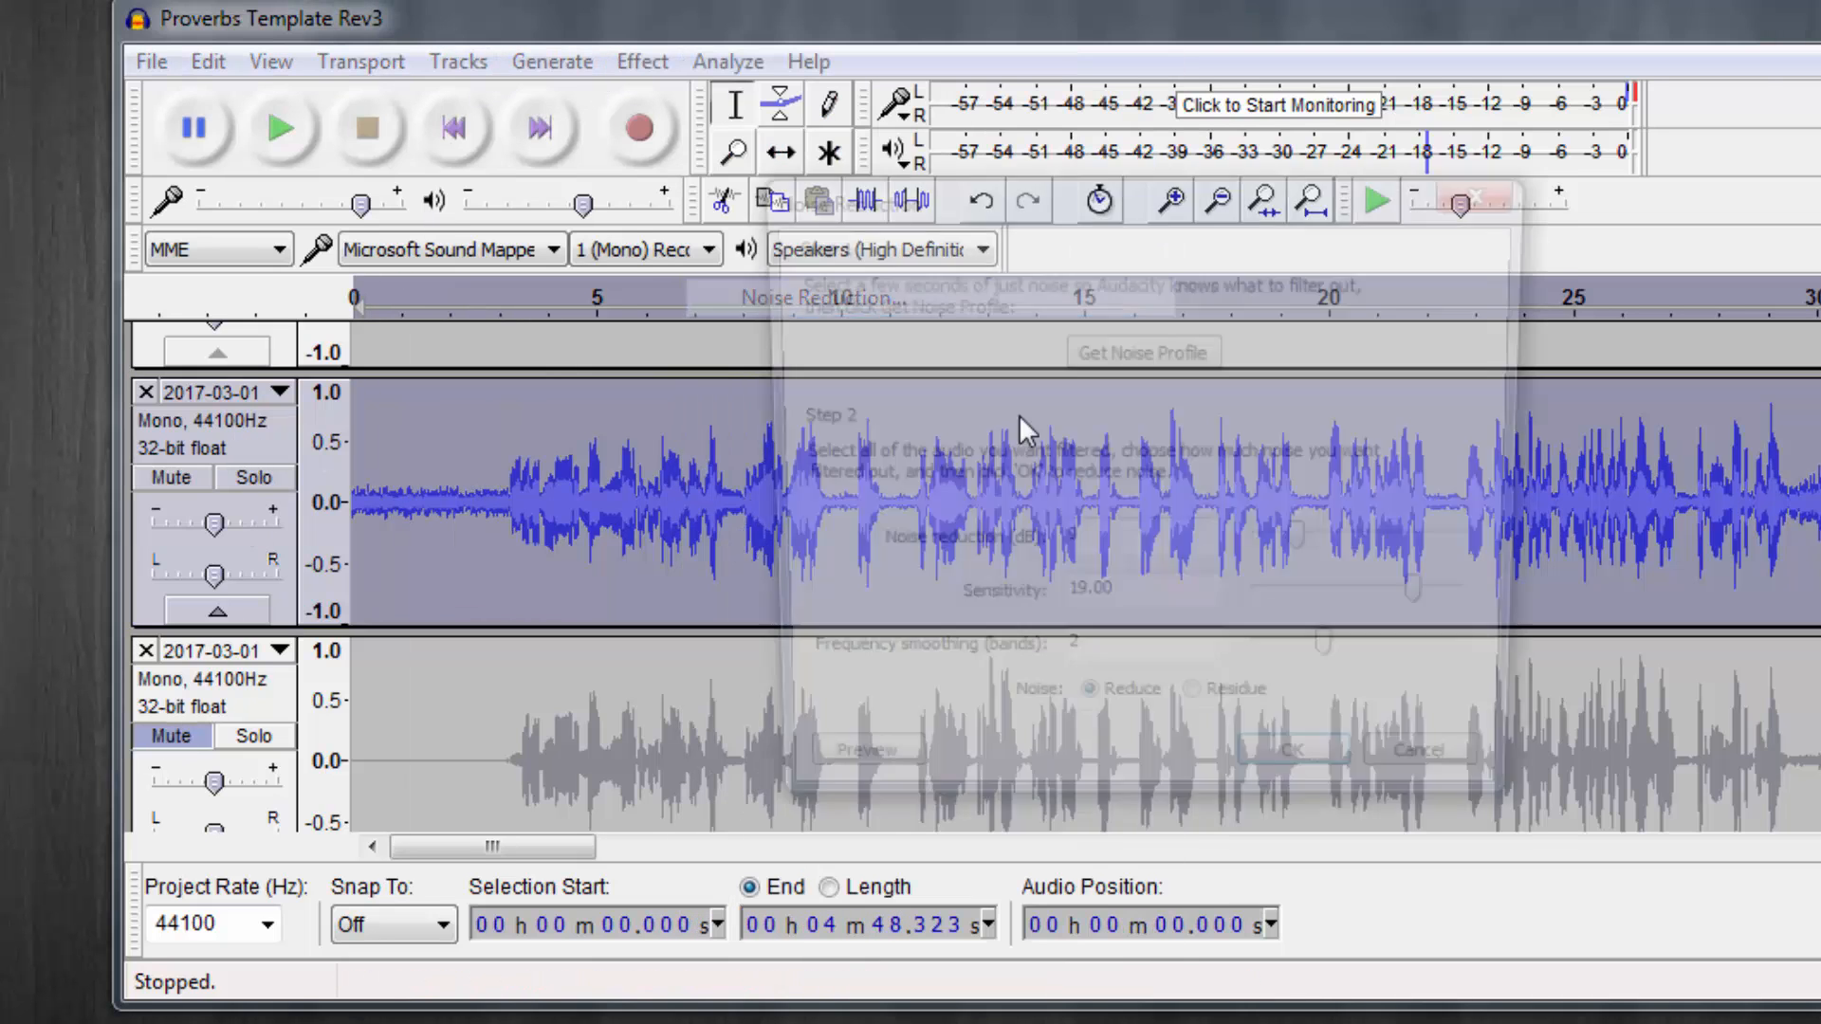
click(1293, 748)
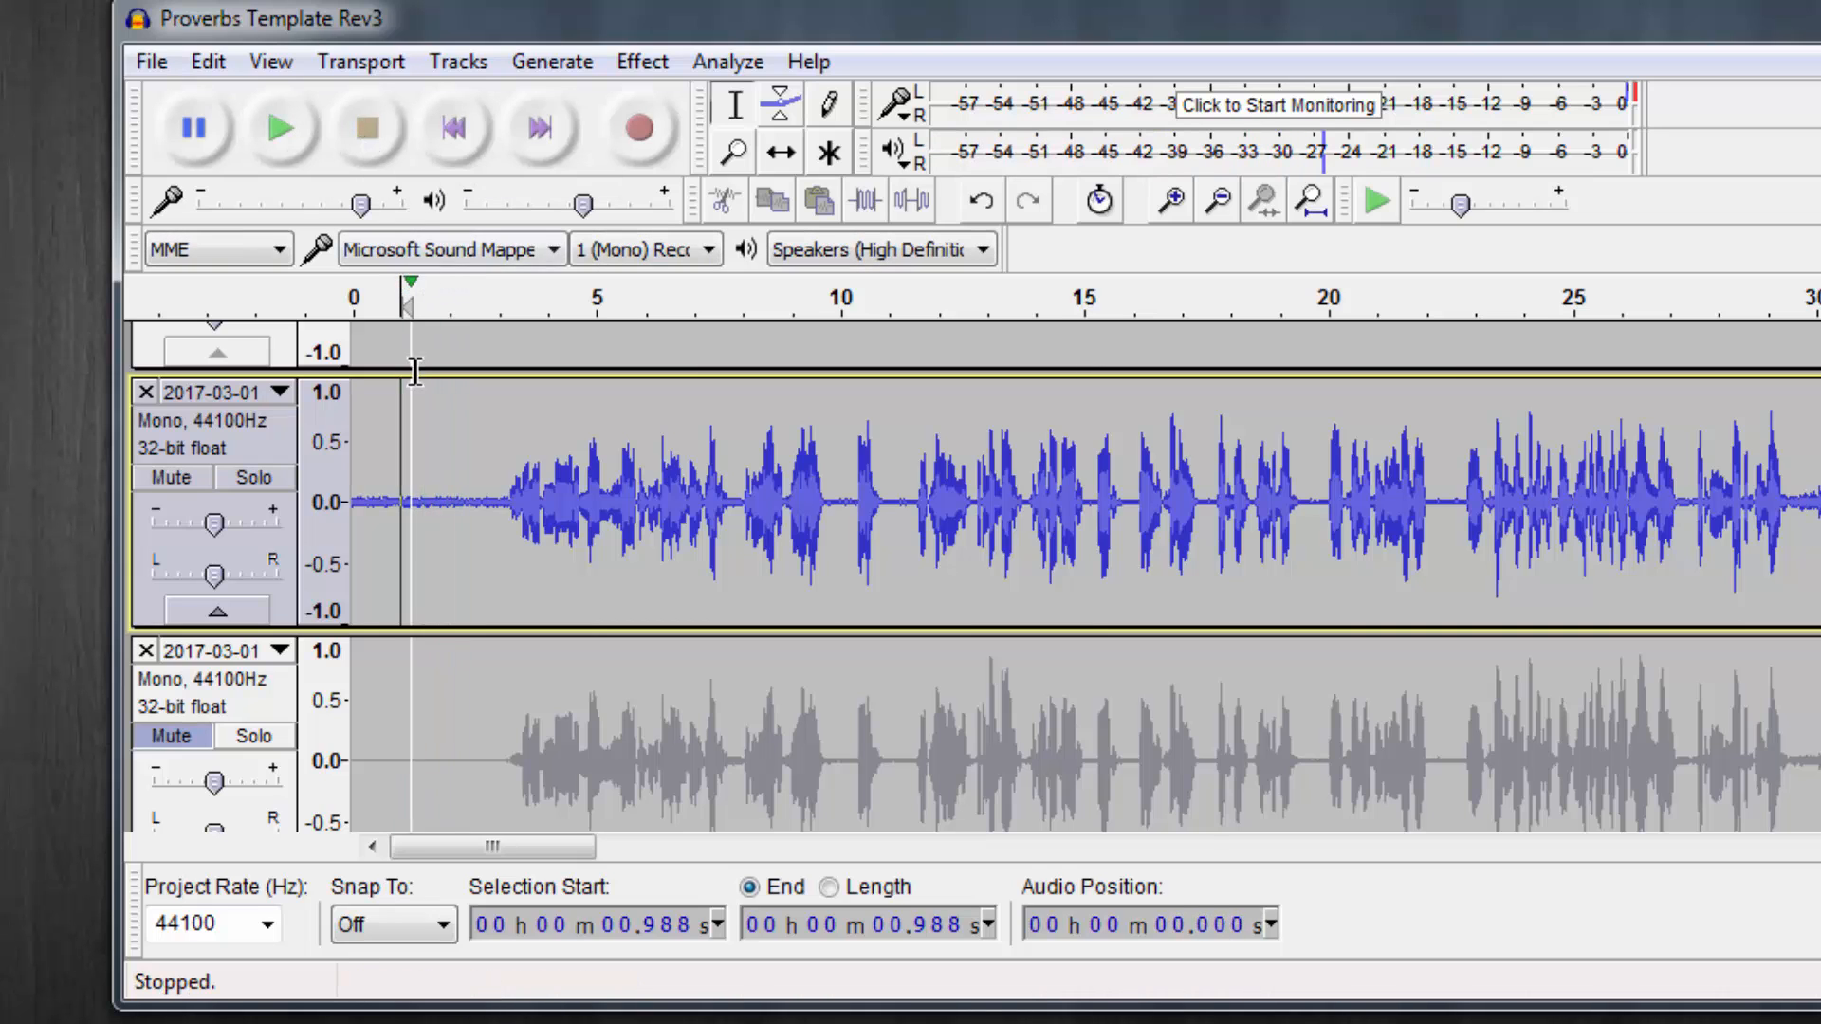
- Mute the noise-reduced track and briefly play the amplified track alone
click(172, 477)
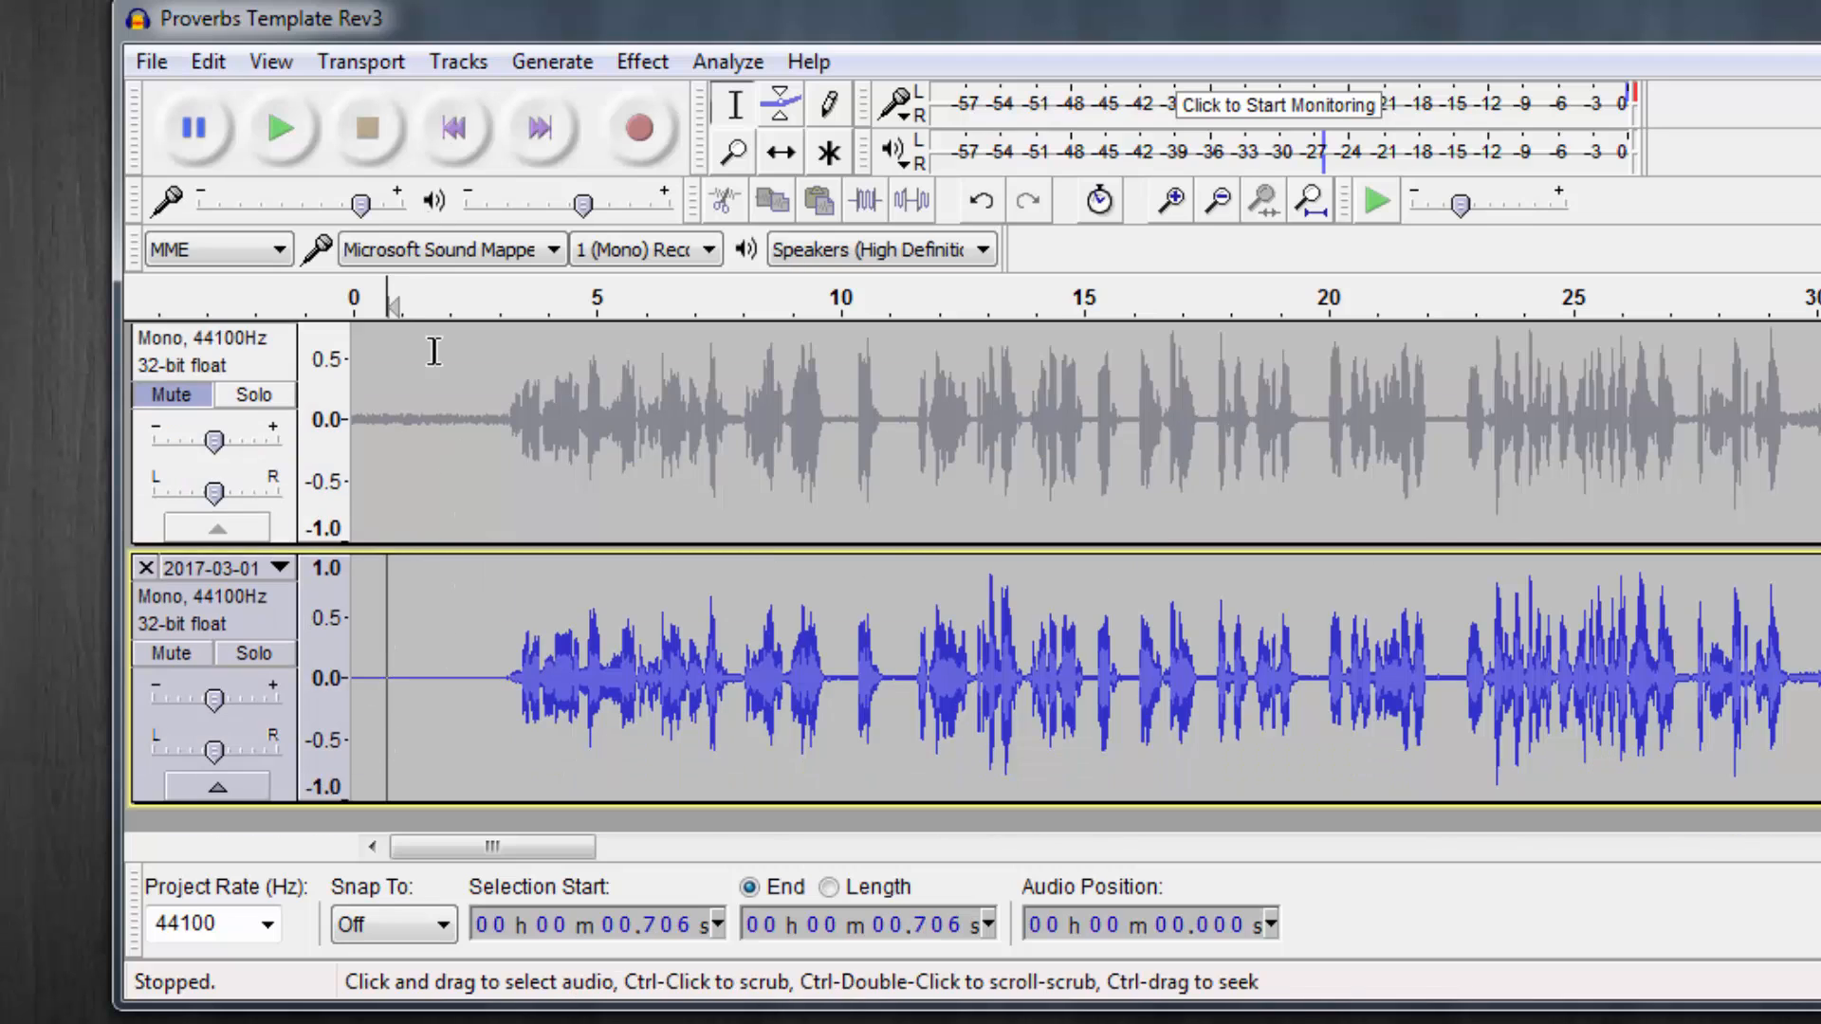
click(278, 128)
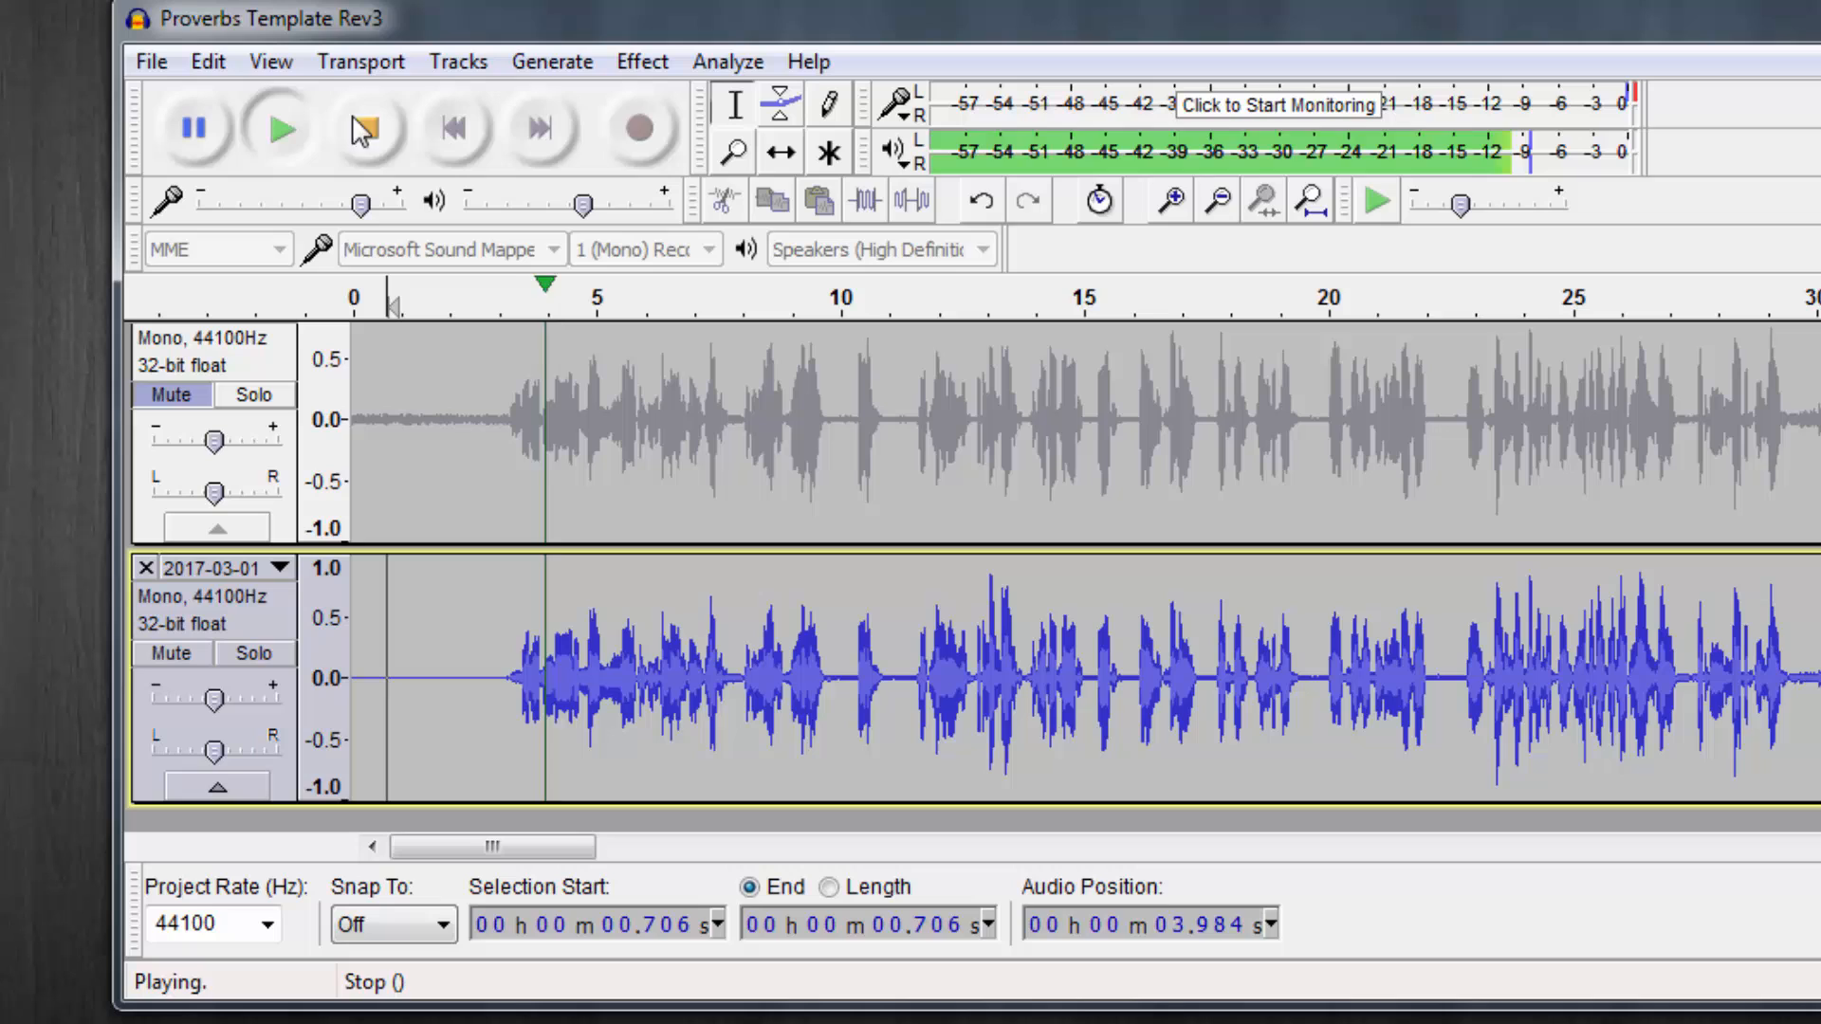
click(362, 129)
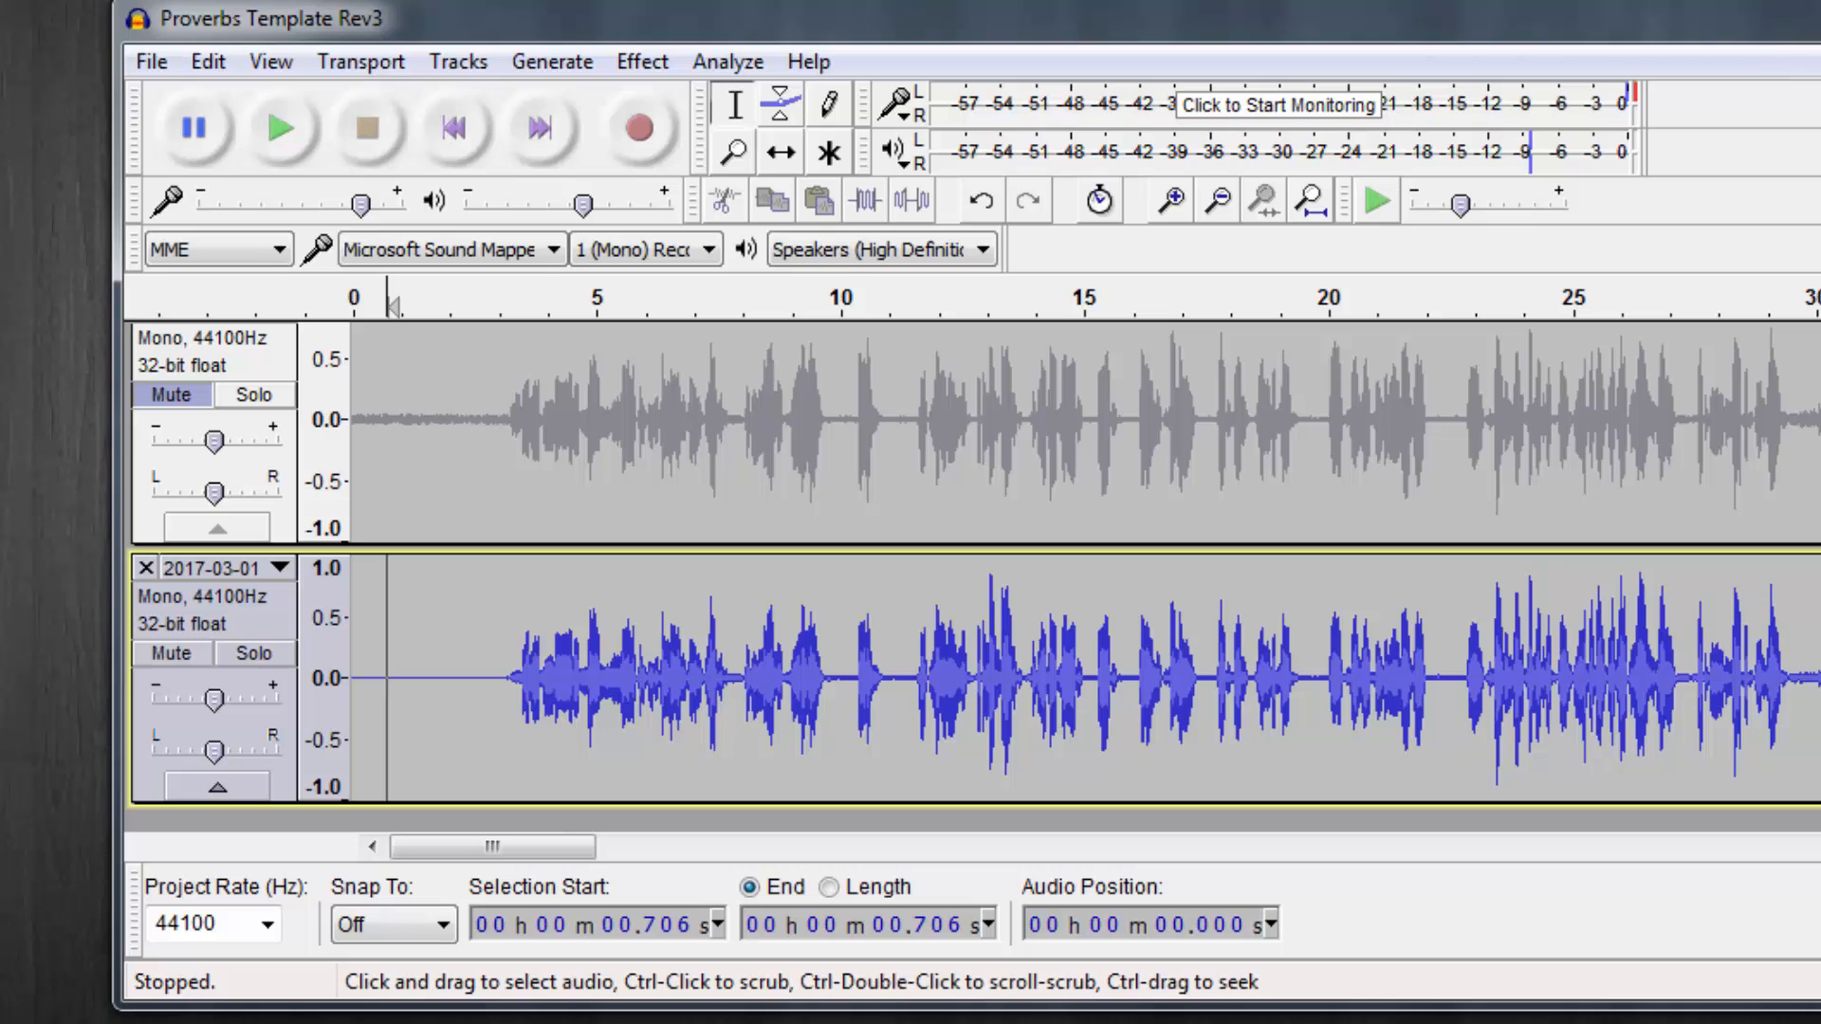
mouse_move(1251, 33)
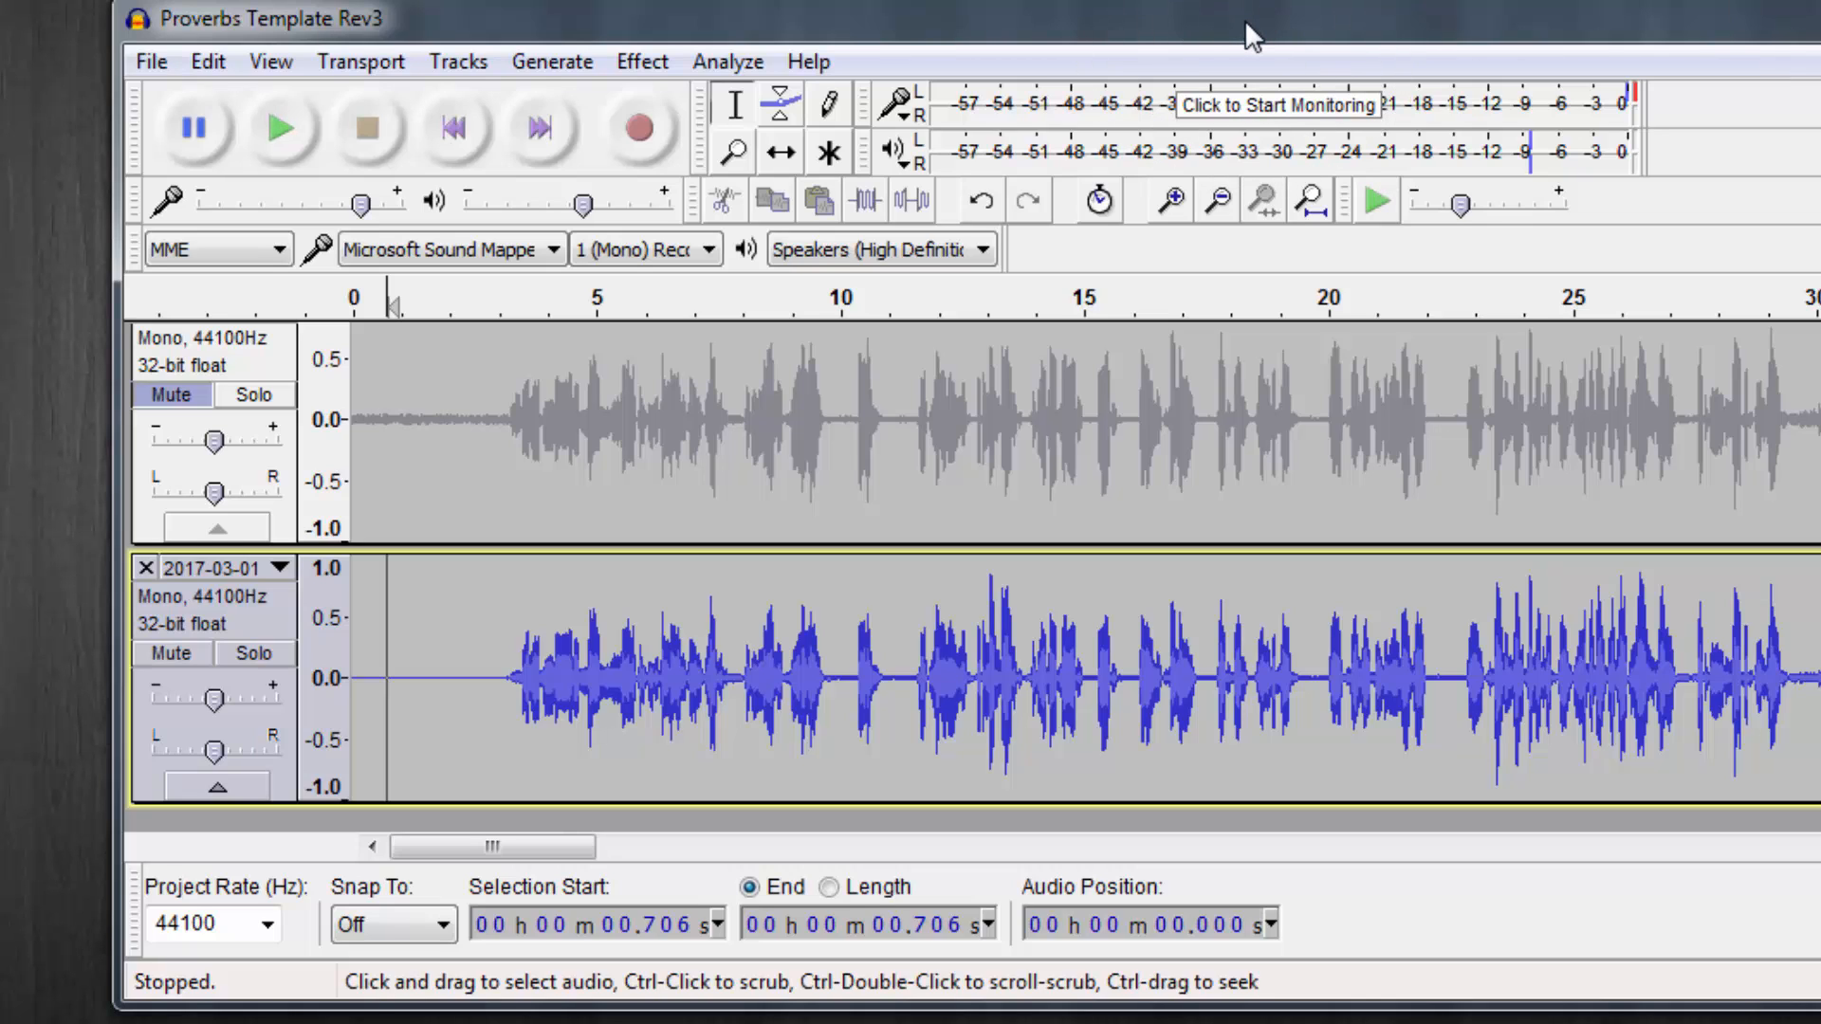